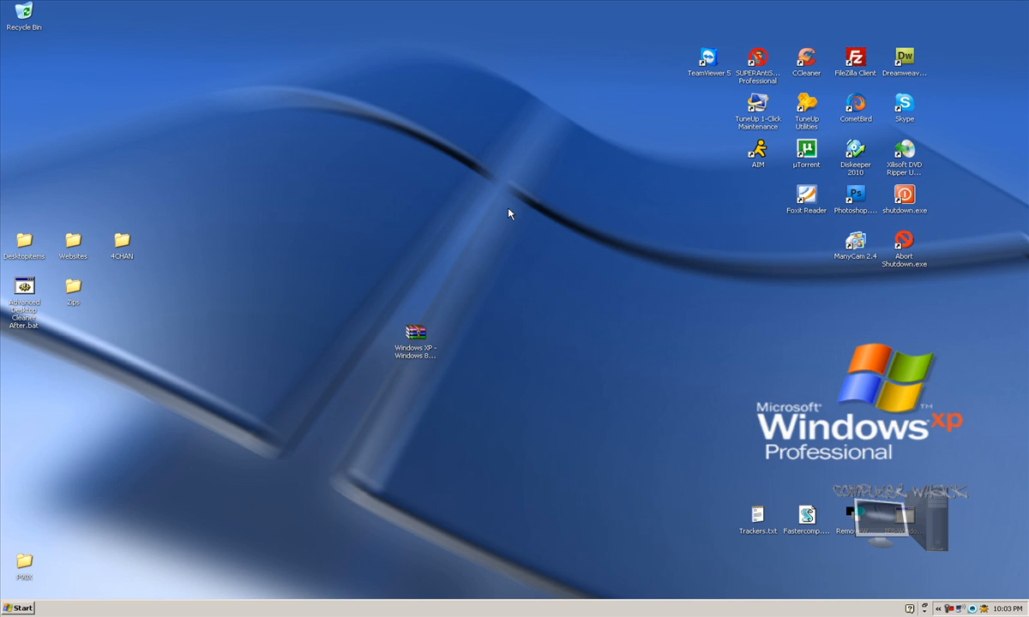
{"action": "mouse_move", "coordinate": [486, 247]}
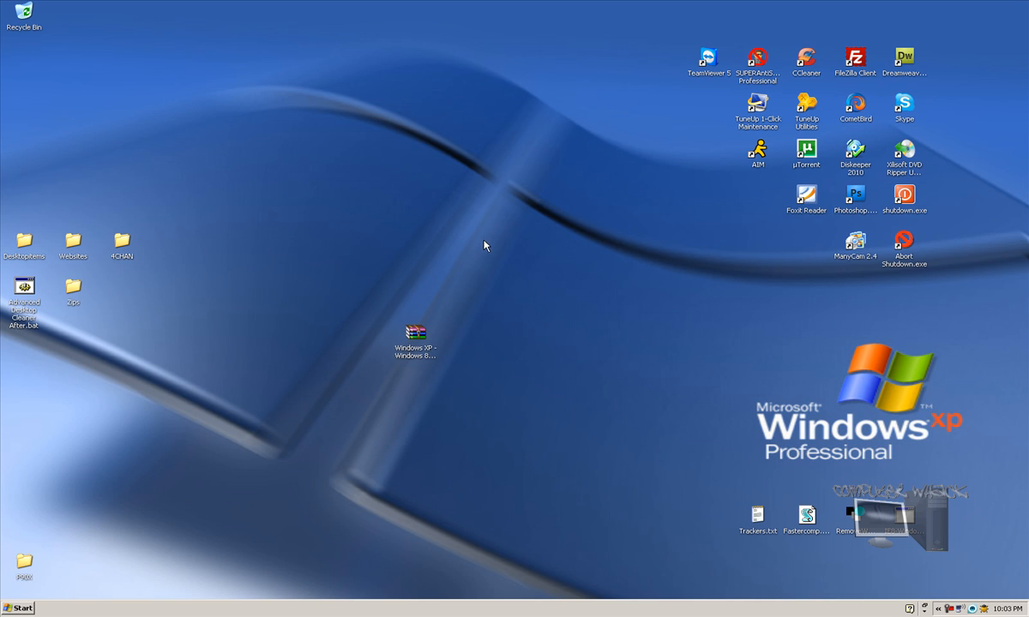
{"action": "mouse_move", "coordinate": [545, 312]}
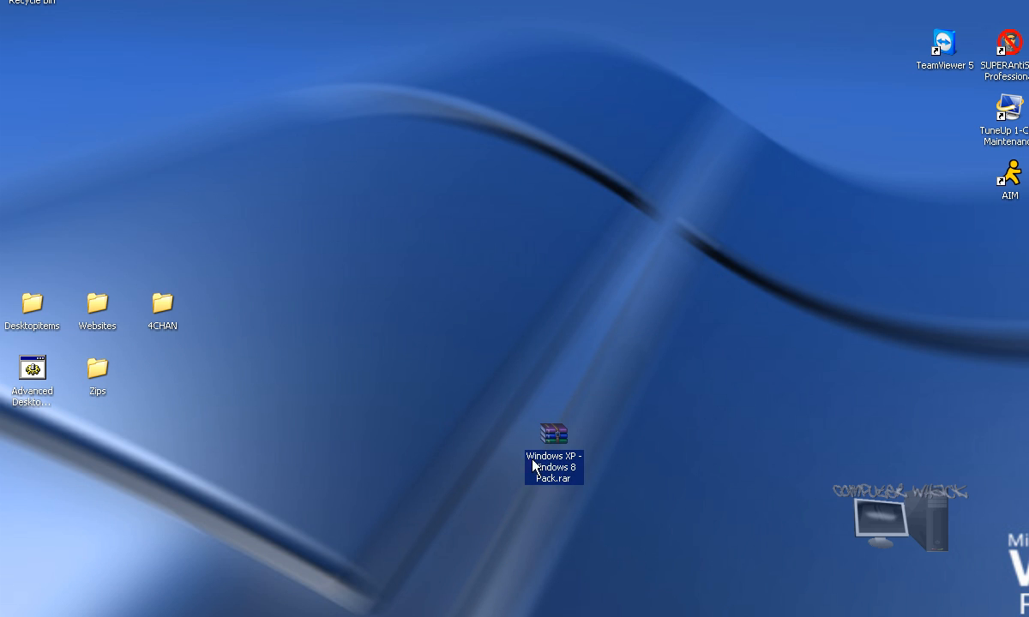
Extract the Windows 8 pack .rar into a 'Windows XP - Windows 8 Pack' folder on the desktop
{"action": "right_click", "coordinate": [552, 463]}
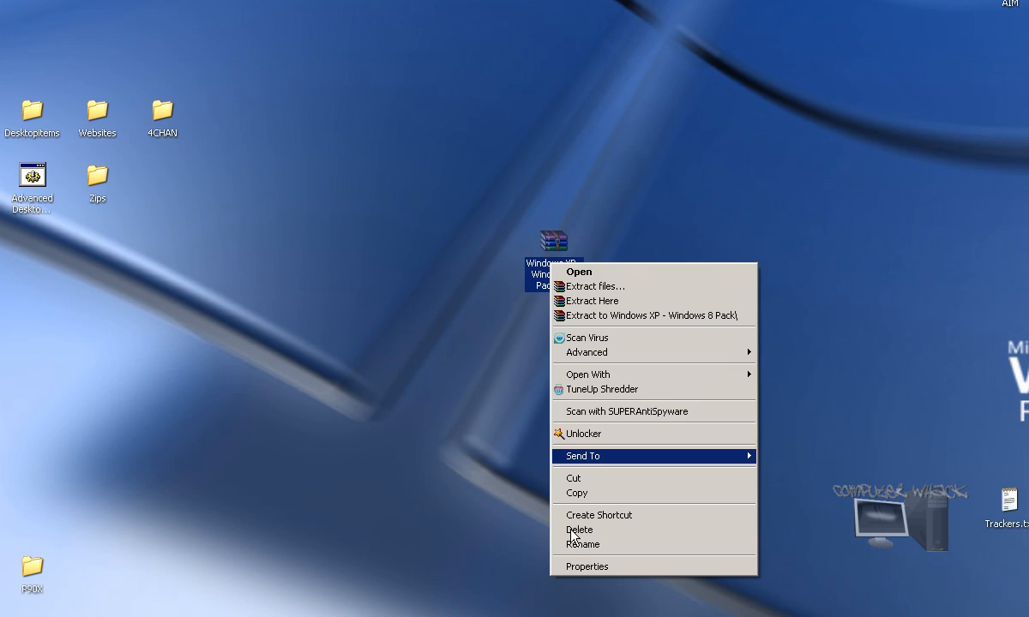
{"action": "left_click", "coordinate": [586, 566]}
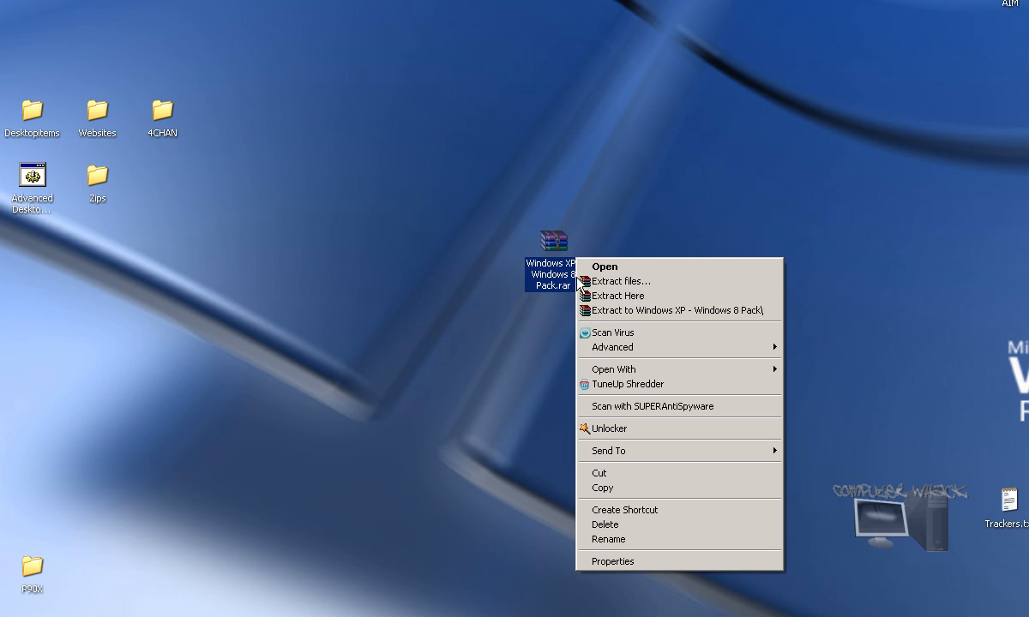
{"action": "left_click", "coordinate": [617, 295]}
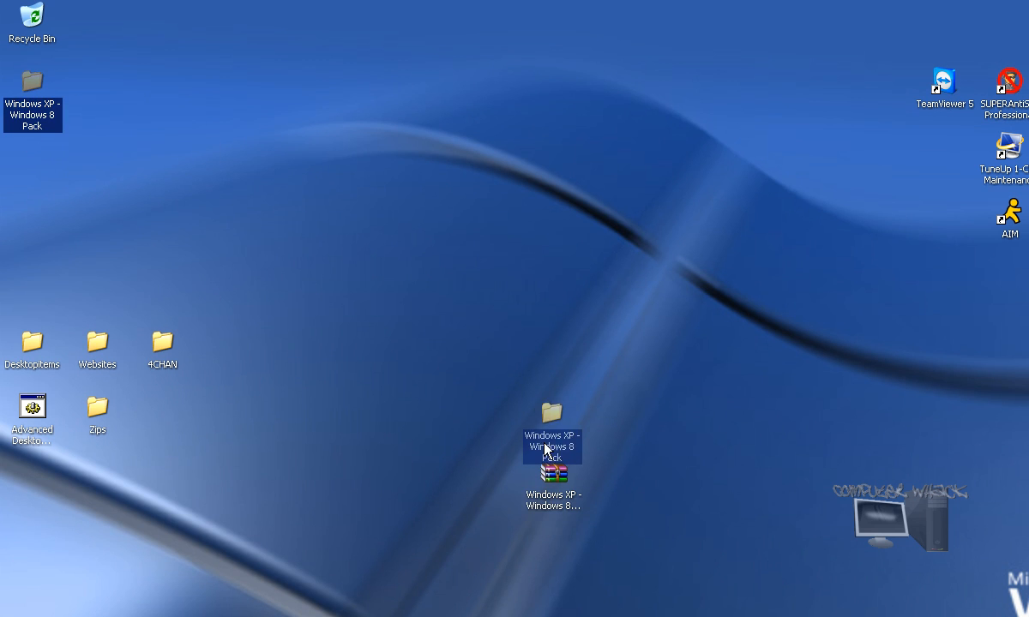
Show the extracted pack folder's properties (56 files, 20 folders, about 30 MB)
{"action": "right_click", "coordinate": [552, 420]}
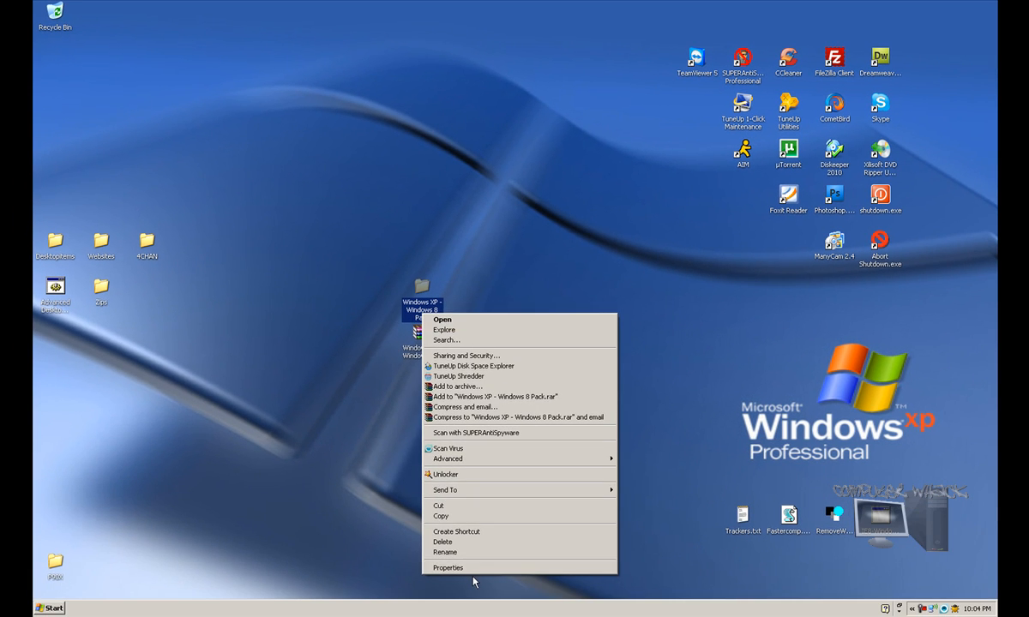
{"action": "left_click", "coordinate": [448, 568]}
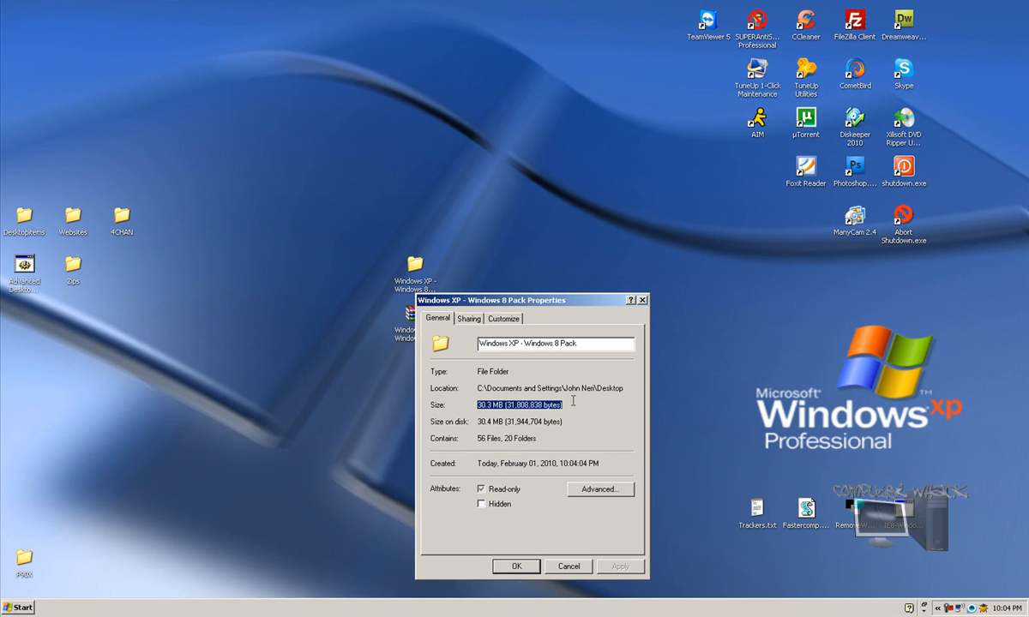
{"action": "mouse_move", "coordinate": [638, 319]}
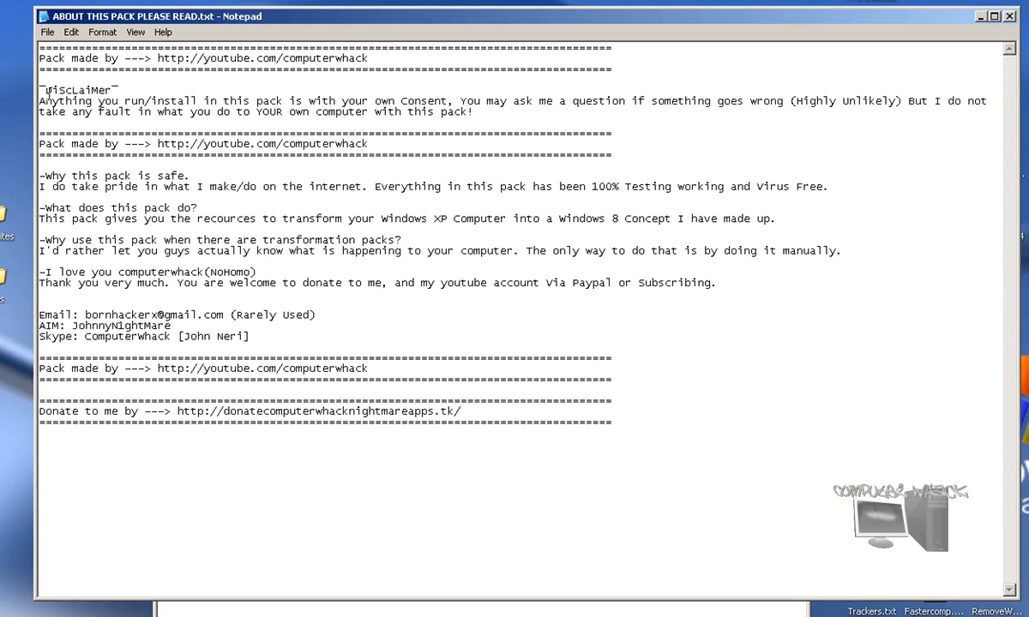
Read the readme, highlighting the lines explaining why the pack is safe
{"action": "left_click_drag", "start_coordinate": [38, 99], "coordinate": [334, 100]}
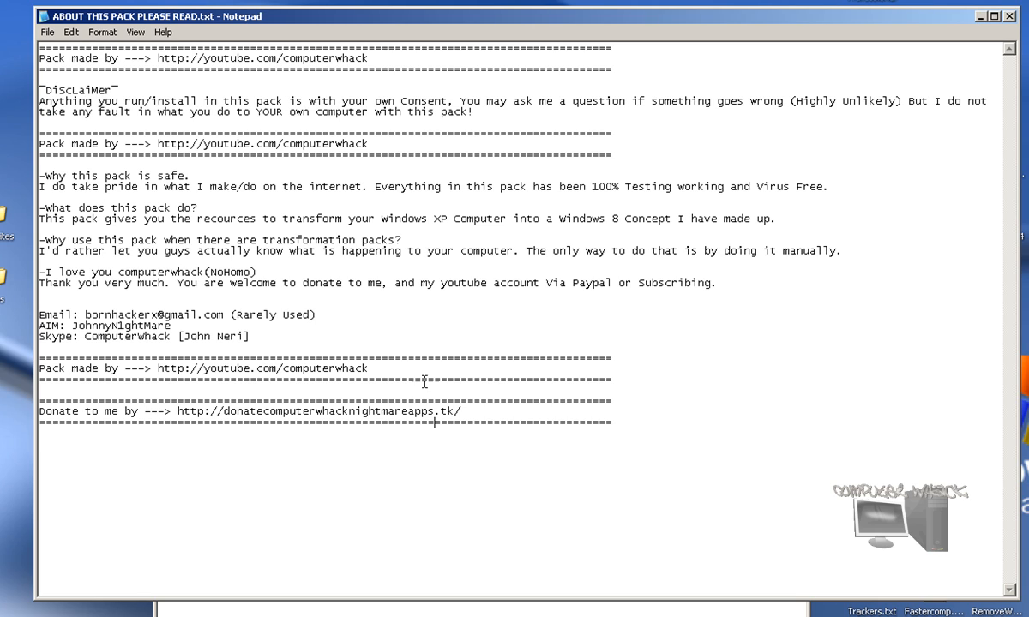
{"action": "left_click_drag", "start_coordinate": [41, 175], "coordinate": [638, 213]}
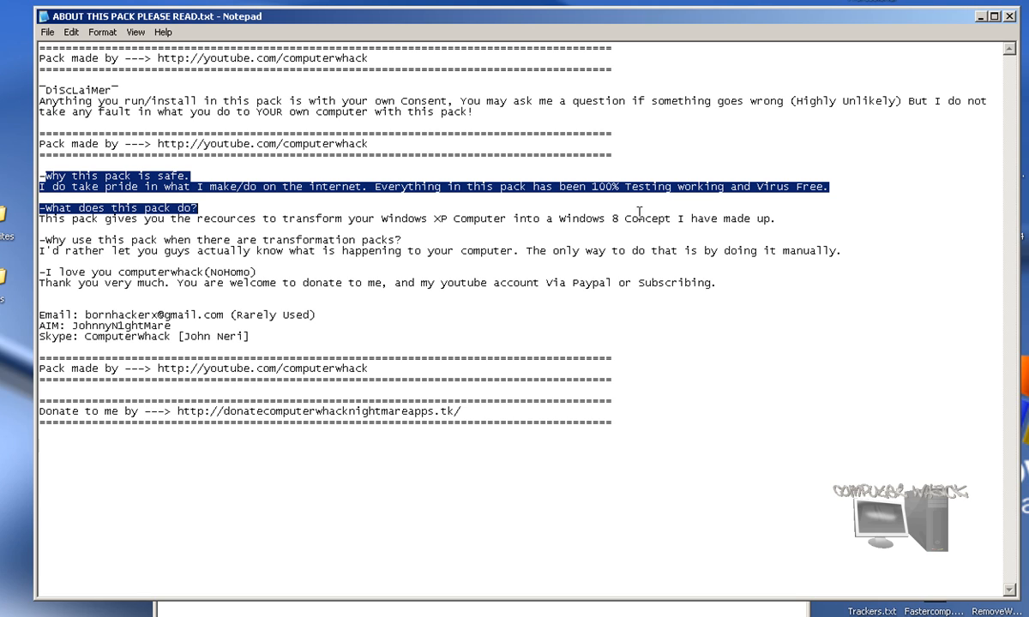
{"action": "mouse_move", "coordinate": [992, 81]}
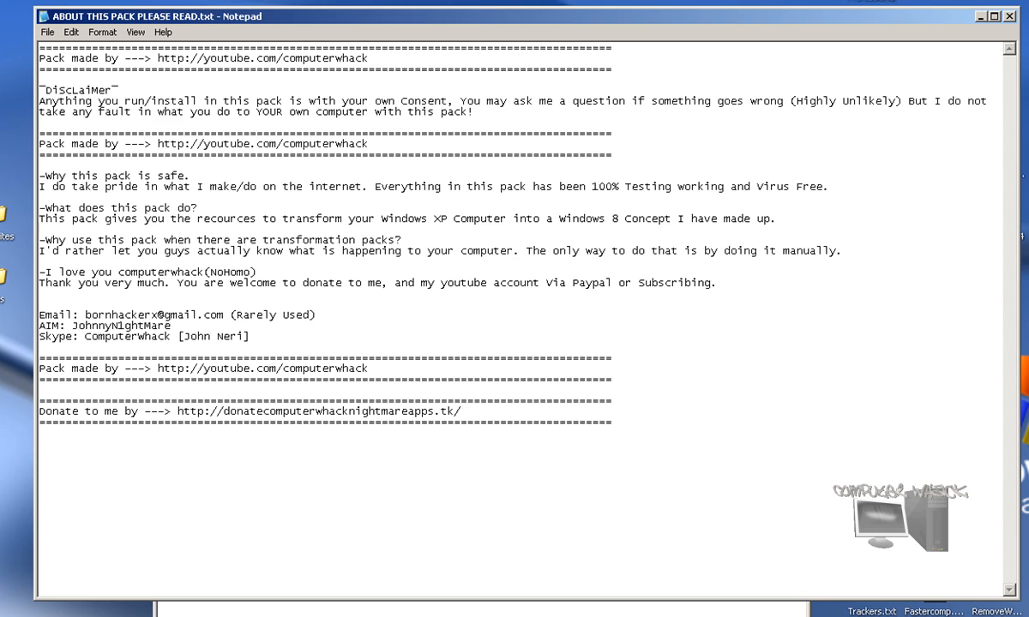
{"action": "left_click", "coordinate": [466, 422]}
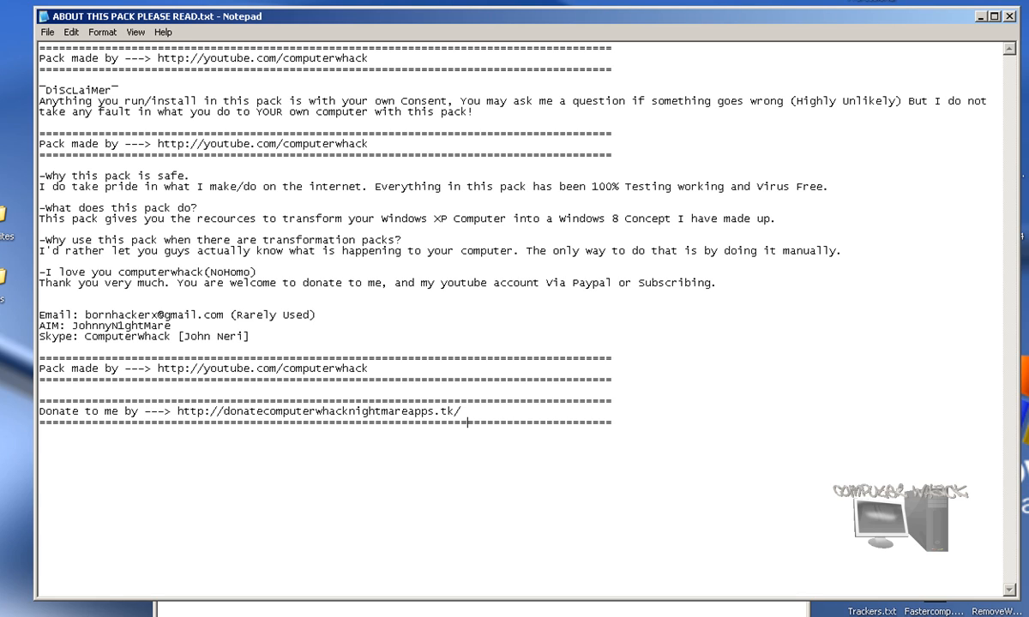
{"action": "mouse_move", "coordinate": [491, 429]}
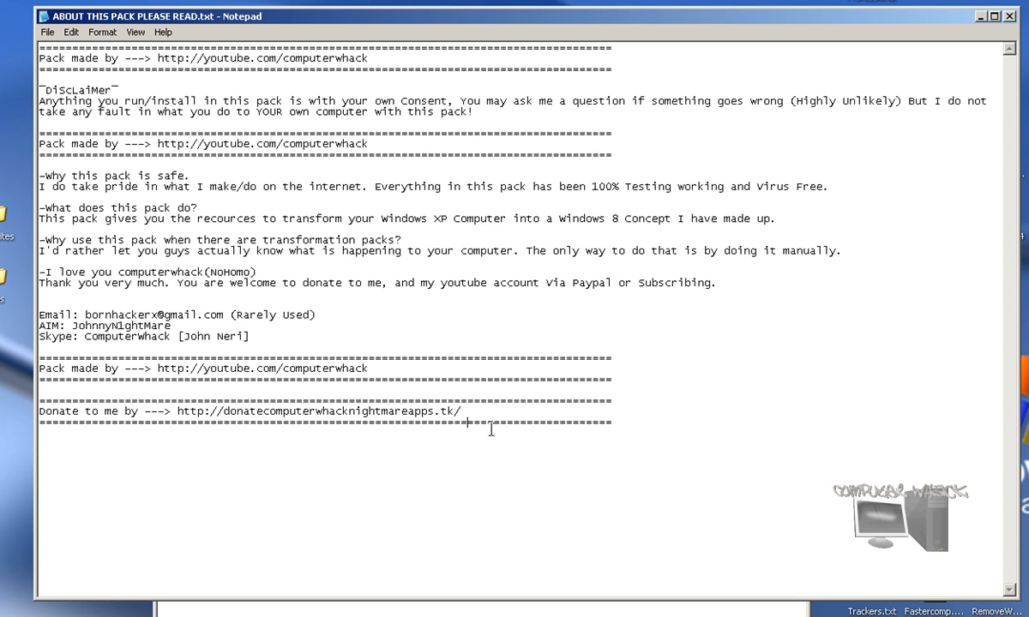
{"action": "left_click", "coordinate": [996, 16]}
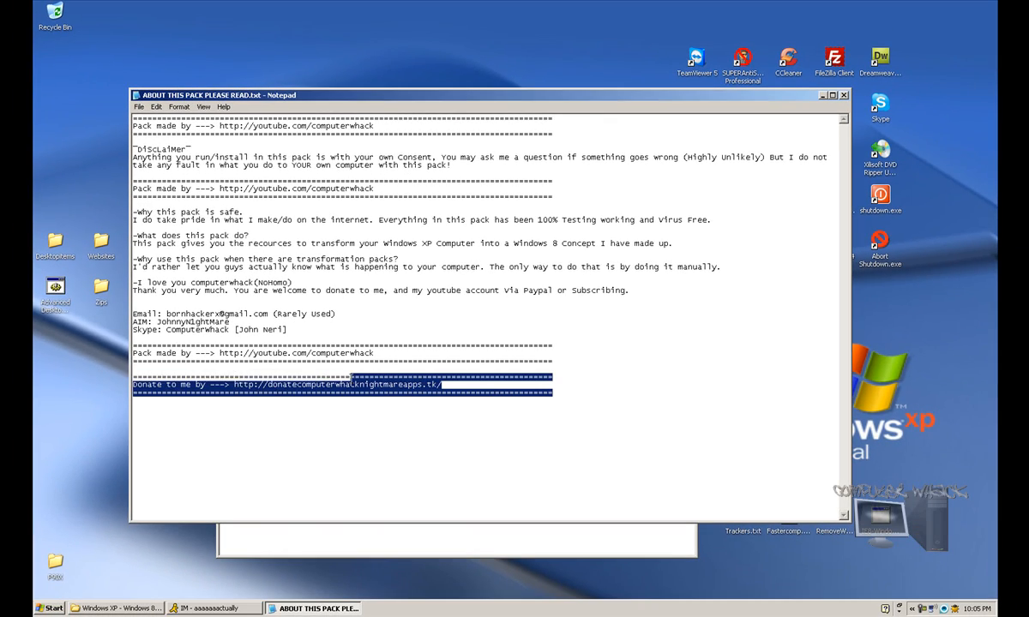
Select and deselect the donation link, then close the readme file
{"action": "left_click", "coordinate": [529, 387]}
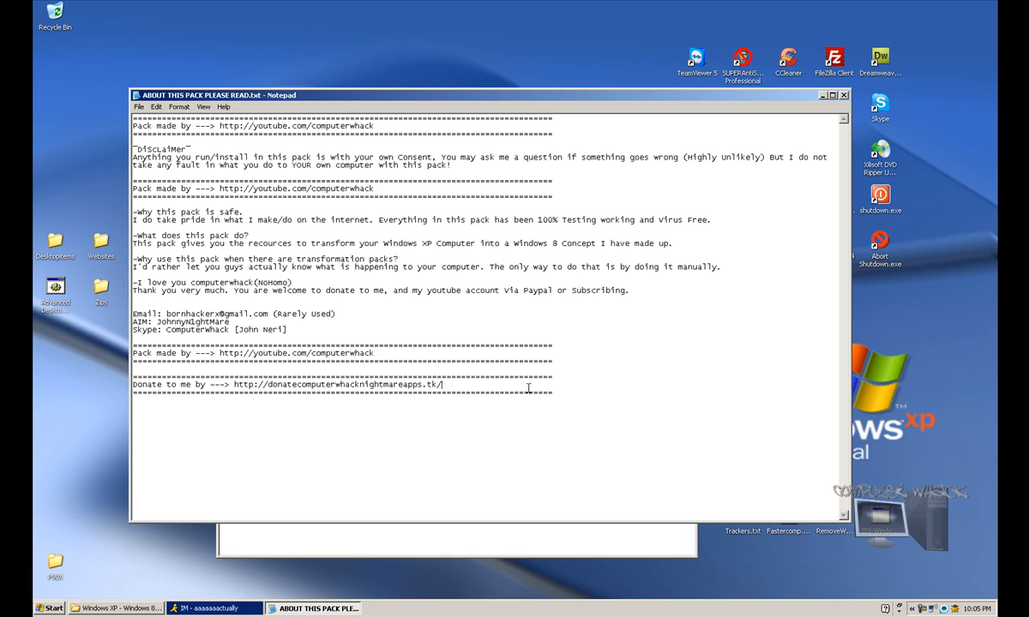
{"action": "double_click", "coordinate": [335, 384]}
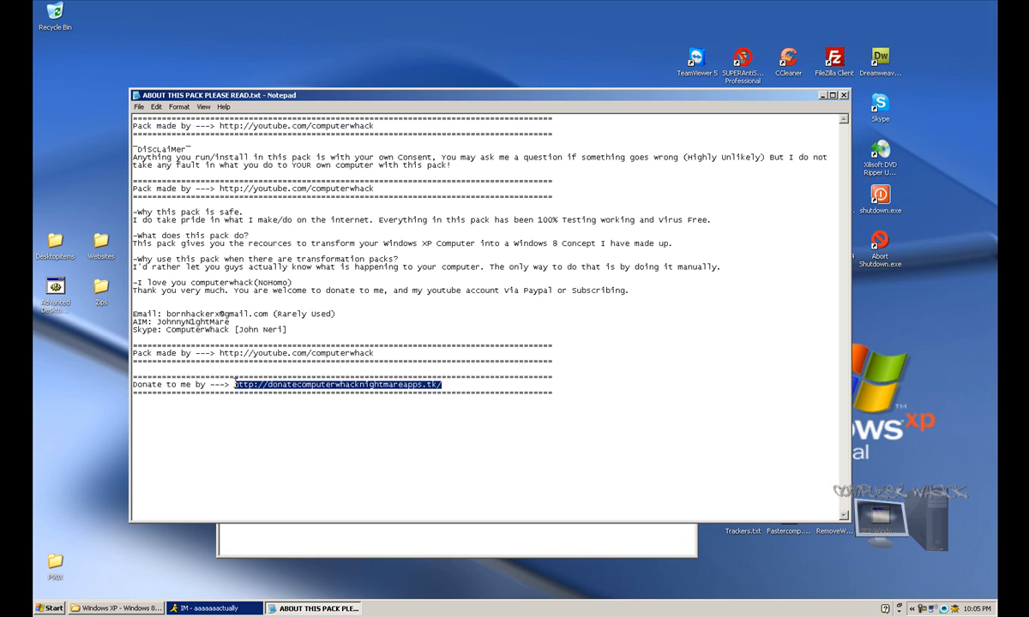
{"action": "left_click", "coordinate": [487, 398]}
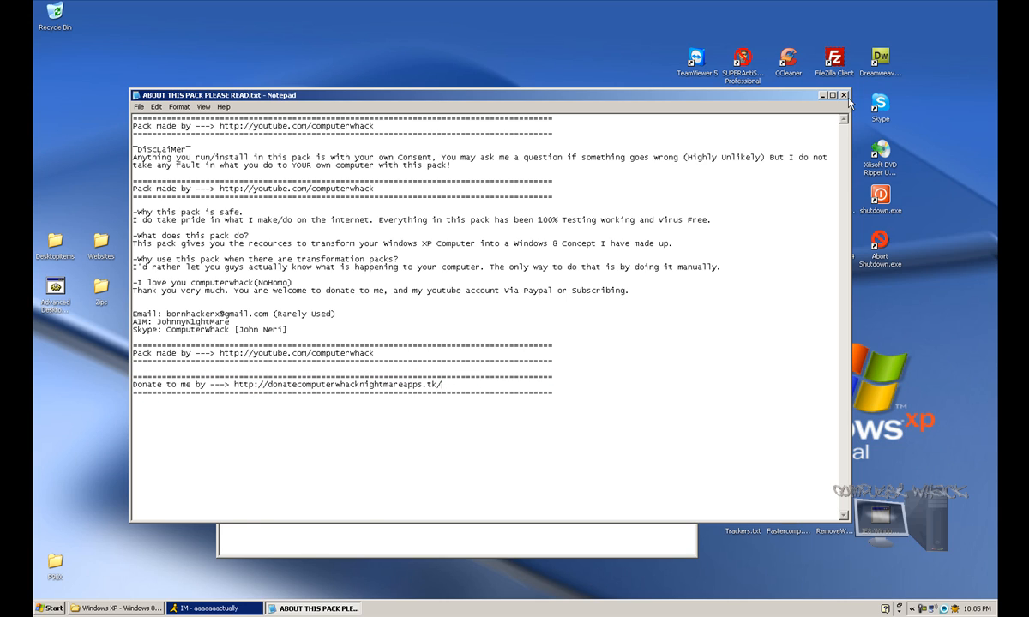
{"action": "left_click", "coordinate": [844, 95]}
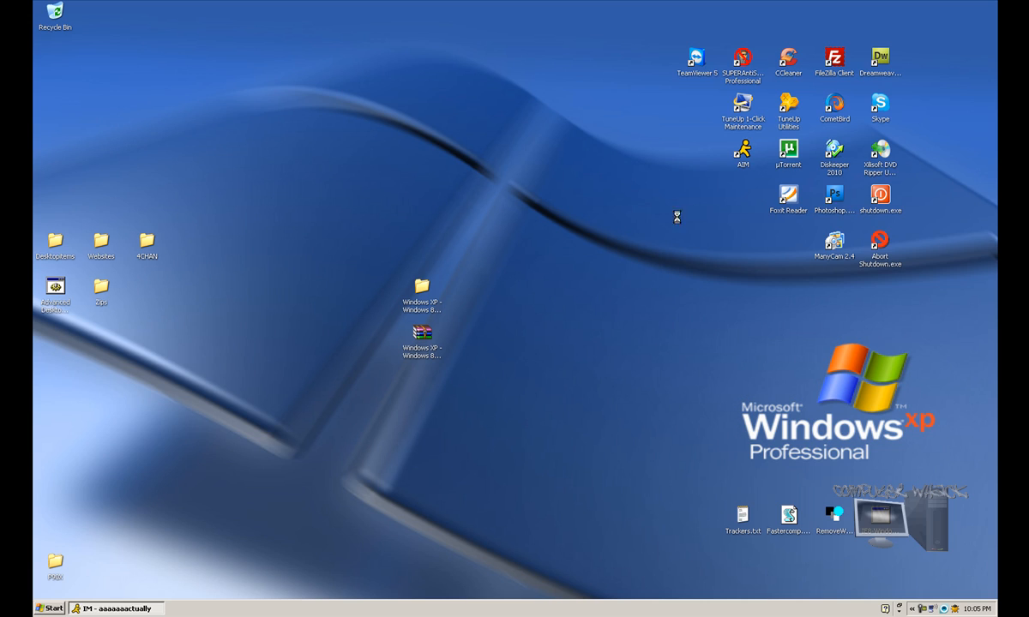
{"action": "mouse_move", "coordinate": [659, 309]}
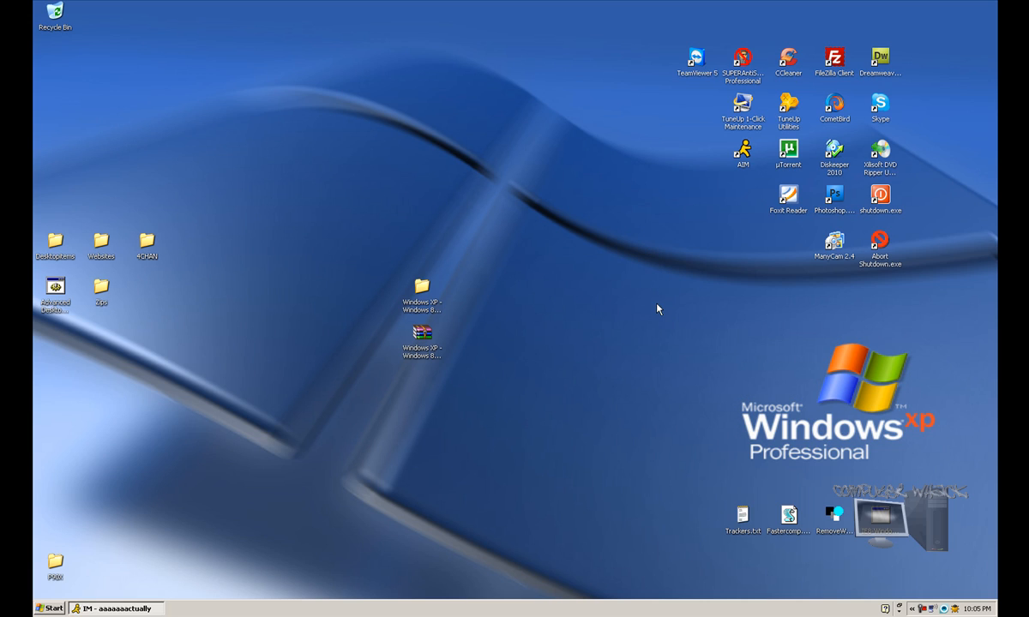
{"action": "mouse_move", "coordinate": [432, 302]}
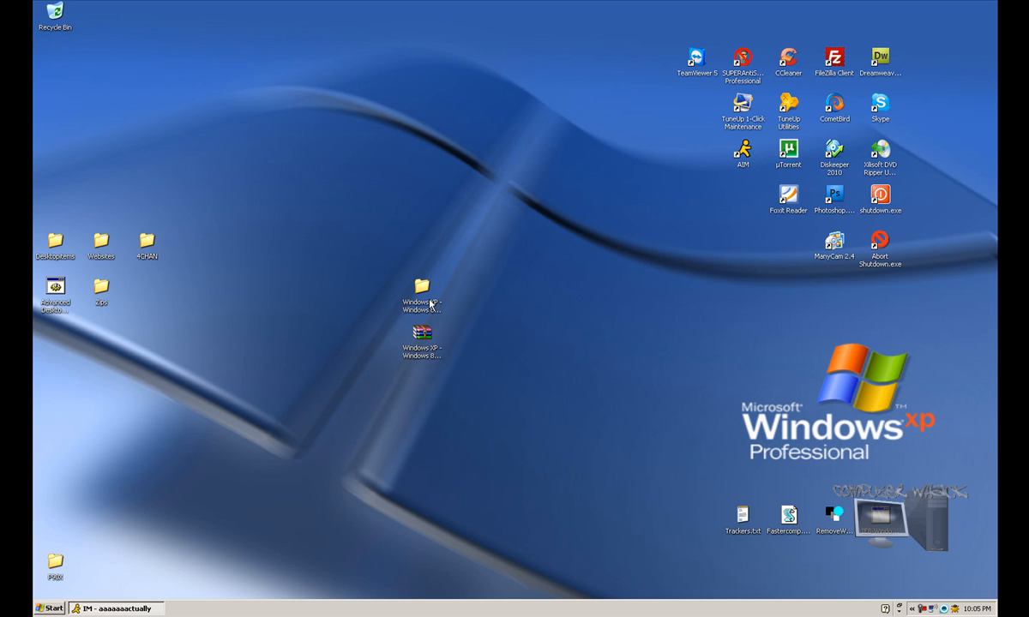
Run an ESET virus scan on the pack folder, finding zero infected objects, and dismiss the results
{"action": "right_click", "coordinate": [420, 295]}
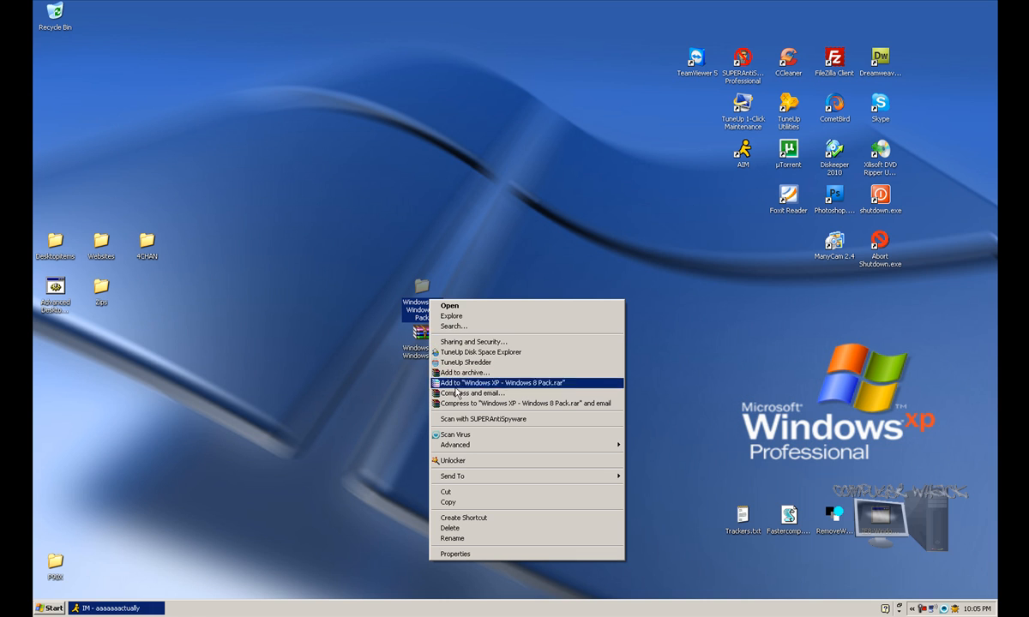
{"action": "left_click", "coordinate": [456, 436]}
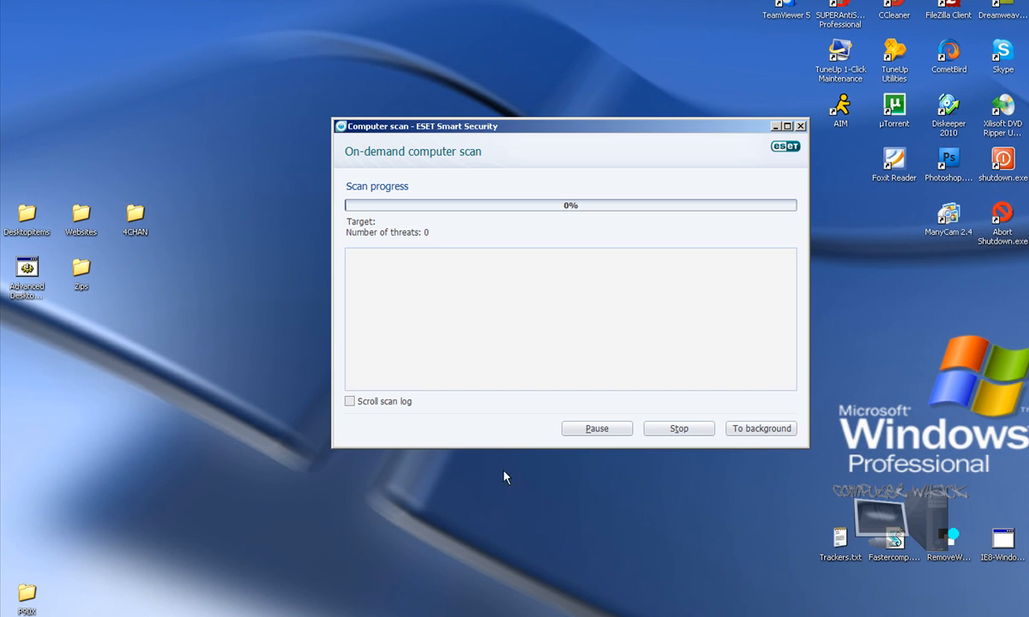
{"action": "mouse_move", "coordinate": [495, 500]}
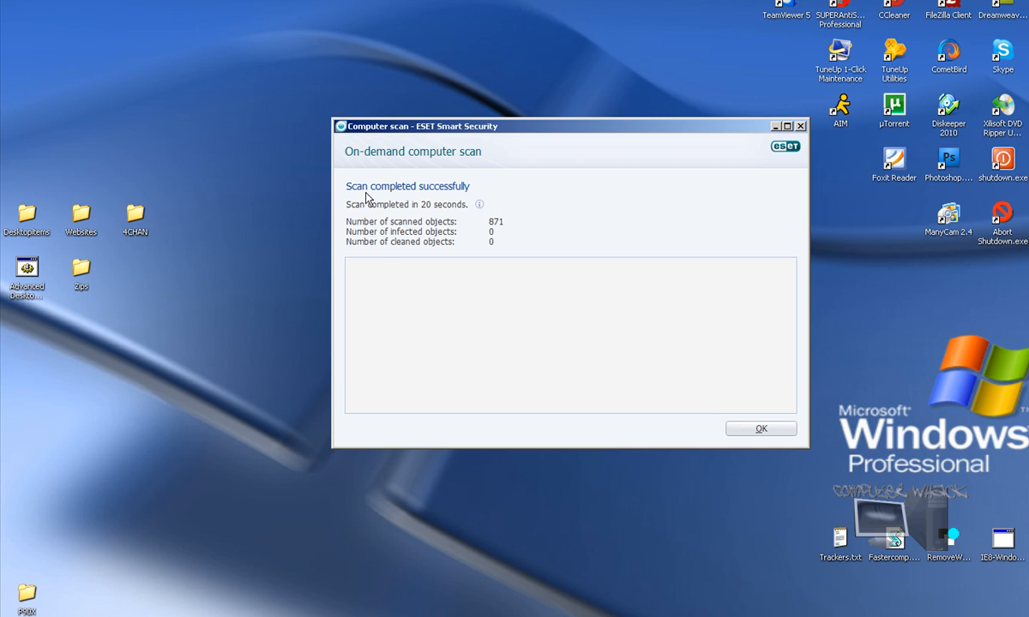
{"action": "mouse_move", "coordinate": [415, 226]}
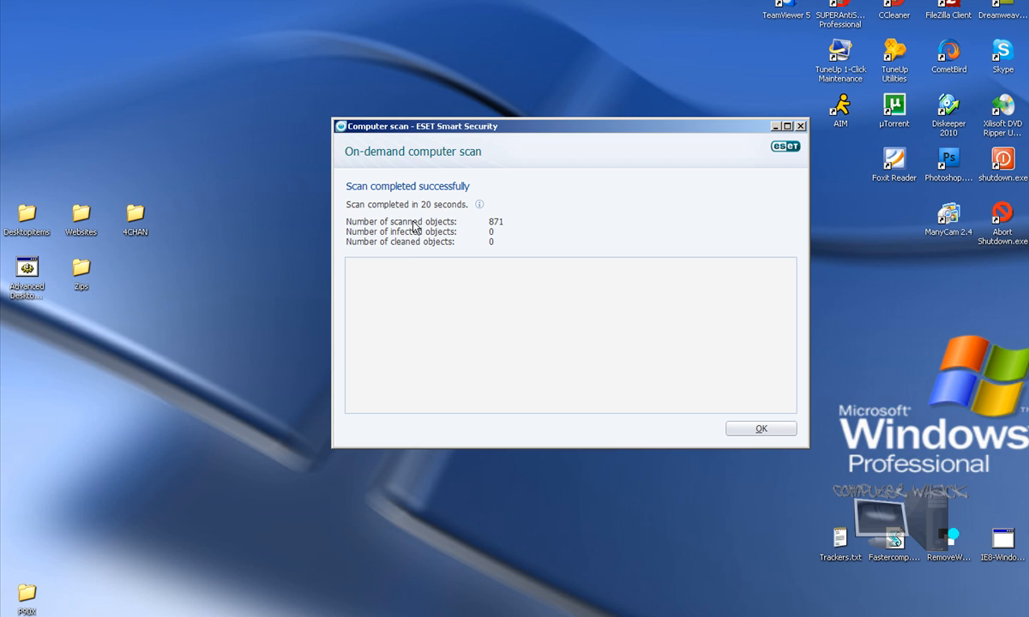
{"action": "mouse_move", "coordinate": [505, 226]}
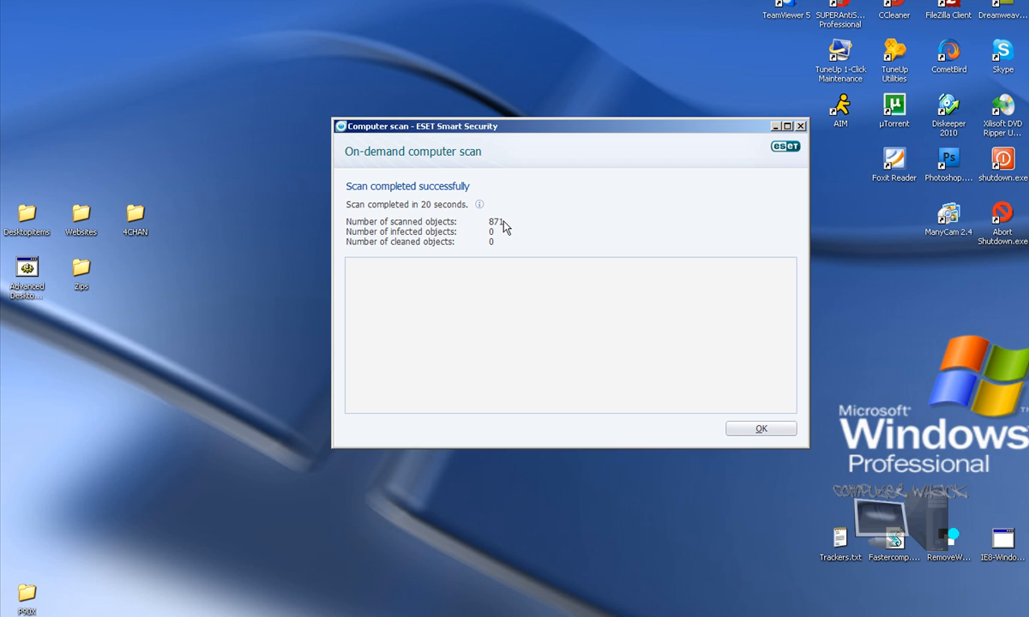
{"action": "mouse_move", "coordinate": [682, 459]}
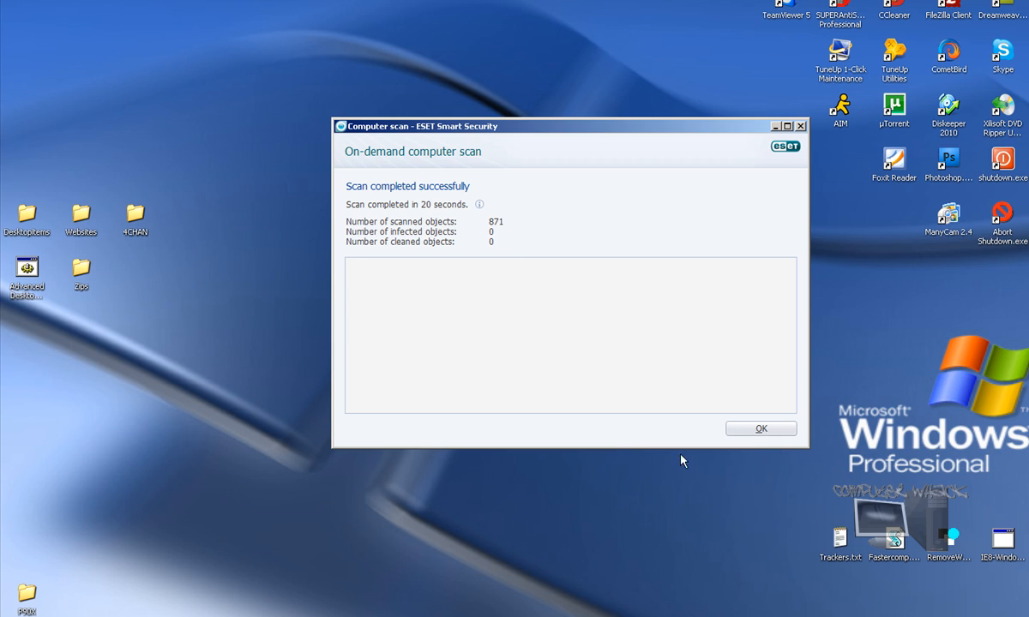
{"action": "left_click", "coordinate": [760, 429]}
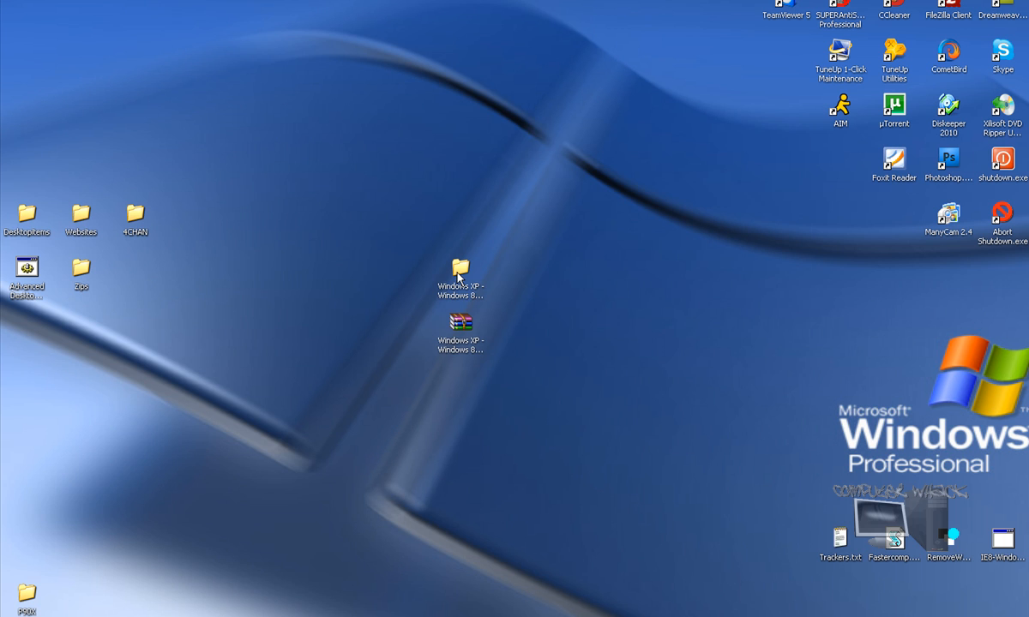
Browse into the pack's Theme\Visual Style\Patcher folder
{"action": "double_click", "coordinate": [460, 271]}
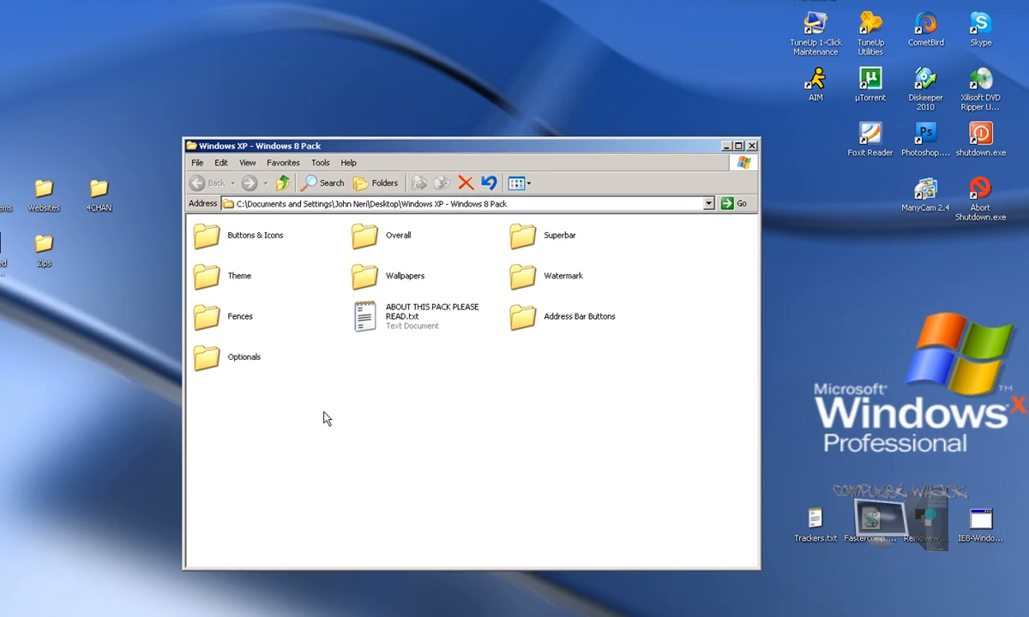
{"action": "mouse_move", "coordinate": [466, 288]}
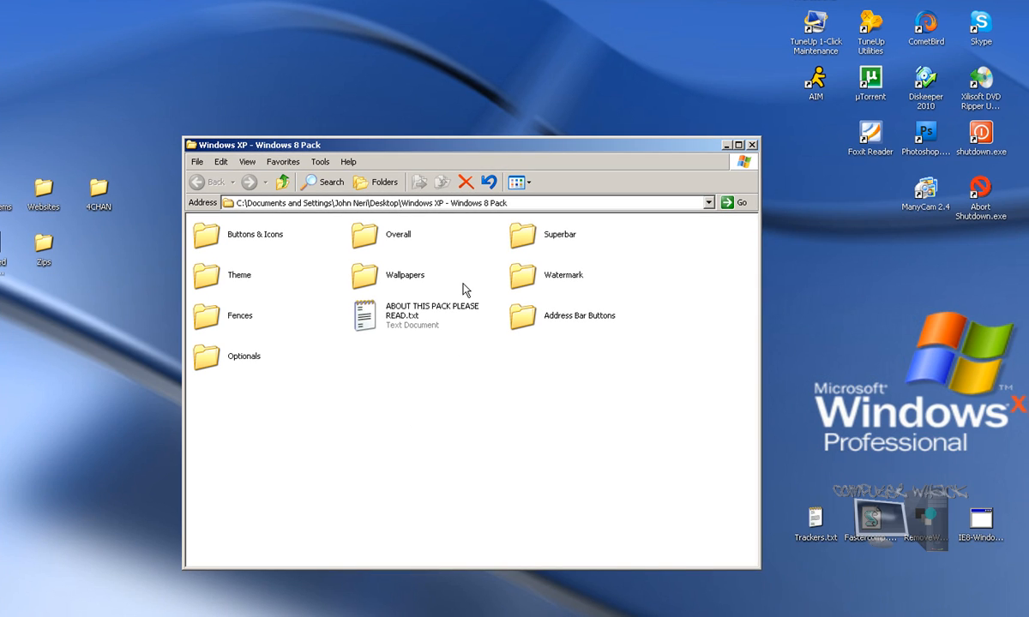
{"action": "mouse_move", "coordinate": [210, 274]}
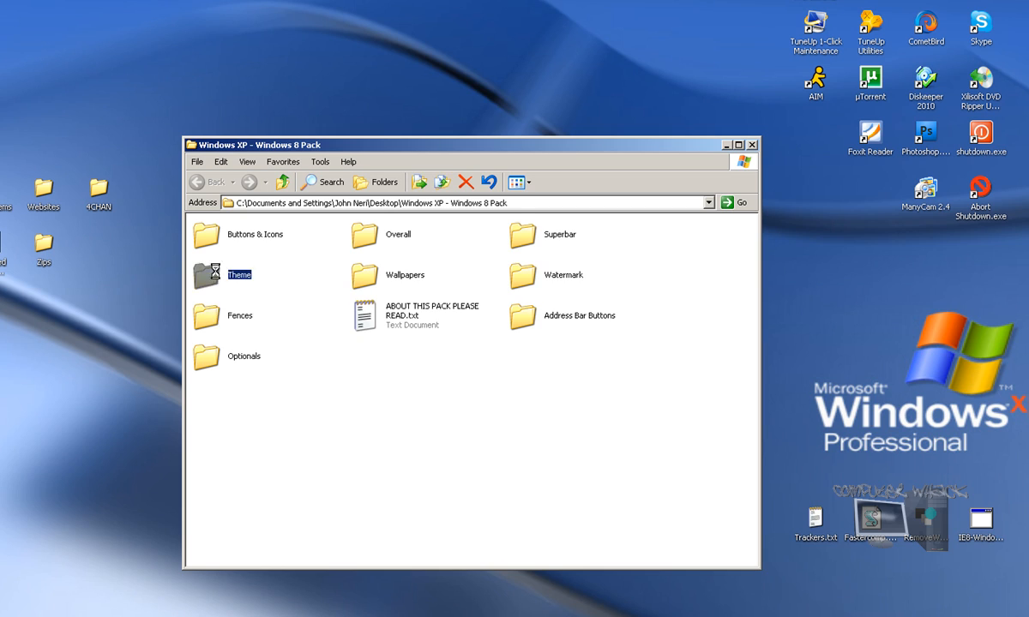
{"action": "double_click", "coordinate": [238, 275]}
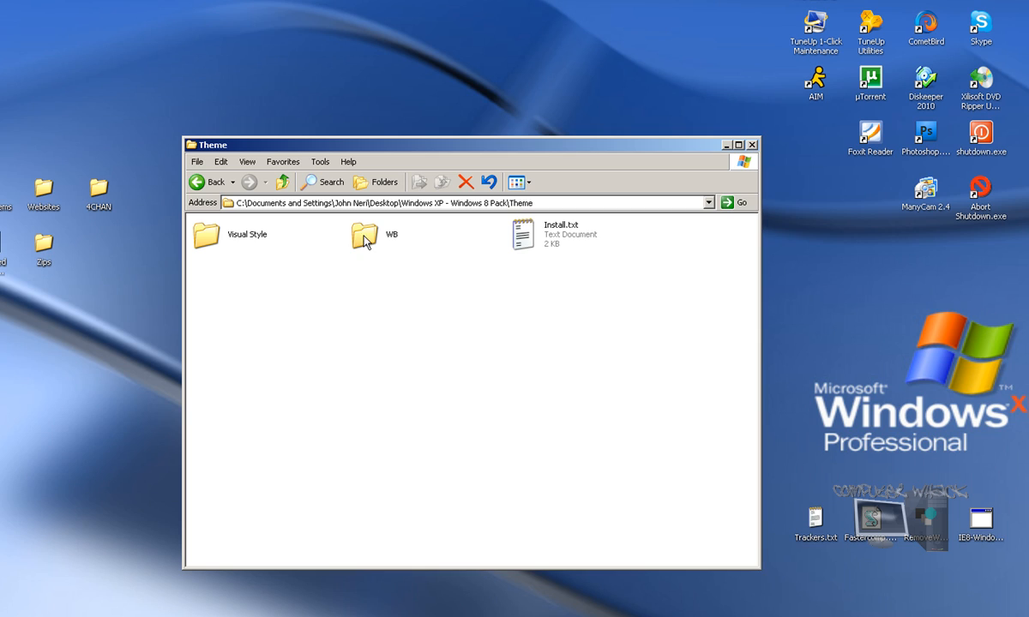
{"action": "mouse_move", "coordinate": [234, 244]}
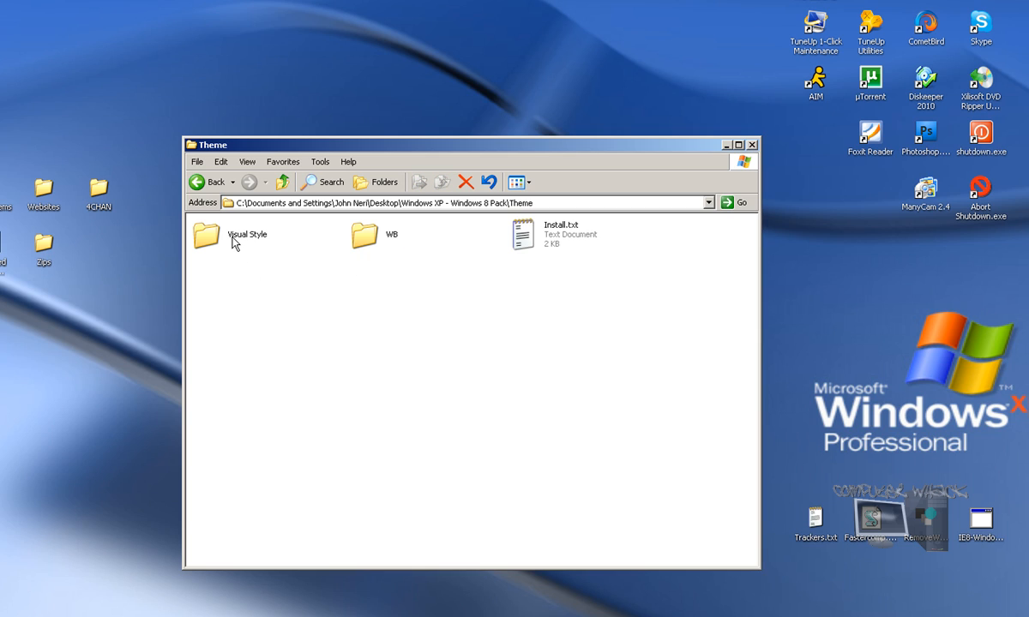
{"action": "left_click", "coordinate": [247, 233]}
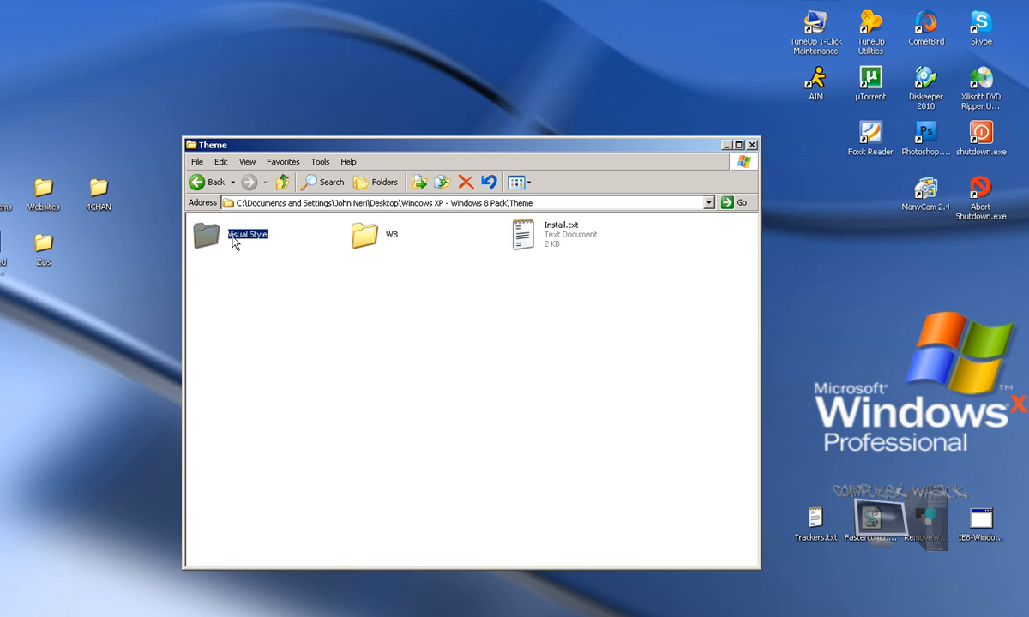
{"action": "mouse_move", "coordinate": [236, 243]}
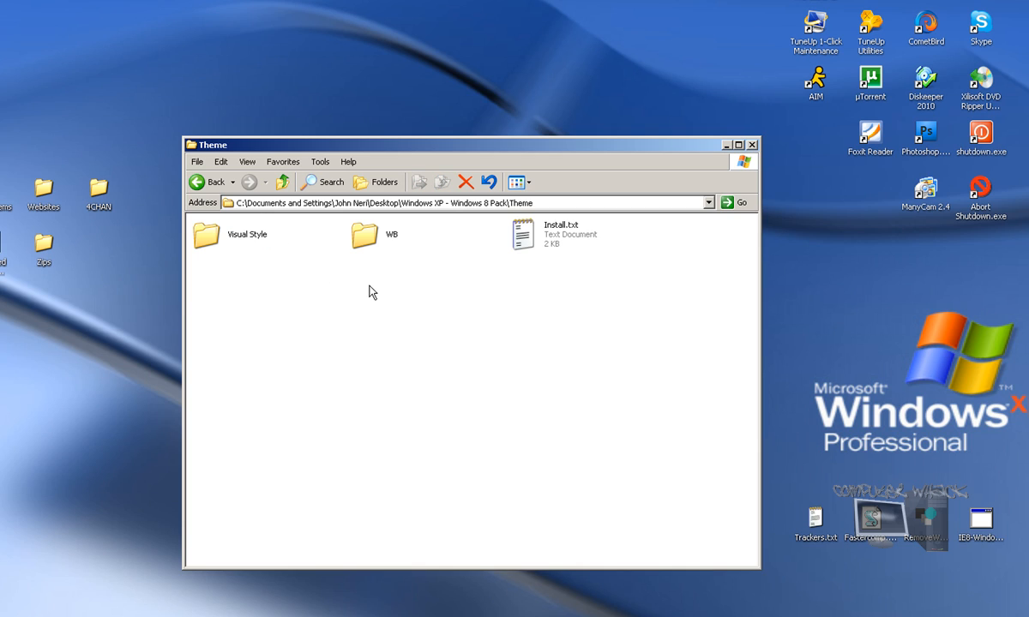
{"action": "mouse_move", "coordinate": [380, 264]}
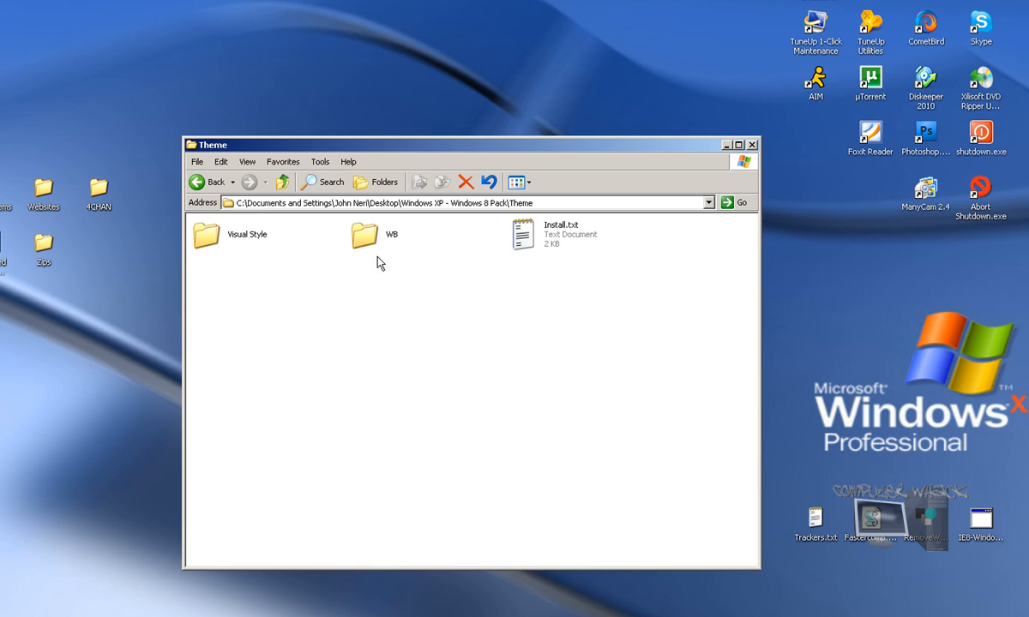
{"action": "left_click", "coordinate": [364, 234]}
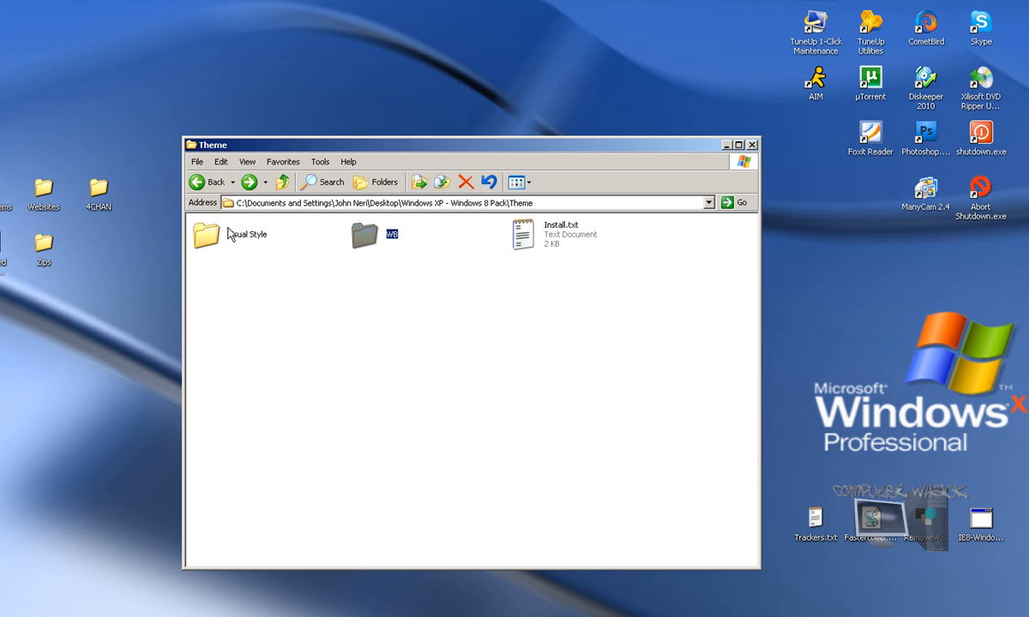
{"action": "double_click", "coordinate": [206, 234]}
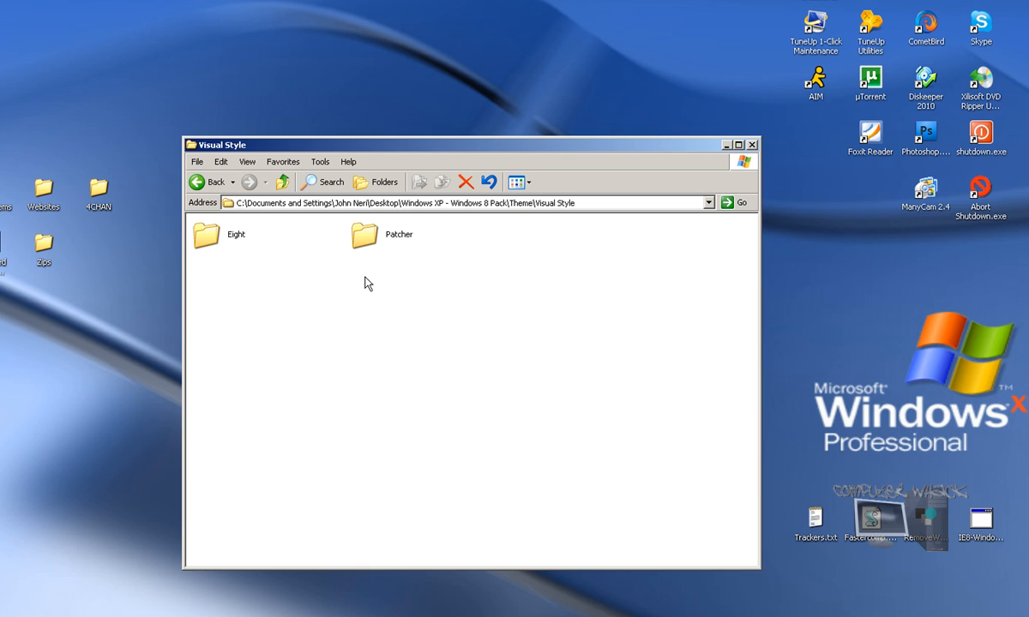
{"action": "double_click", "coordinate": [363, 234]}
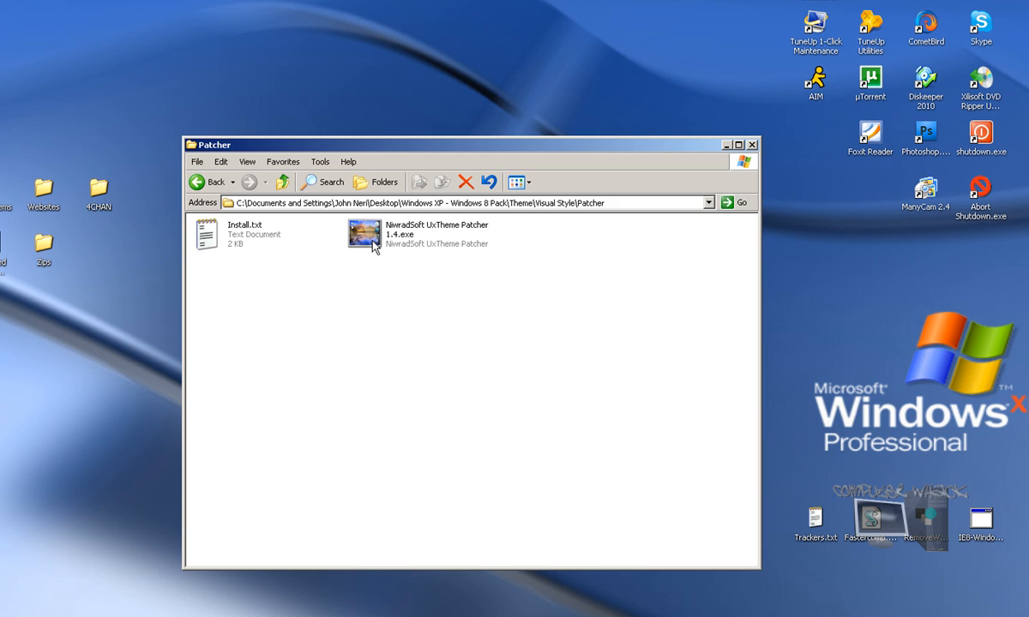
{"action": "mouse_move", "coordinate": [403, 235]}
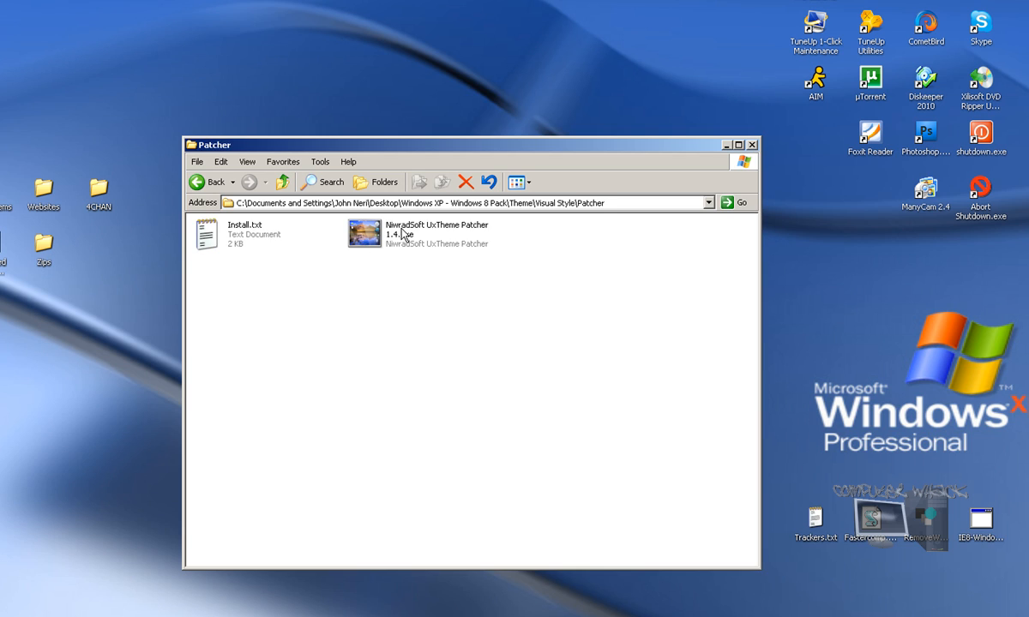
Launch NiwradSoft UxTheme Patcher 1.4 setup, step past welcome and license, then quit it
{"action": "double_click", "coordinate": [364, 233]}
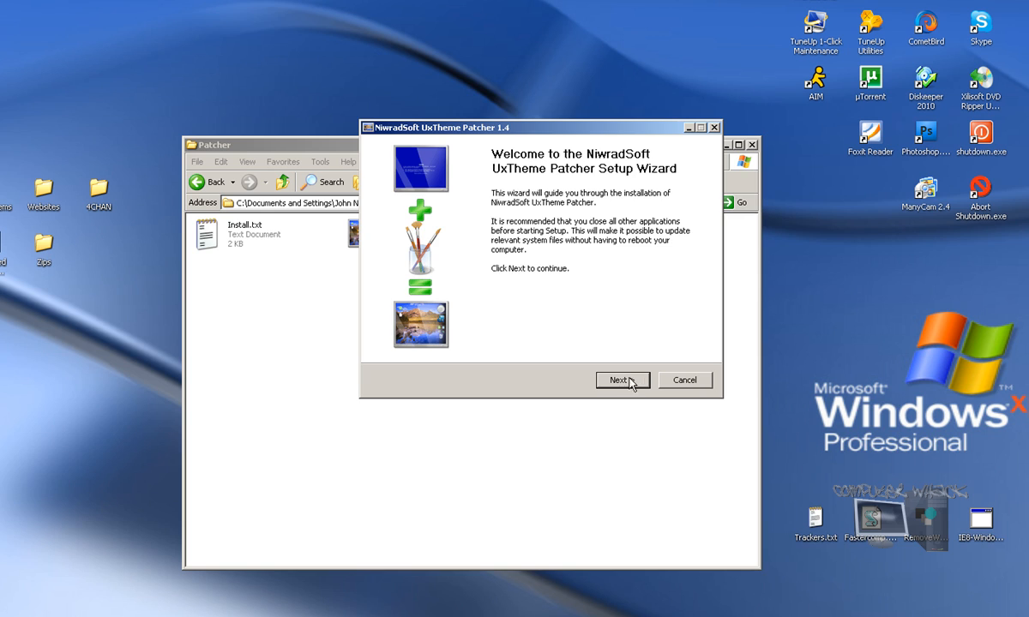
{"action": "left_click", "coordinate": [617, 381]}
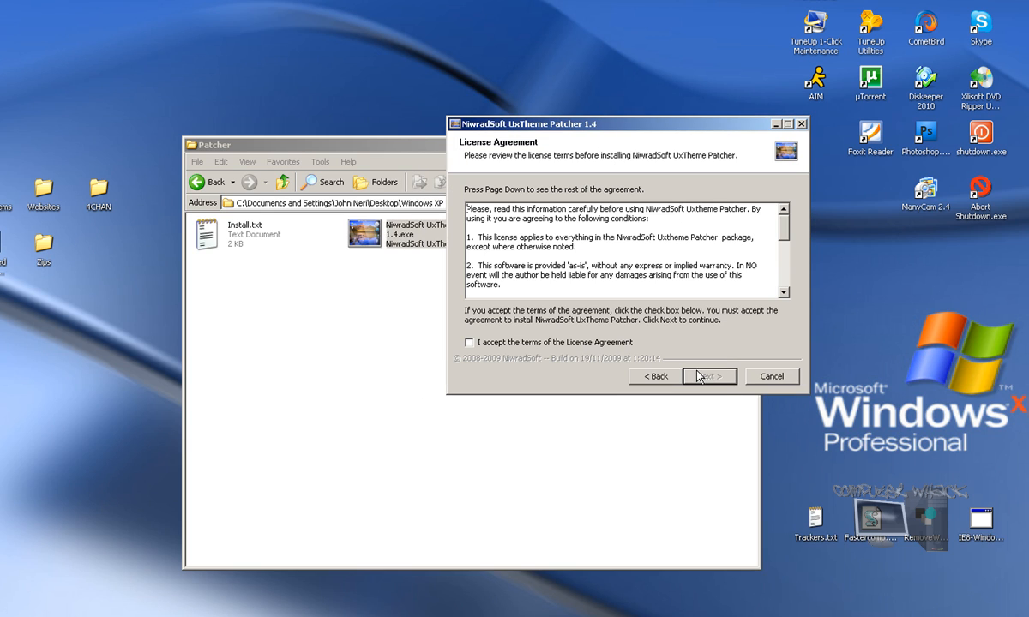
{"action": "left_click", "coordinate": [708, 377]}
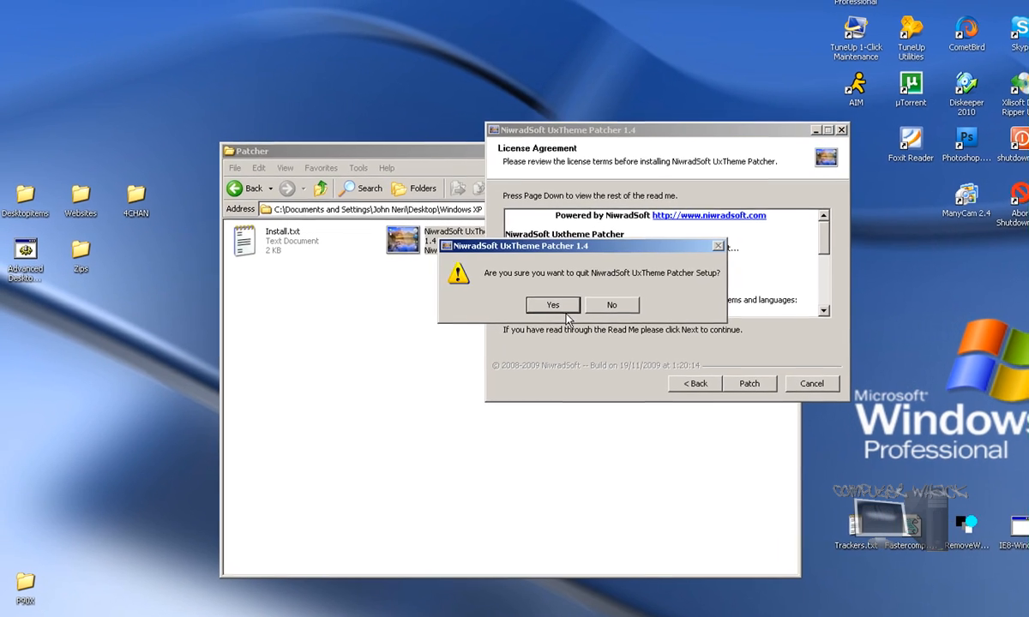
{"action": "left_click", "coordinate": [553, 305]}
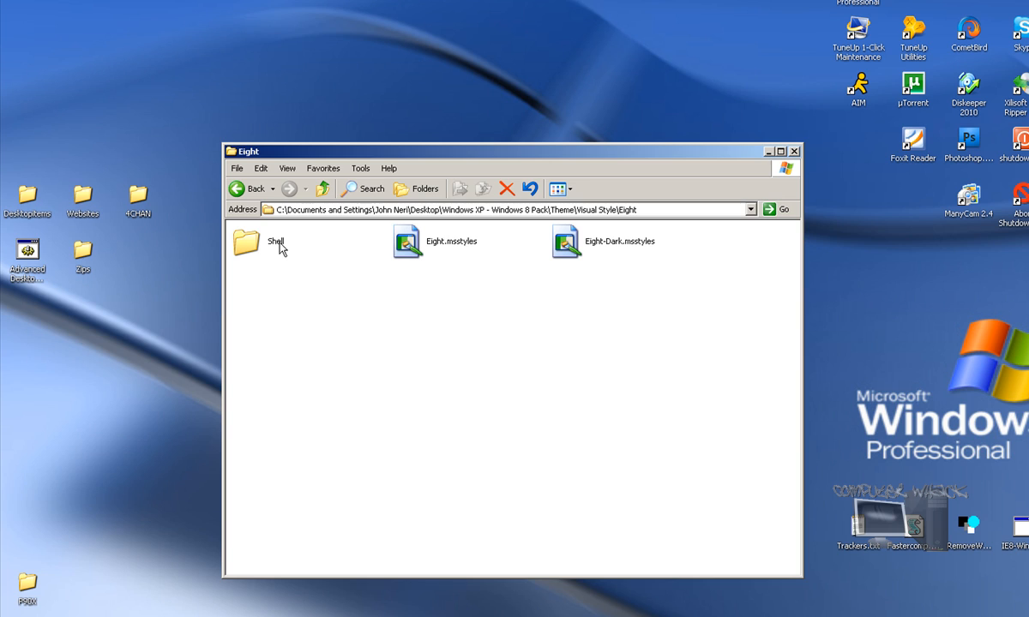
{"action": "mouse_move", "coordinate": [594, 253]}
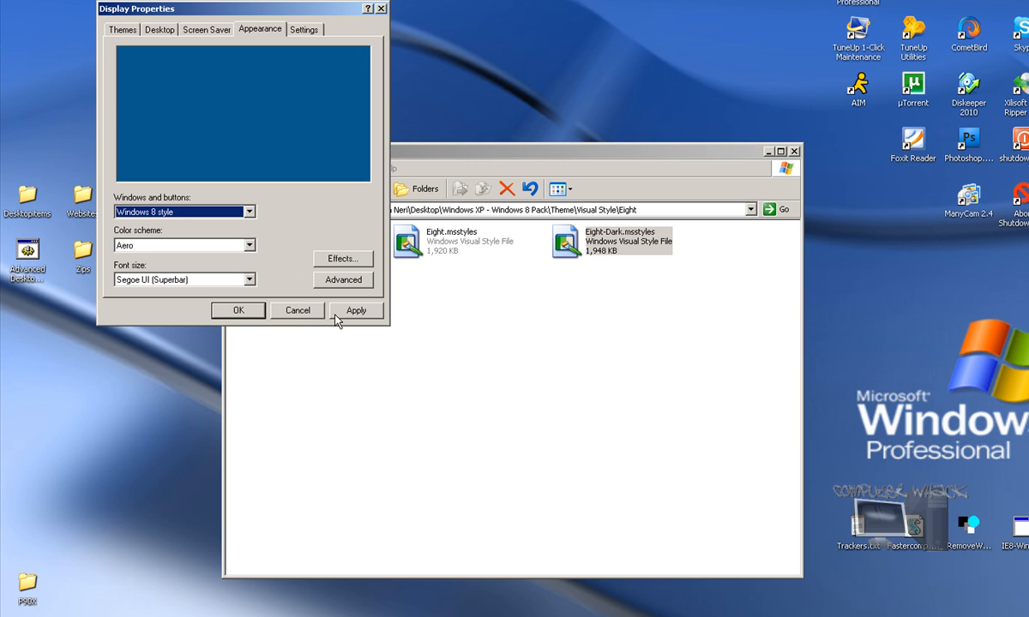
Apply the Windows 8 style with Aero scheme and Segoe UI (Superbar) font, then close Display Properties
{"action": "left_click", "coordinate": [357, 310]}
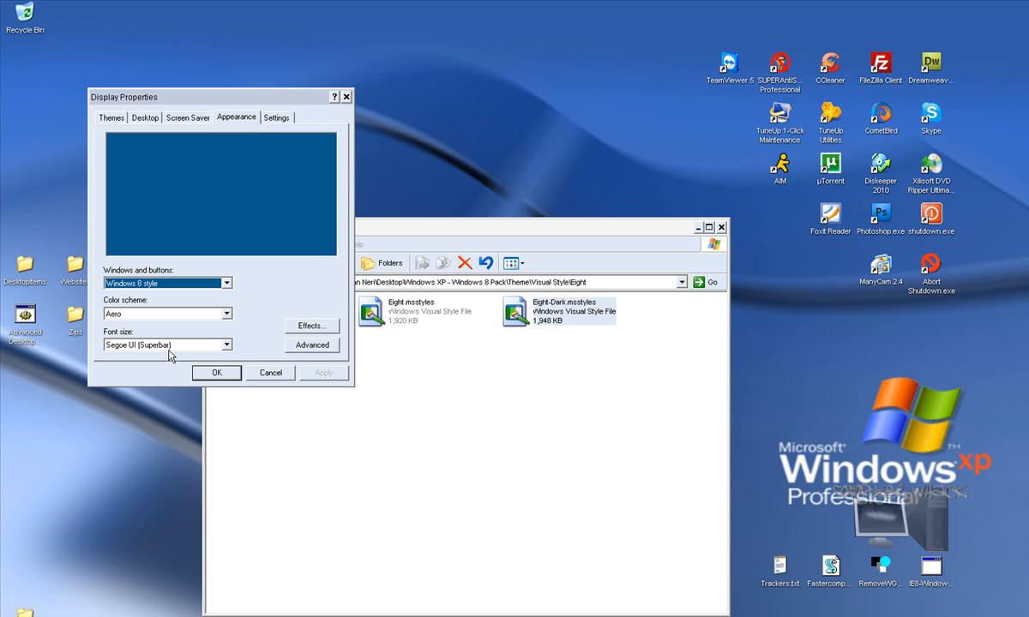
{"action": "mouse_move", "coordinate": [213, 188]}
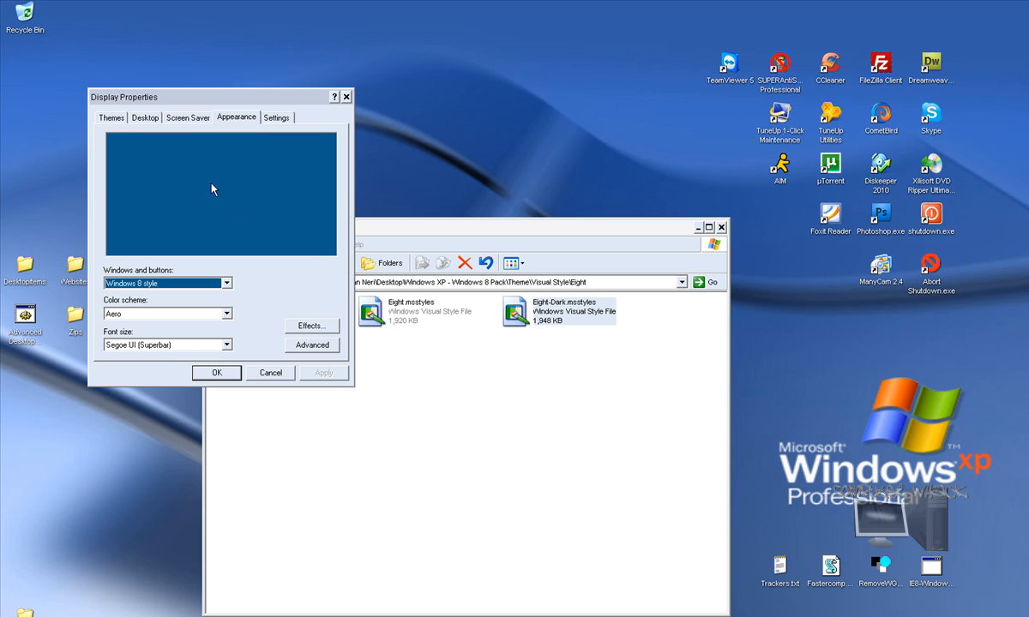
{"action": "left_click", "coordinate": [144, 116]}
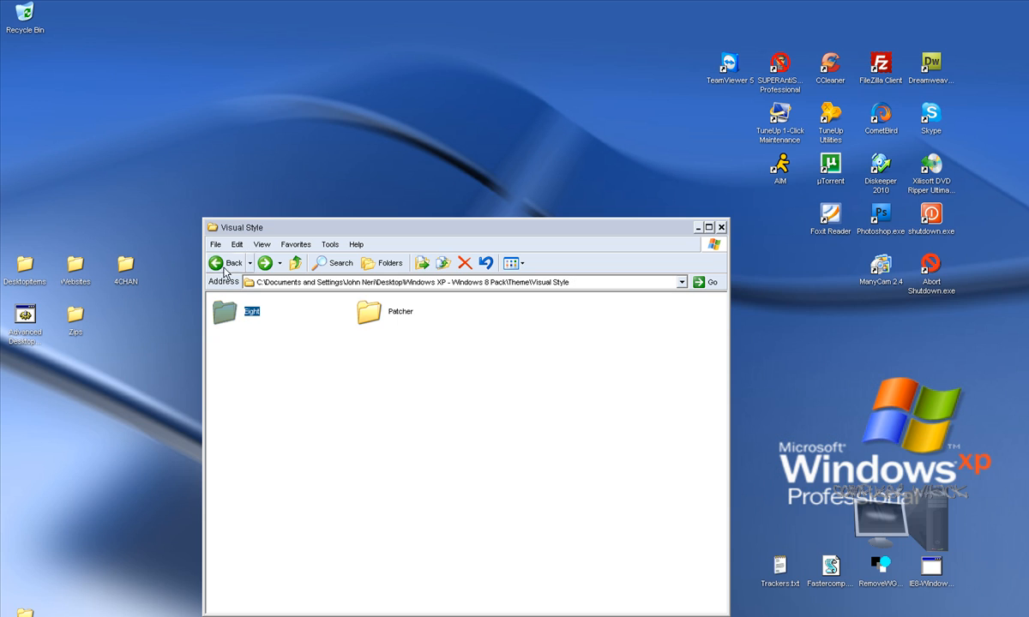
Install the Windows 8 Ultimate Unofficial.wba skin from the W8 folder and apply it via the balloon
{"action": "left_click", "coordinate": [230, 262]}
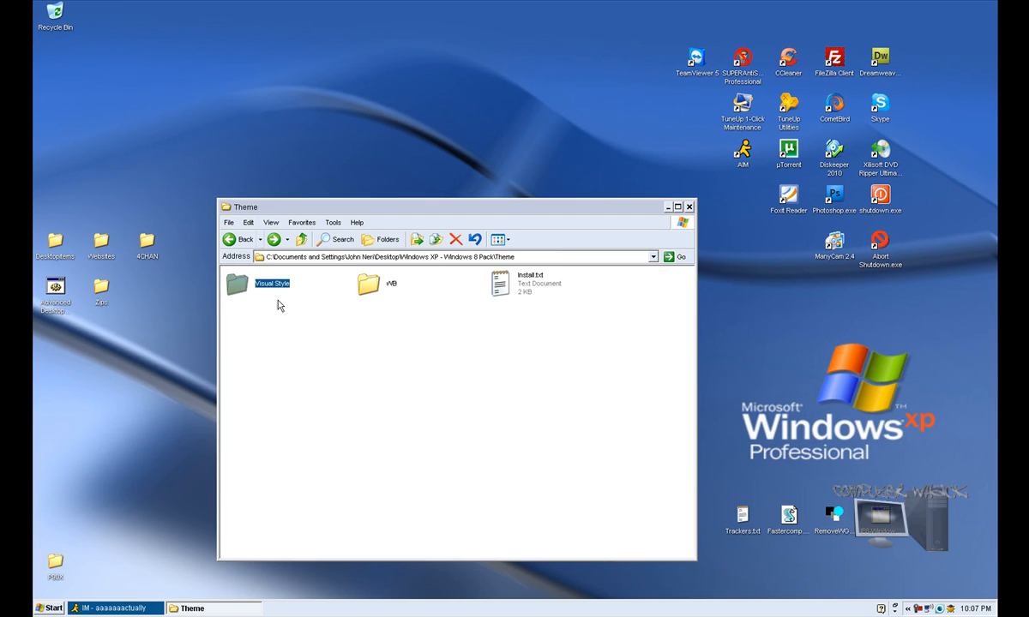
{"action": "double_click", "coordinate": [369, 283]}
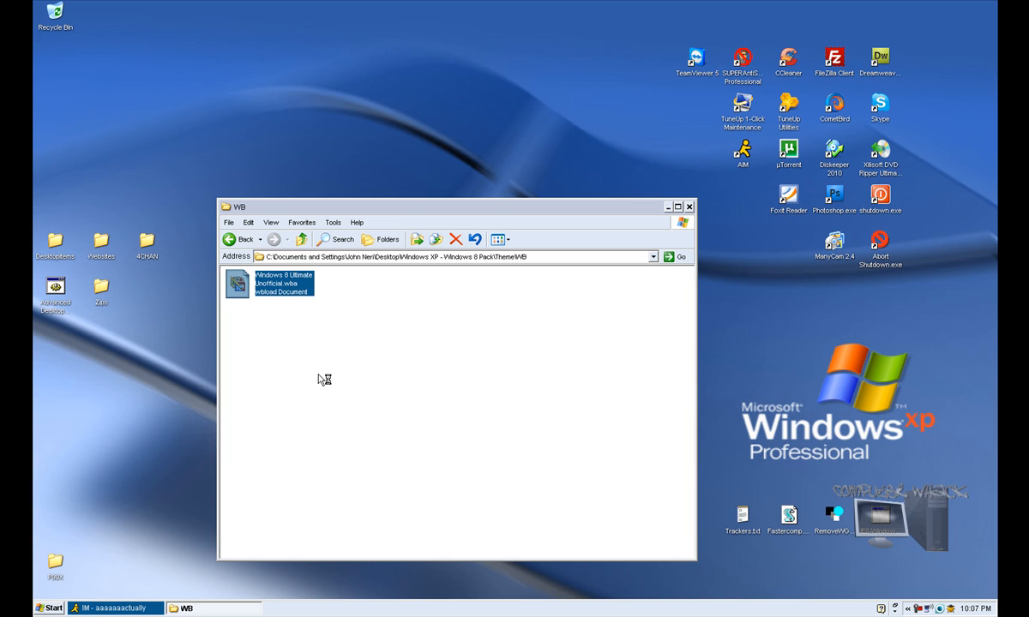
{"action": "mouse_move", "coordinate": [38, 386]}
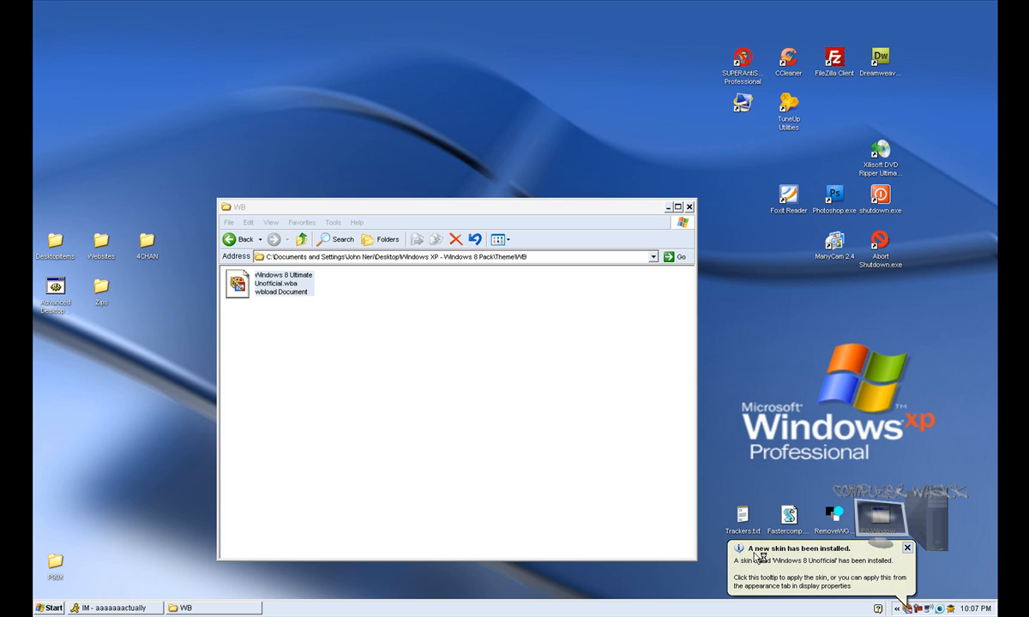
{"action": "left_click", "coordinate": [818, 566]}
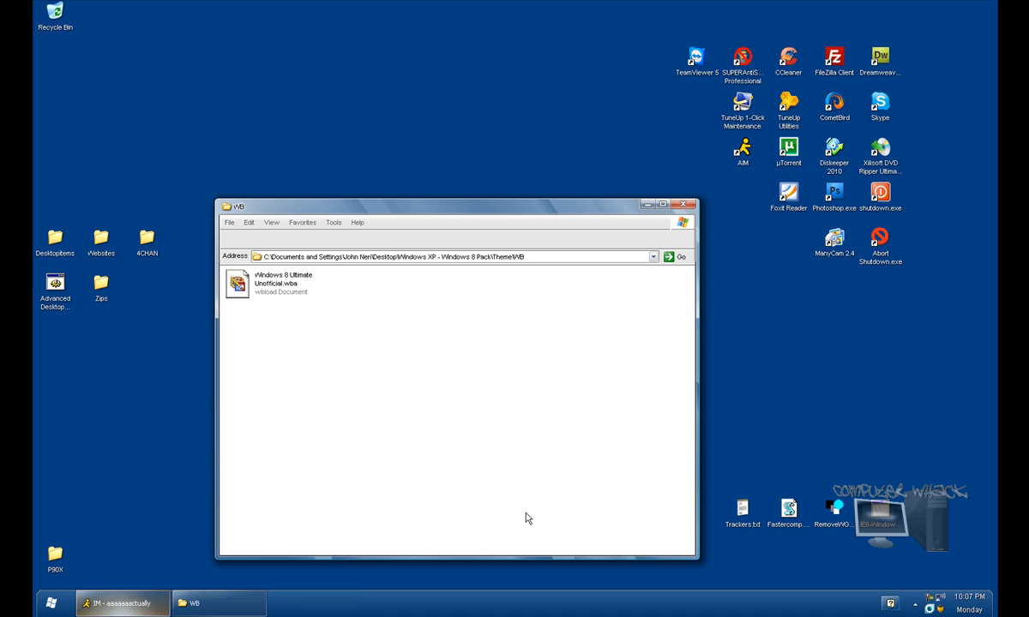
{"action": "mouse_move", "coordinate": [324, 511]}
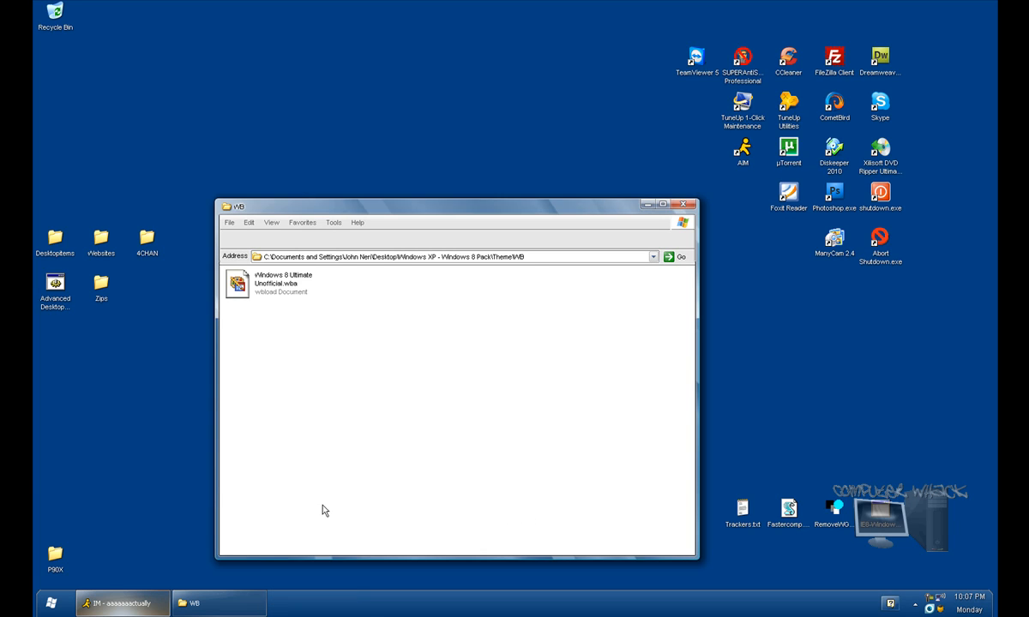
{"action": "mouse_move", "coordinate": [131, 497]}
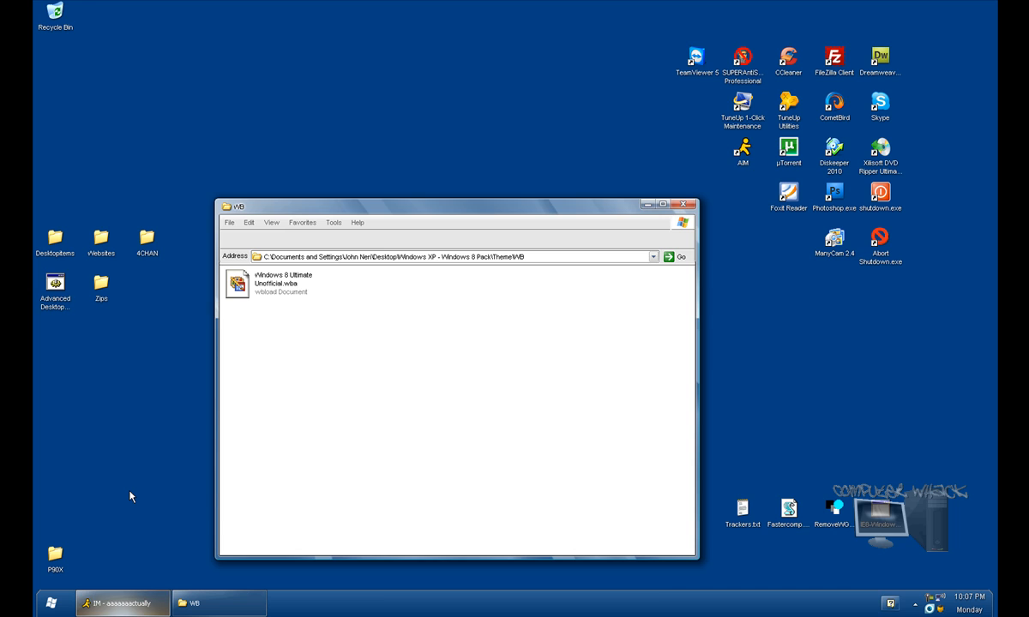
{"action": "mouse_move", "coordinate": [67, 576]}
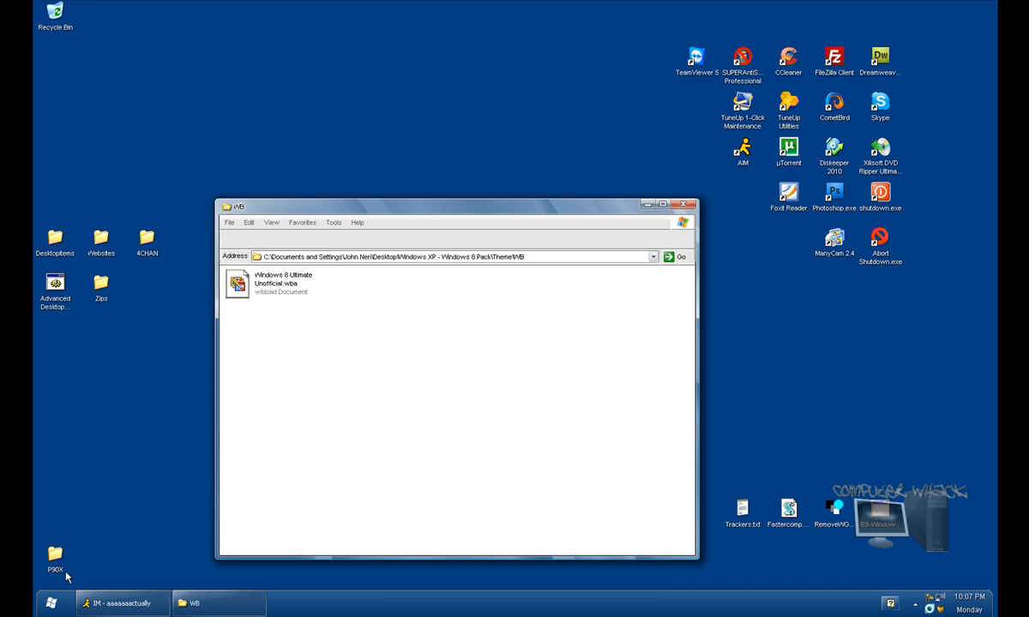
{"action": "mouse_move", "coordinate": [275, 240]}
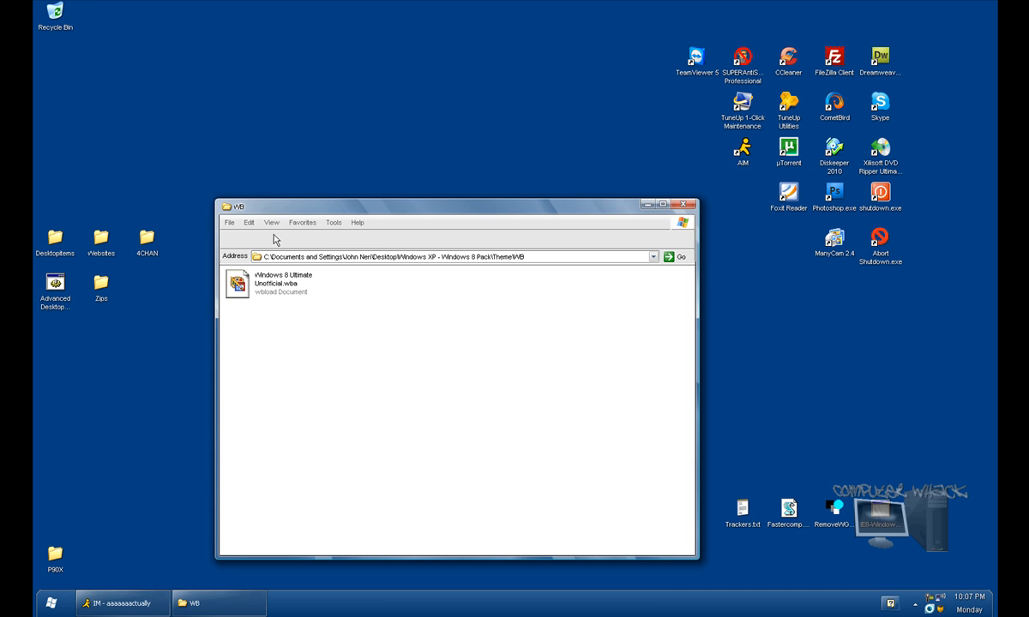
{"action": "left_click", "coordinate": [271, 223]}
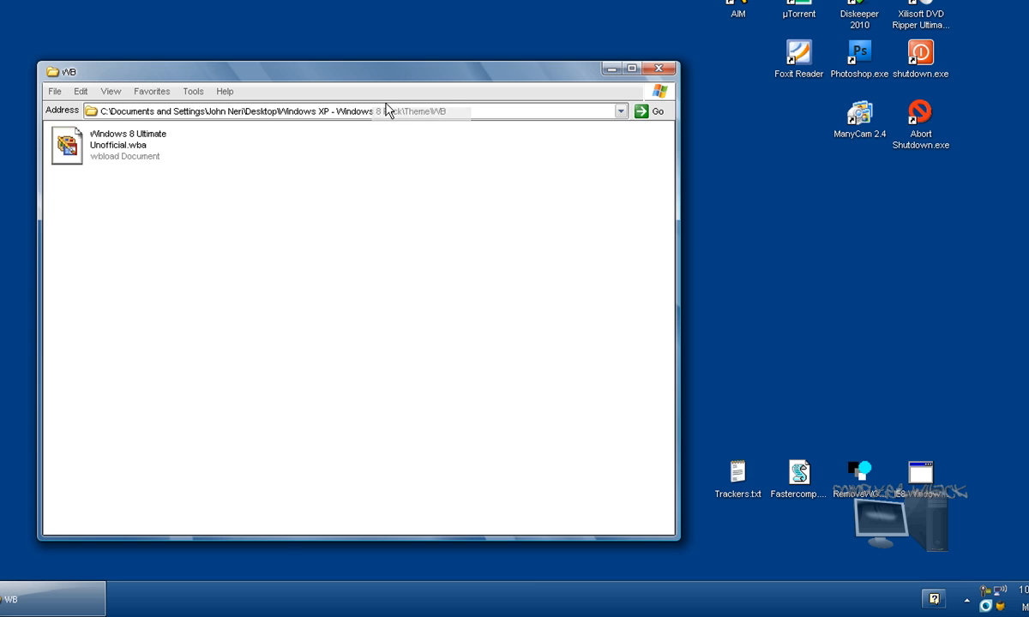
{"action": "left_click", "coordinate": [110, 91]}
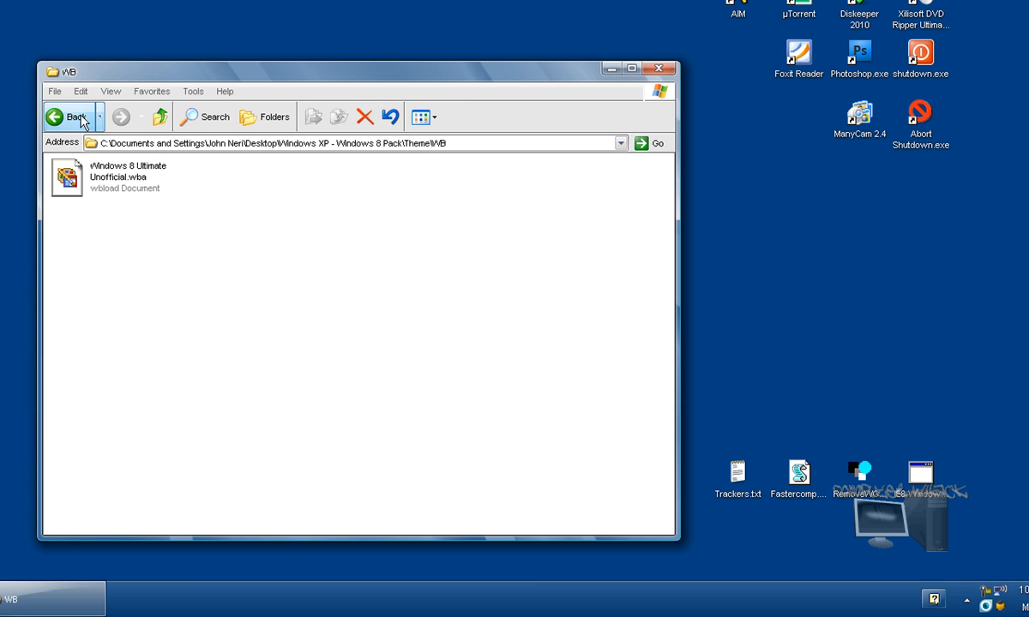
Return to the main pack folder and open Address Bar Buttons, dismissing the toolbar context menu
{"action": "left_click", "coordinate": [68, 116]}
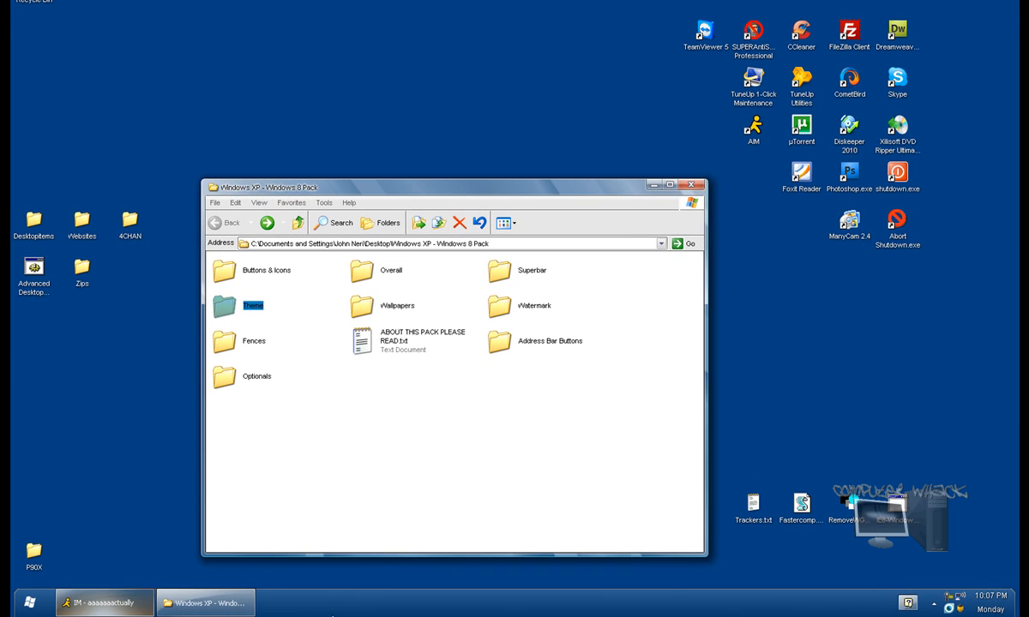
{"action": "mouse_move", "coordinate": [992, 609]}
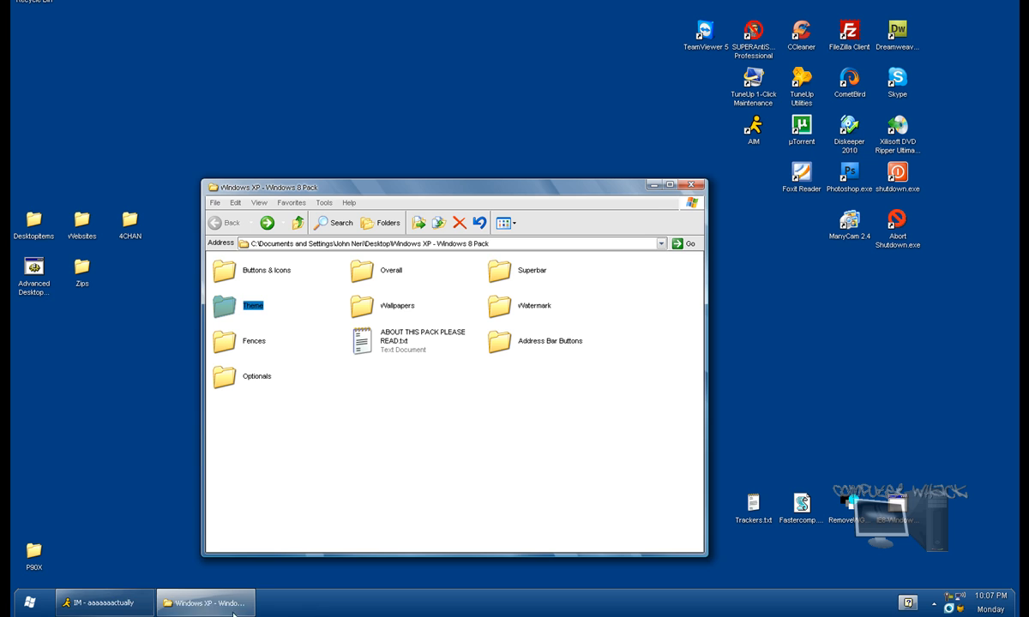
{"action": "left_click", "coordinate": [29, 604]}
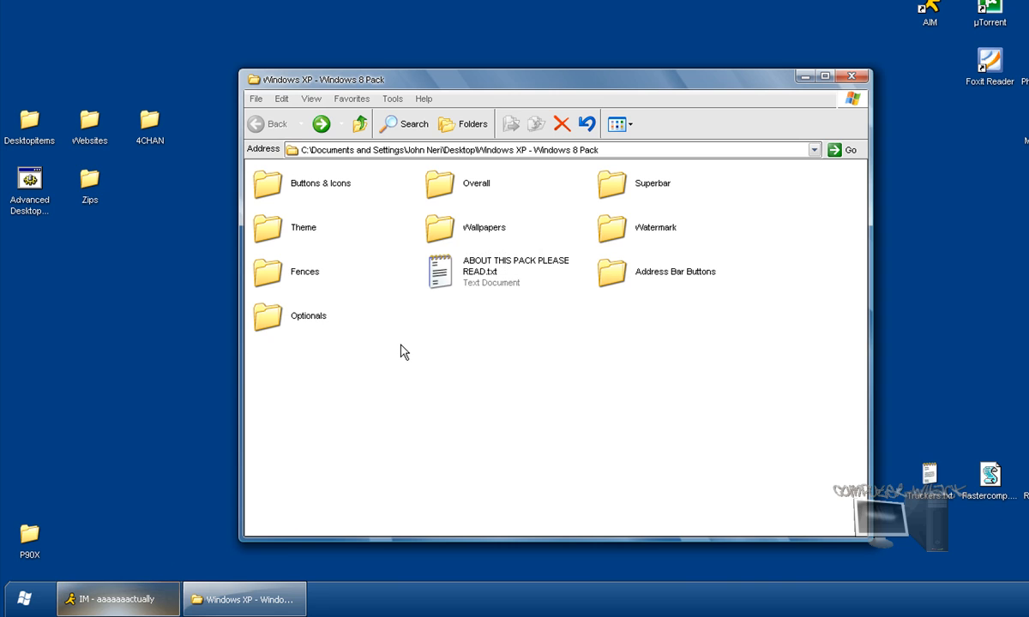
{"action": "mouse_move", "coordinate": [666, 230]}
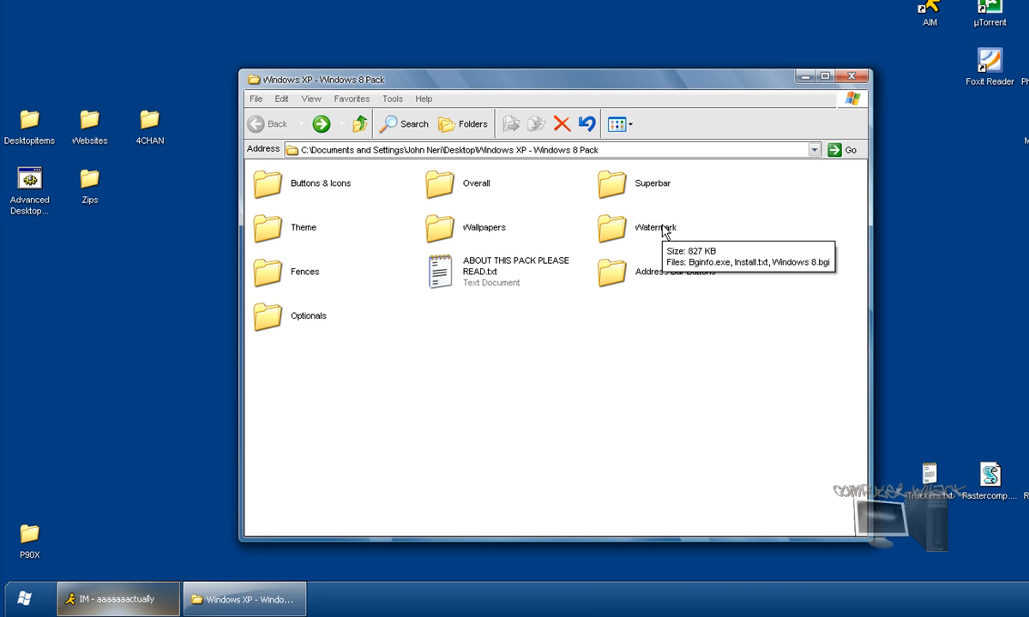
{"action": "mouse_move", "coordinate": [597, 412]}
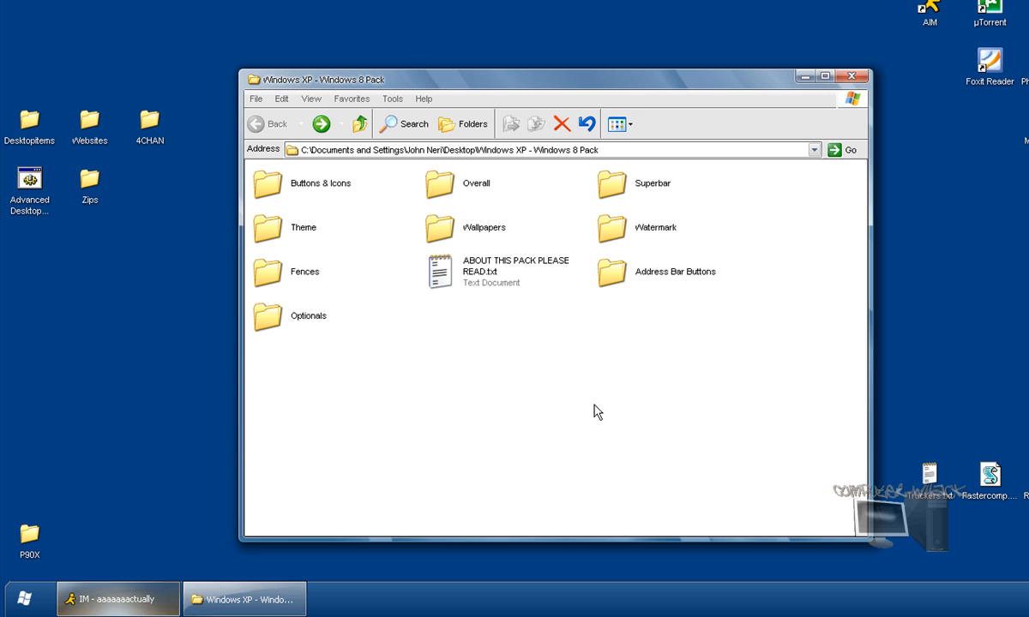
{"action": "double_click", "coordinate": [675, 271]}
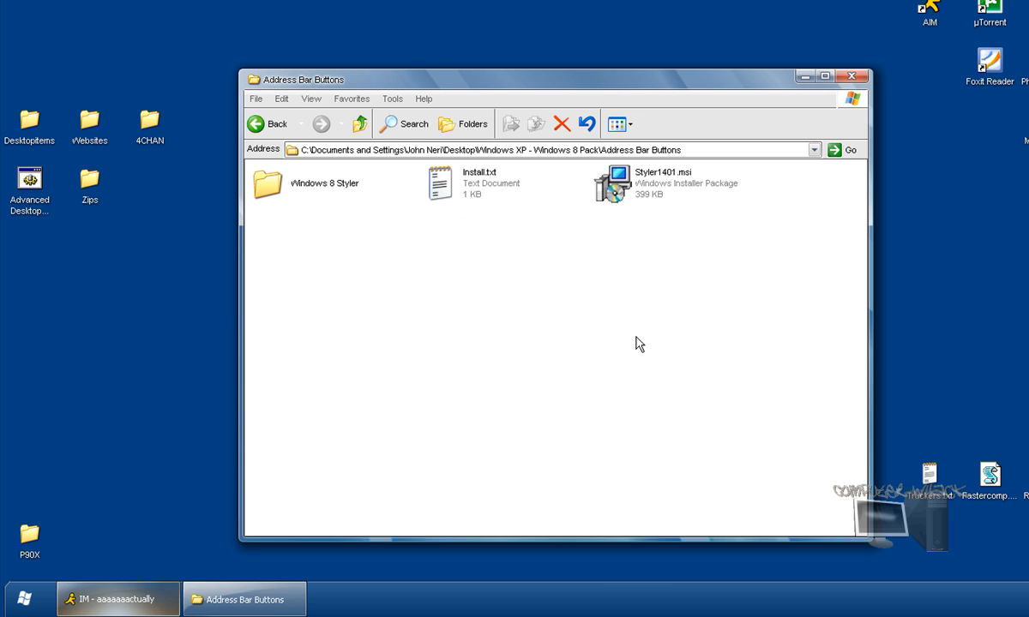
{"action": "mouse_move", "coordinate": [446, 153]}
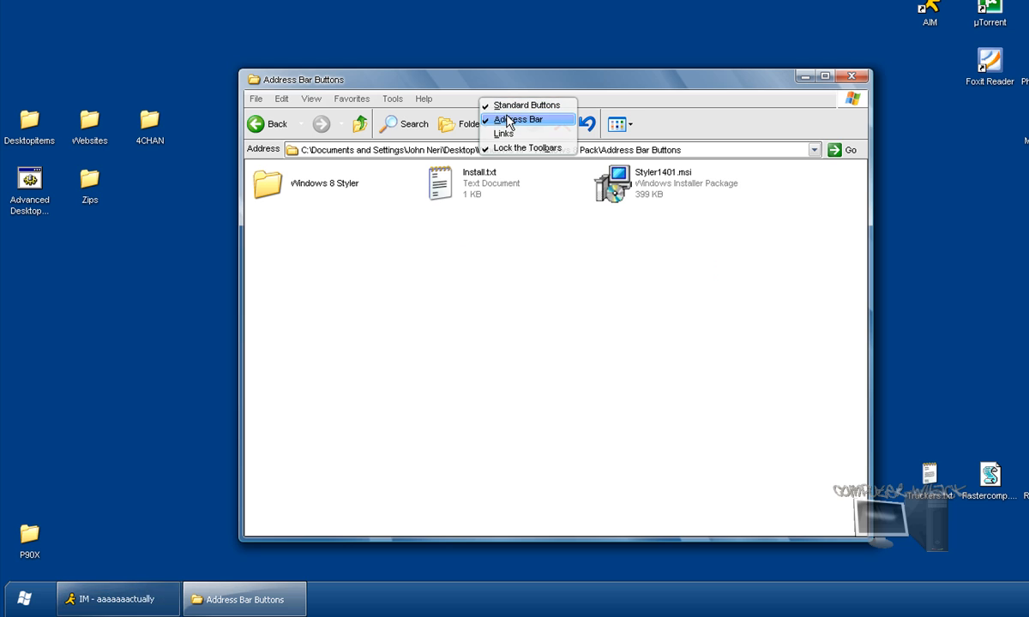
{"action": "left_click", "coordinate": [516, 118]}
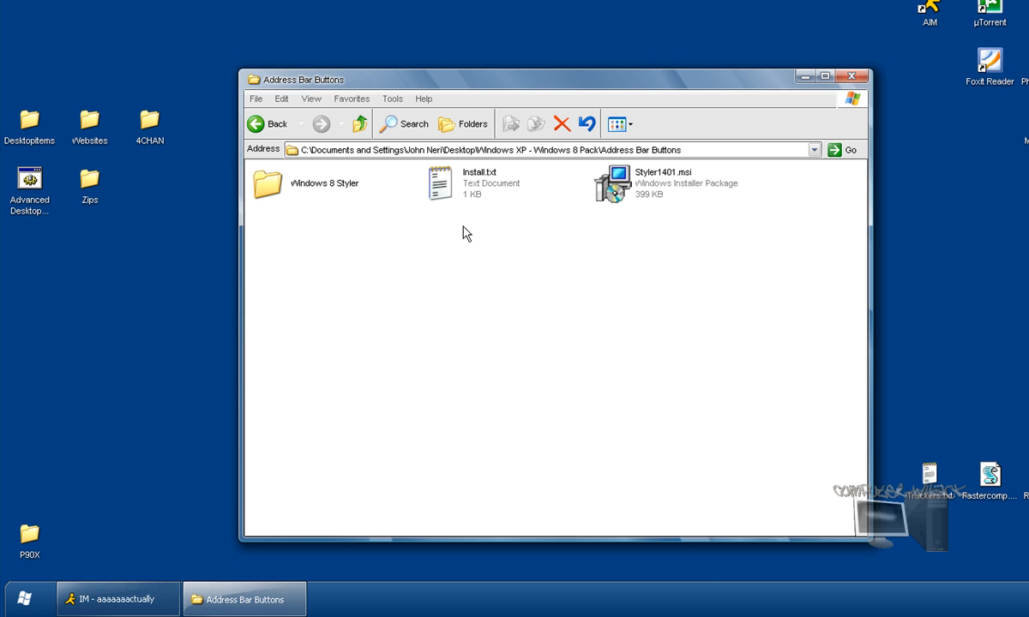
Install Styler1401.msi into its default Program Files folder and close the finished wizard
{"action": "double_click", "coordinate": [611, 182]}
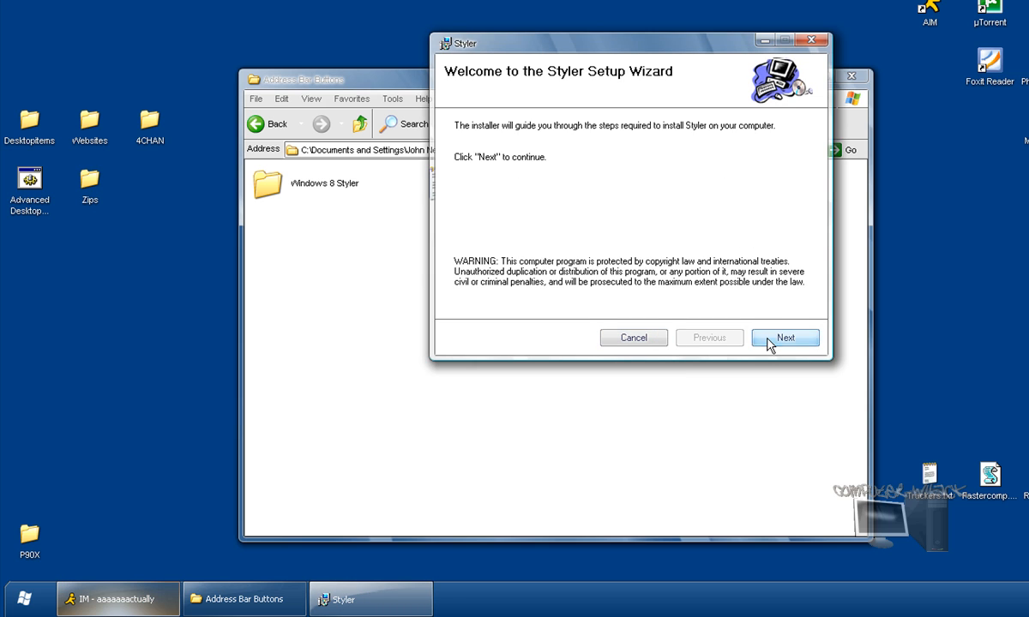
{"action": "left_click", "coordinate": [784, 336]}
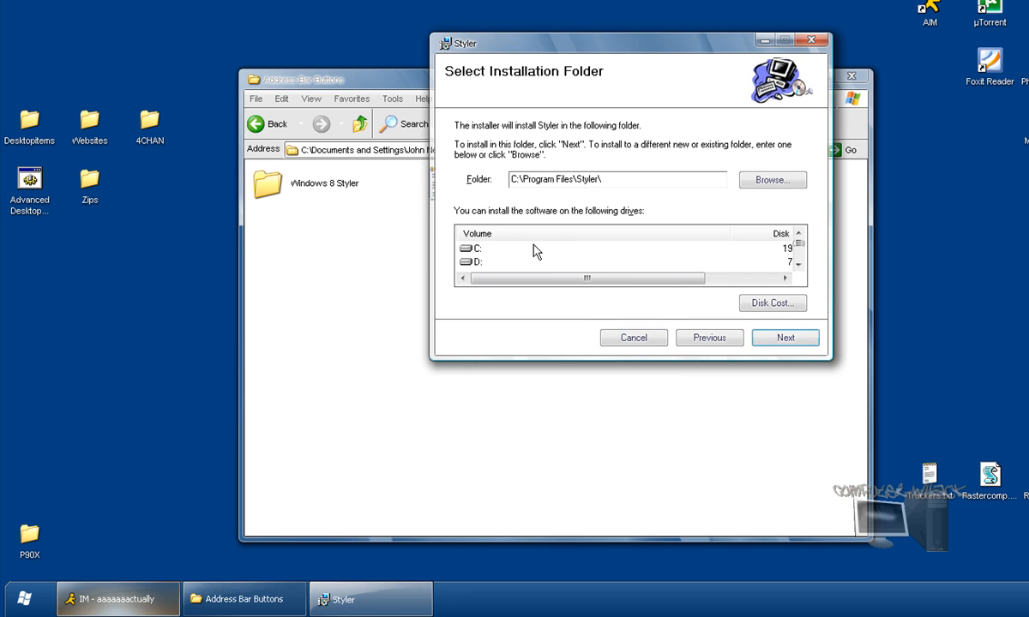
{"action": "left_click", "coordinate": [786, 336]}
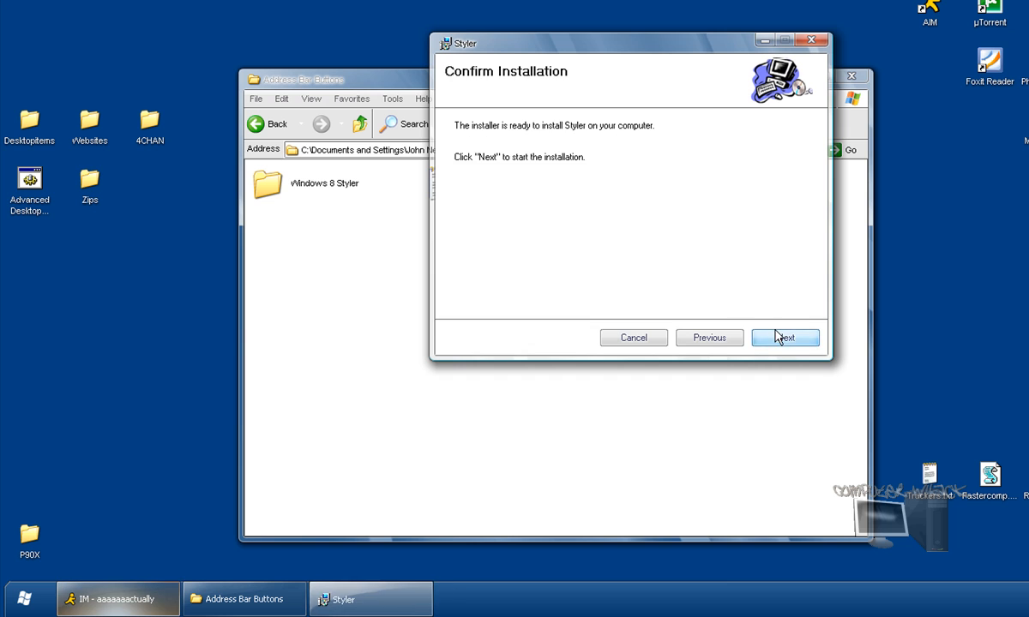
{"action": "left_click", "coordinate": [785, 337]}
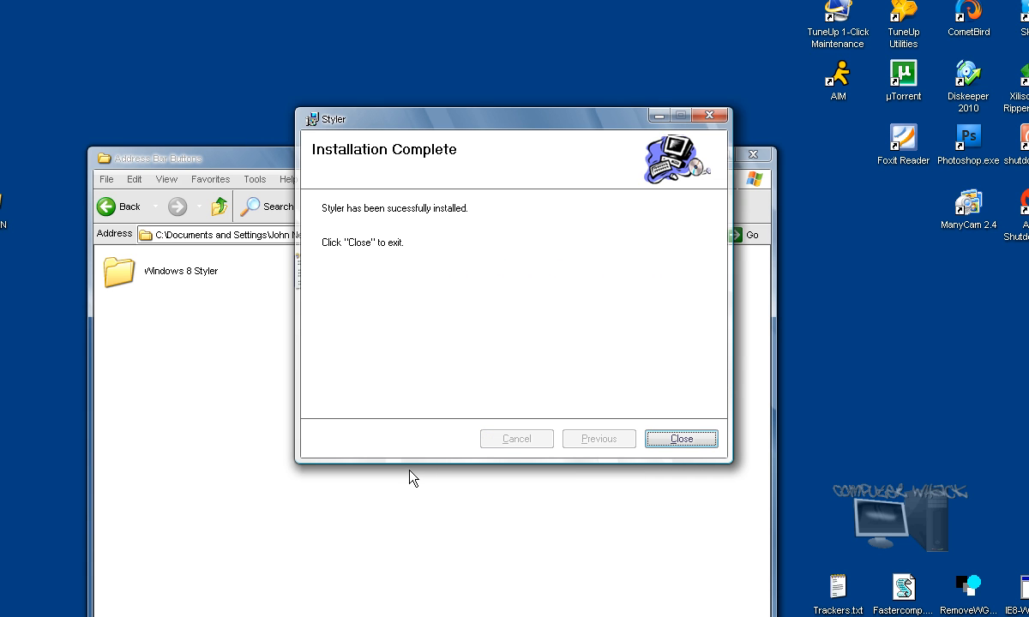
{"action": "left_click", "coordinate": [681, 439]}
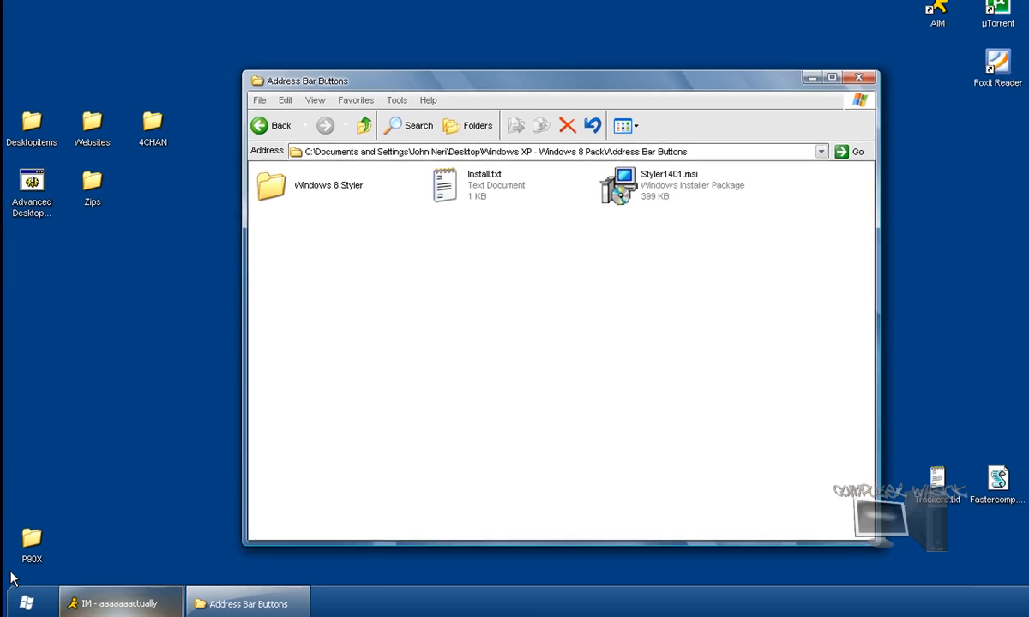
Browse to C:\Program Files\Styler\TB for the skins folder, then bring up All Programs to launch Styler
{"action": "left_click", "coordinate": [28, 602]}
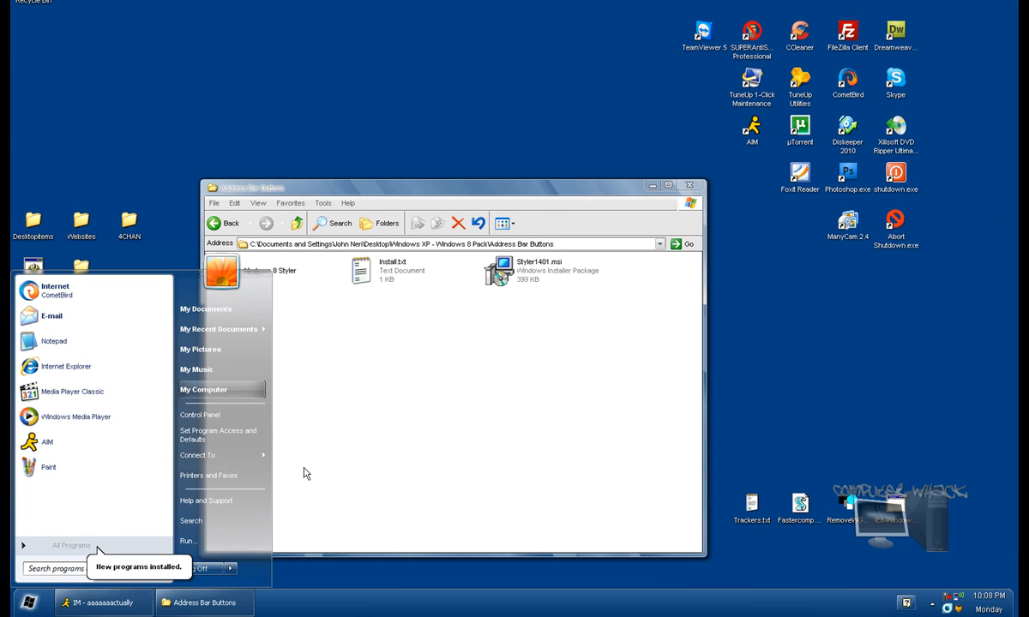
{"action": "left_click", "coordinate": [202, 391]}
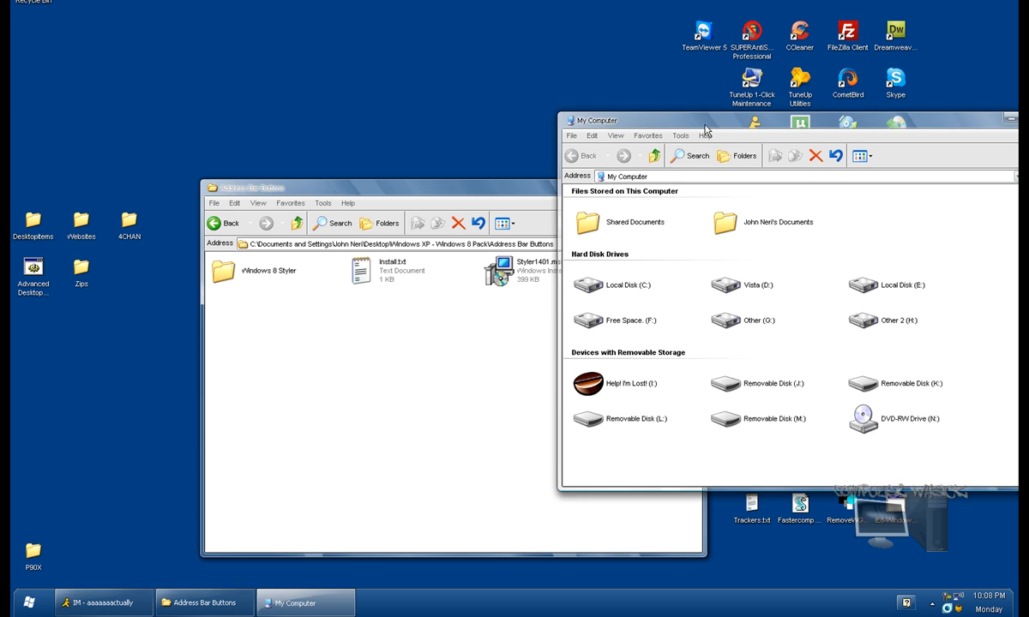
{"action": "double_click", "coordinate": [624, 284]}
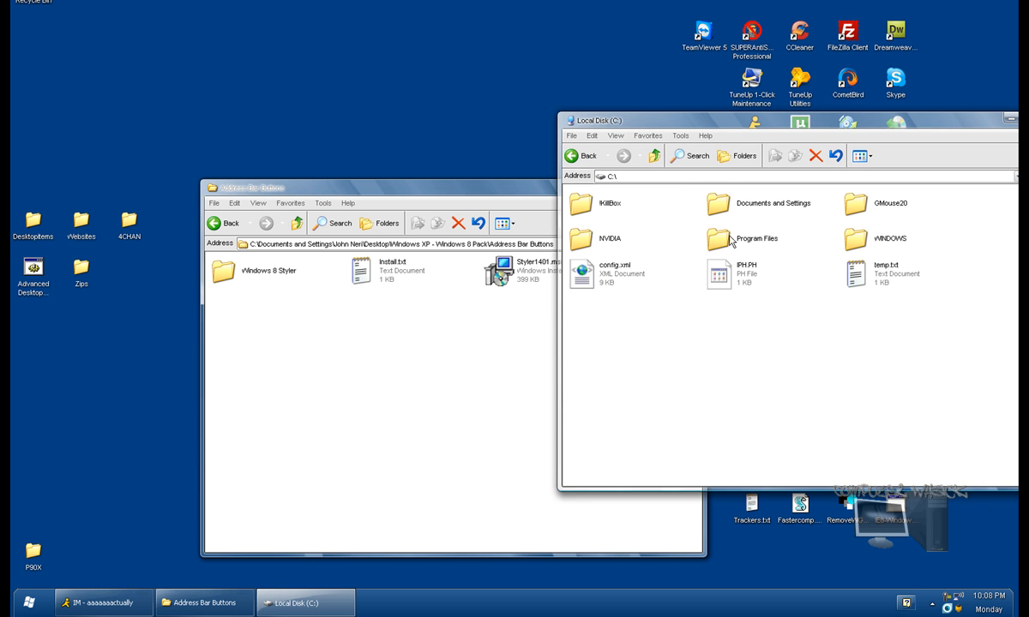
{"action": "double_click", "coordinate": [755, 239]}
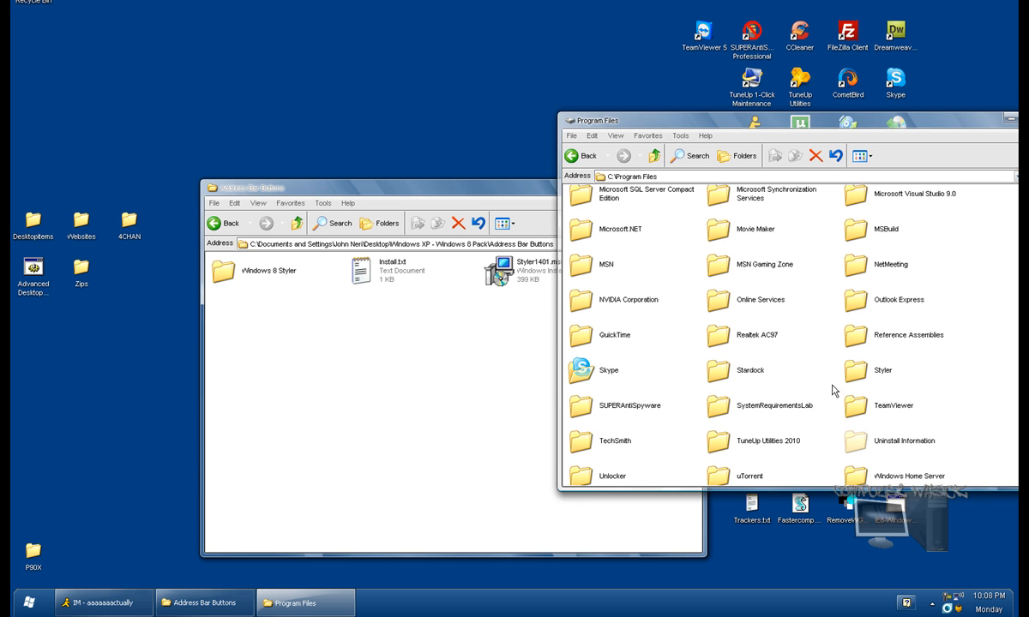
{"action": "double_click", "coordinate": [882, 371]}
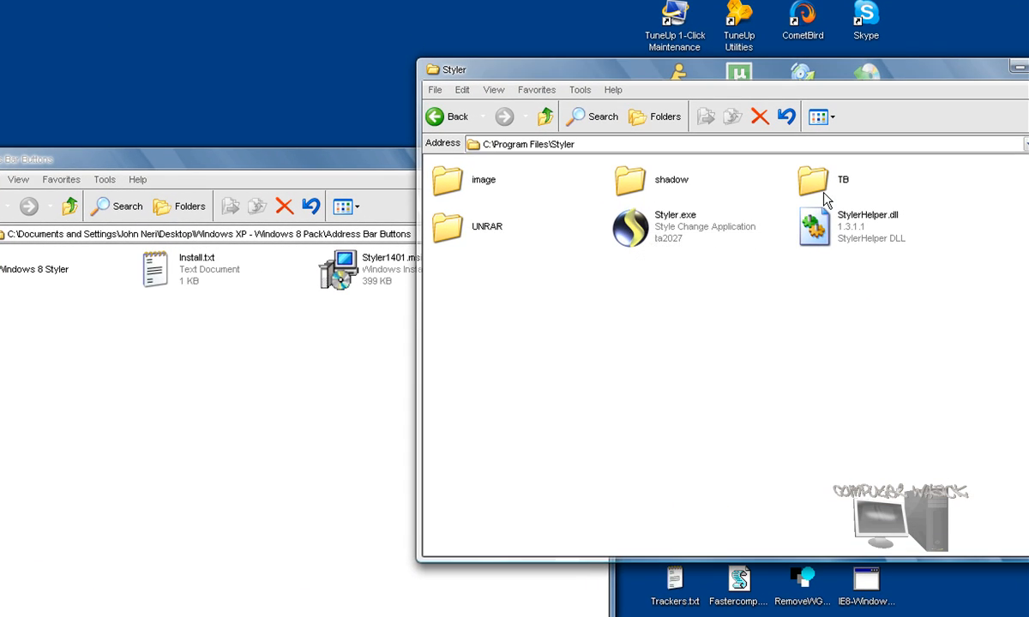
{"action": "double_click", "coordinate": [820, 180]}
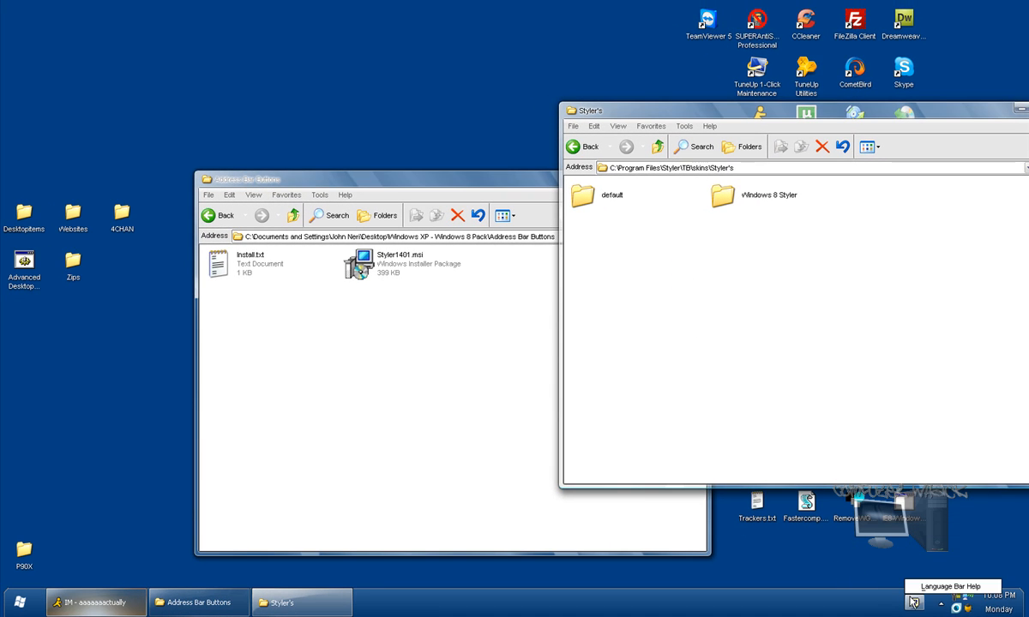
{"action": "left_click", "coordinate": [21, 602]}
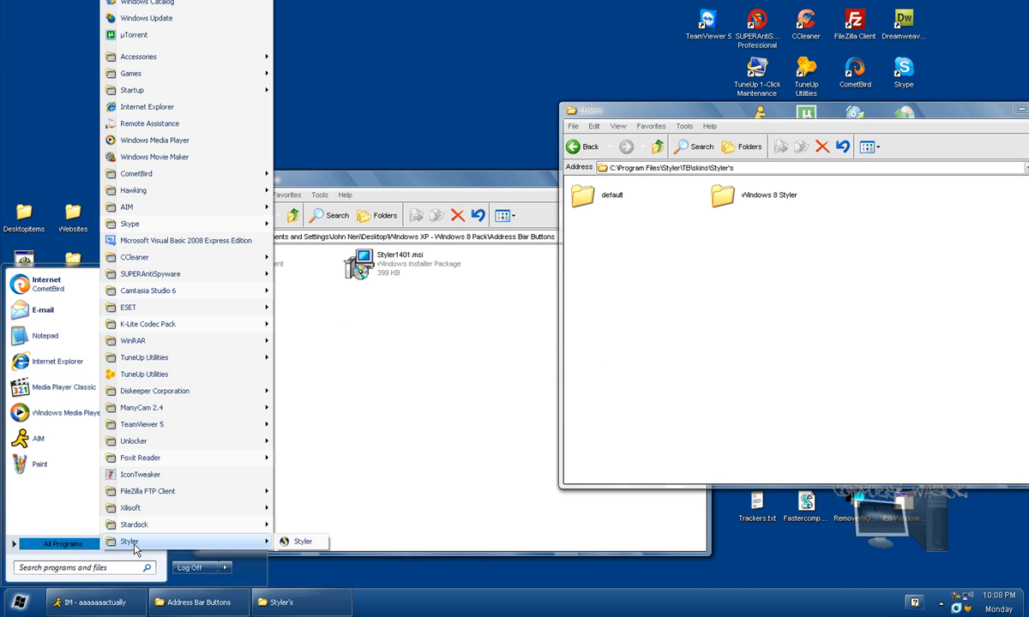
{"action": "mouse_move", "coordinate": [185, 374]}
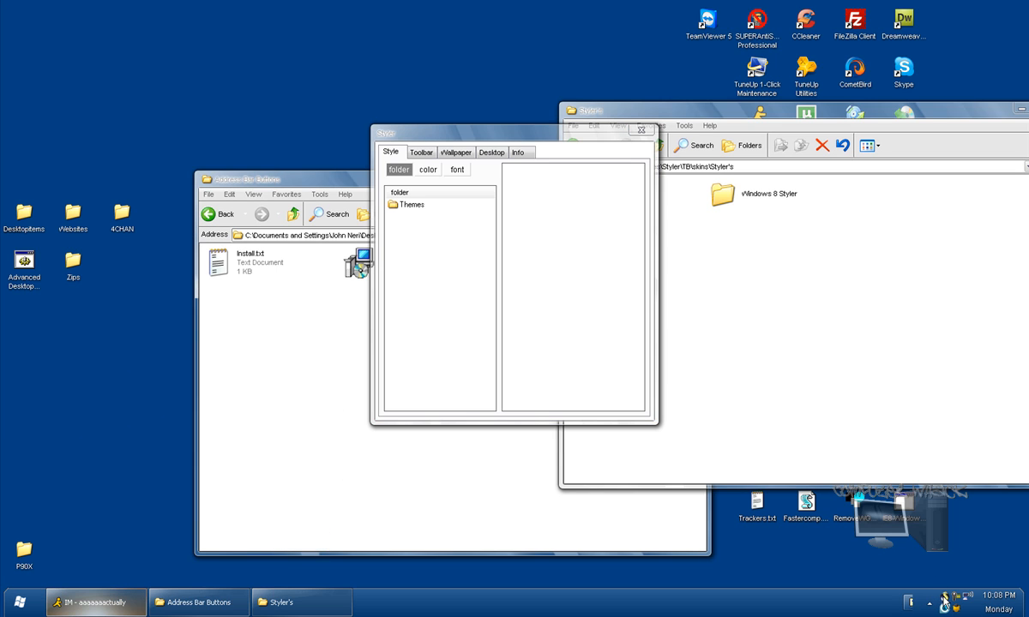
Choose the Windows 8 Styler toolbar skin and hide the Explorer menu bar in Styler's Toolbar settings
{"action": "left_click", "coordinate": [399, 192]}
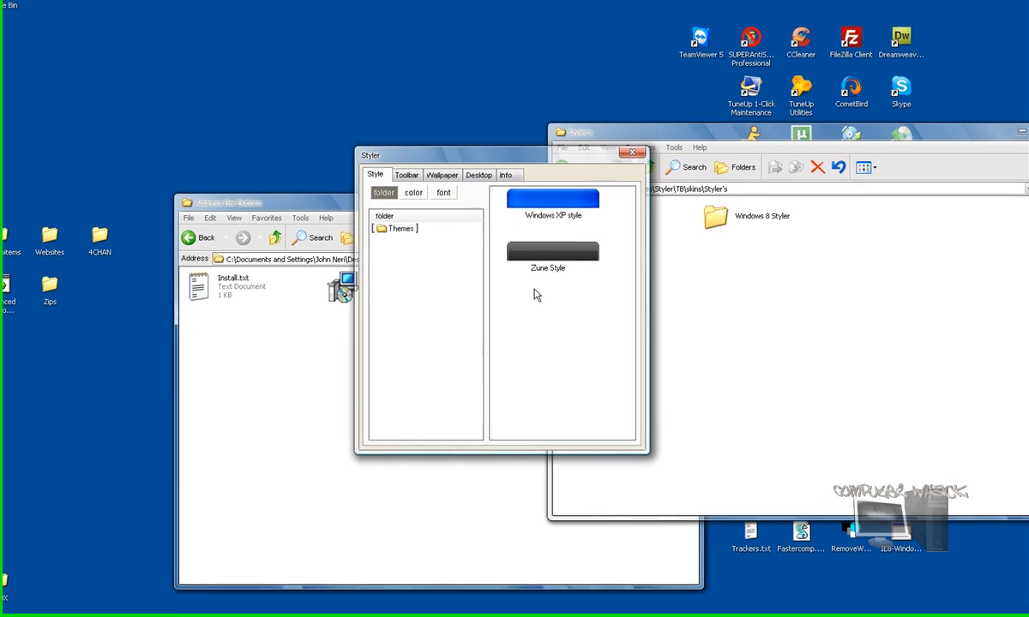
{"action": "left_click", "coordinate": [407, 175]}
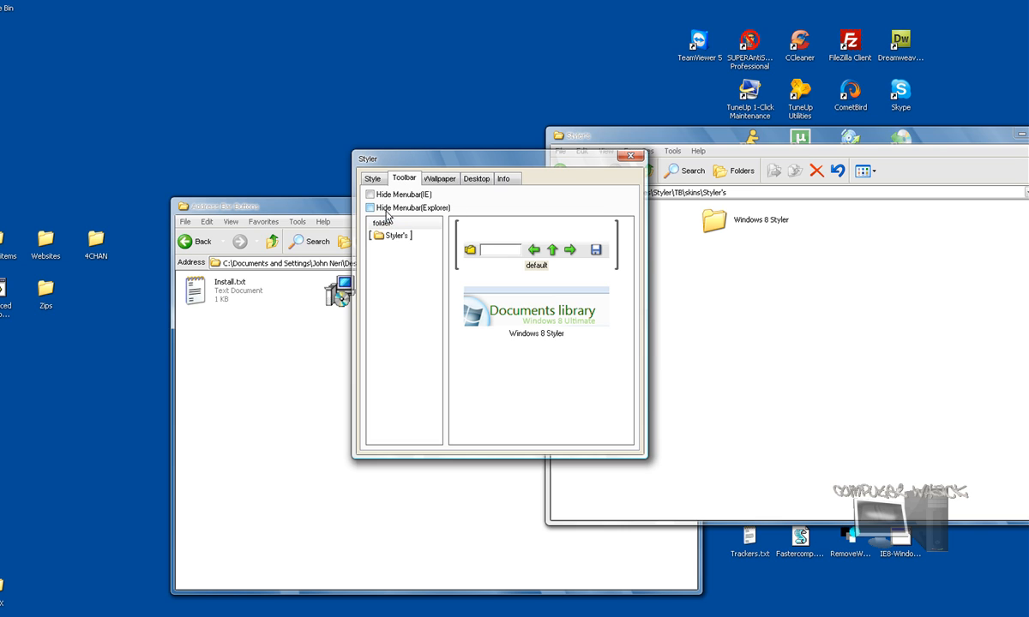
{"action": "left_click", "coordinate": [370, 208]}
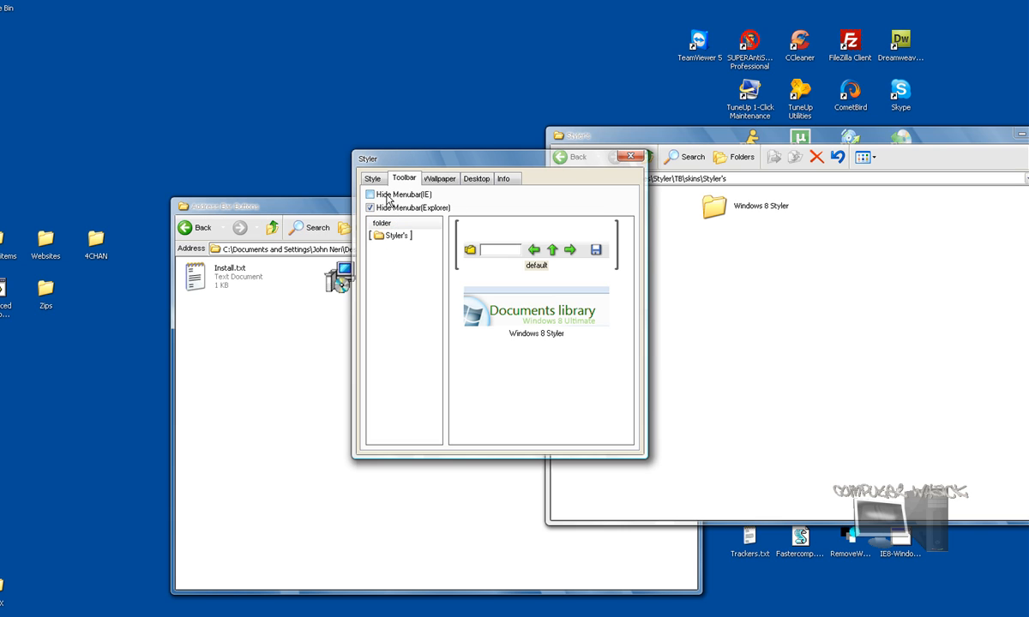
{"action": "left_click", "coordinate": [370, 196]}
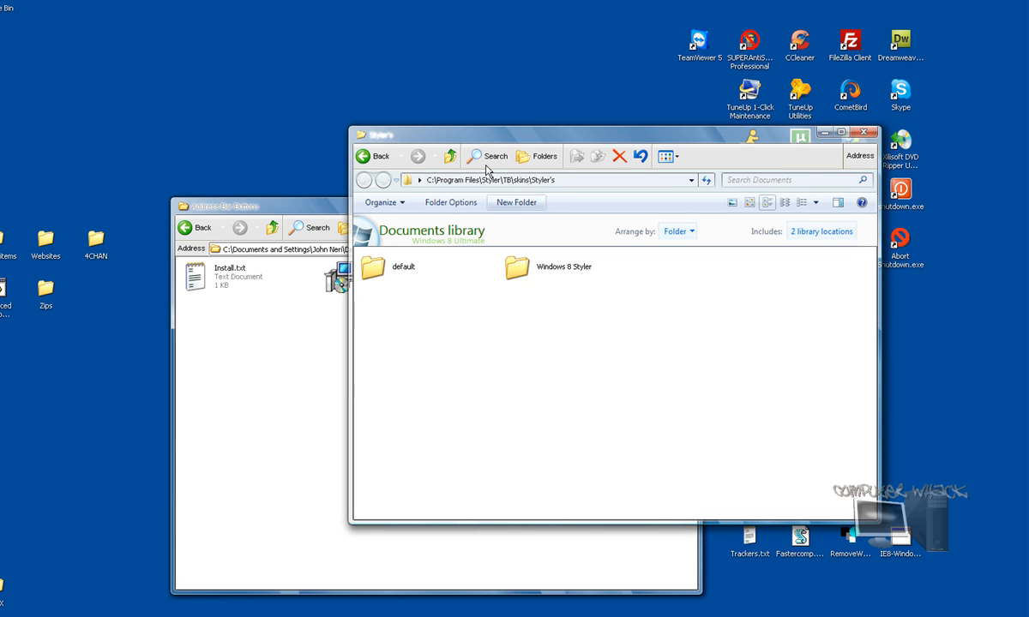
Move the skins folder window left and close it
{"action": "left_click_drag", "start_coordinate": [601, 134], "coordinate": [489, 149]}
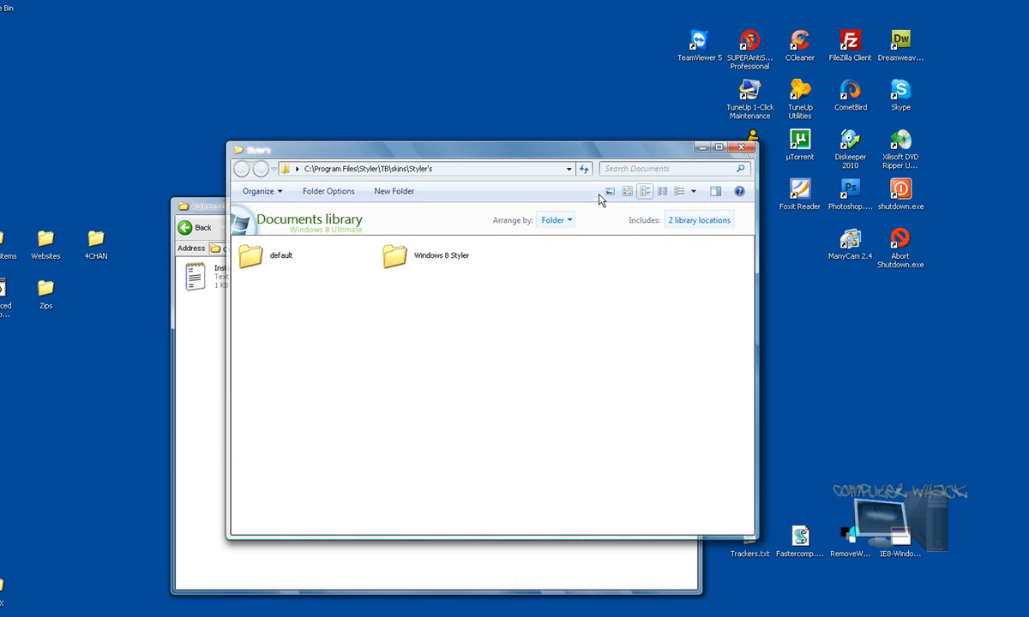
{"action": "mouse_move", "coordinate": [433, 309]}
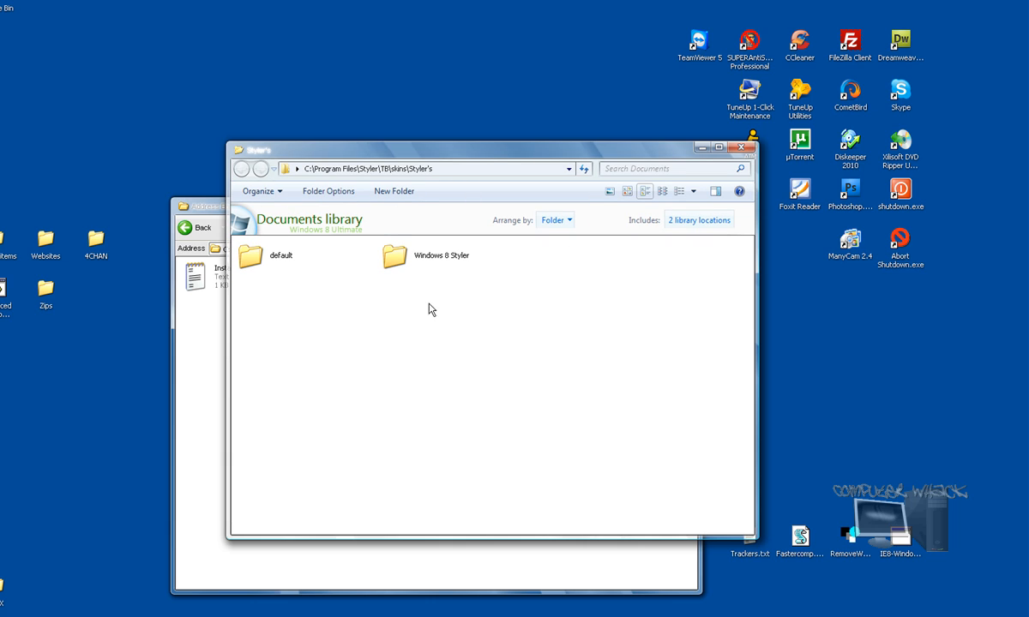
{"action": "mouse_move", "coordinate": [741, 147]}
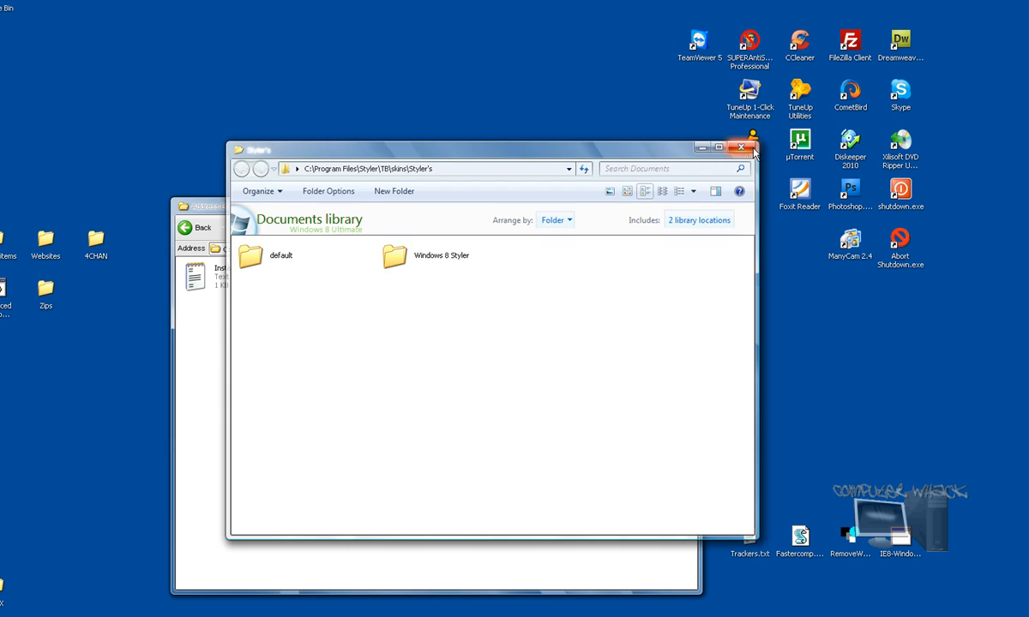
{"action": "left_click", "coordinate": [741, 147]}
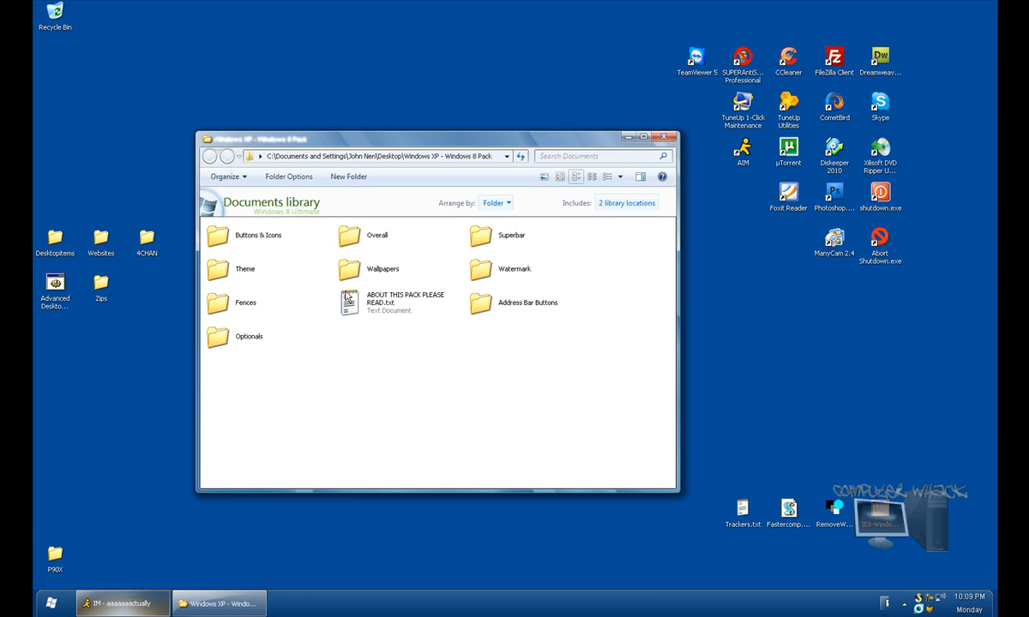
{"action": "mouse_move", "coordinate": [348, 299]}
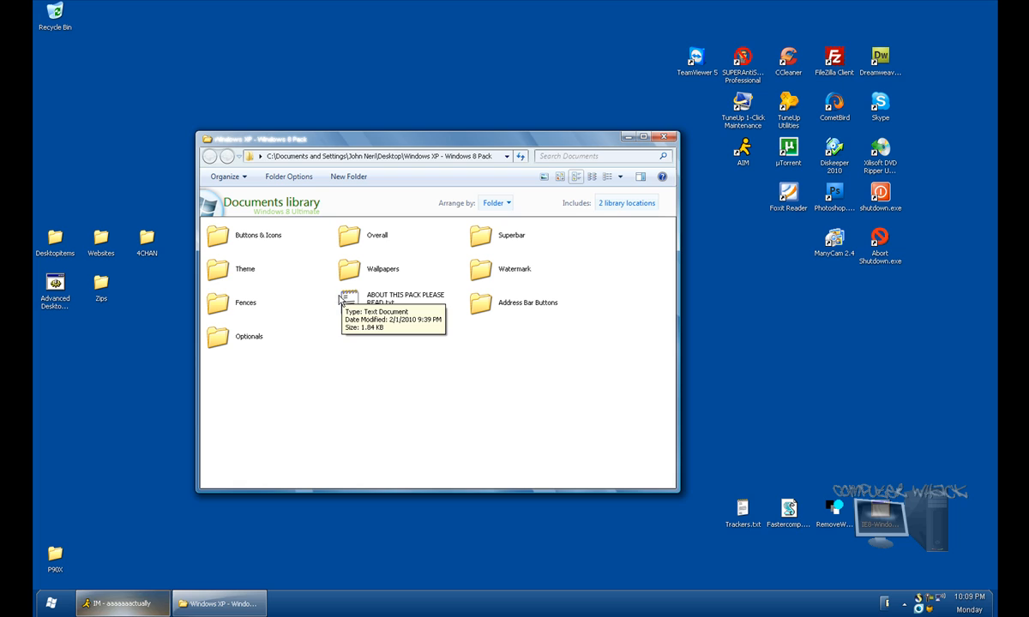
{"action": "mouse_move", "coordinate": [266, 370]}
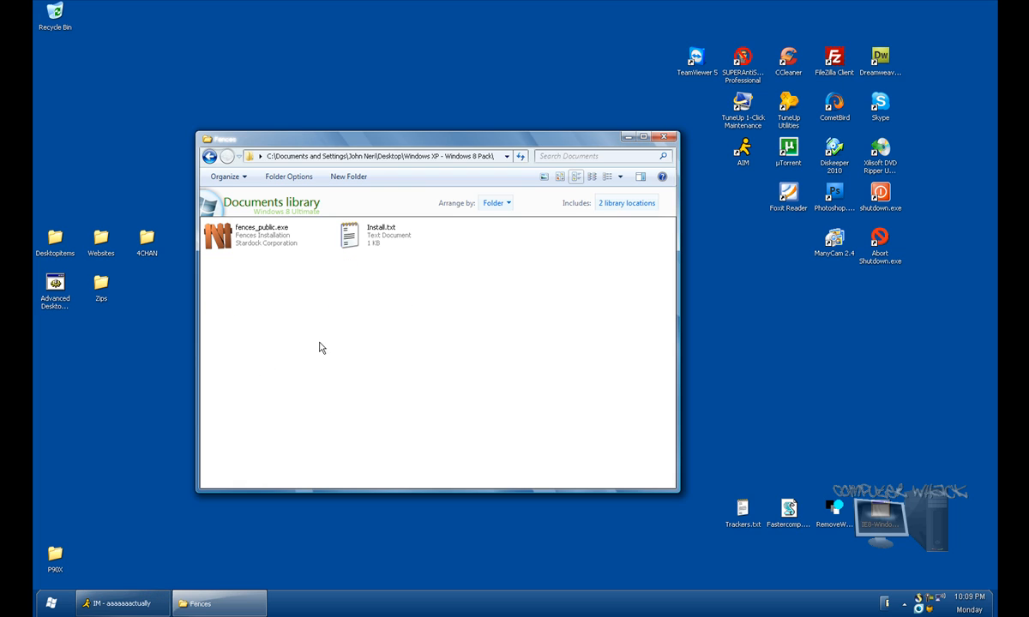
{"action": "mouse_move", "coordinate": [309, 341]}
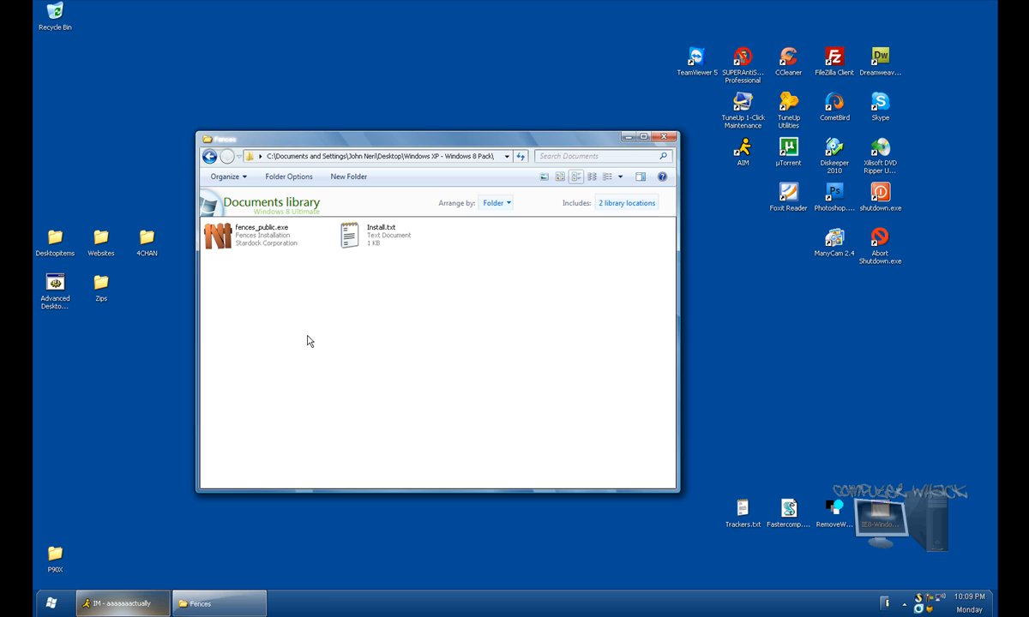
{"action": "mouse_move", "coordinate": [532, 278]}
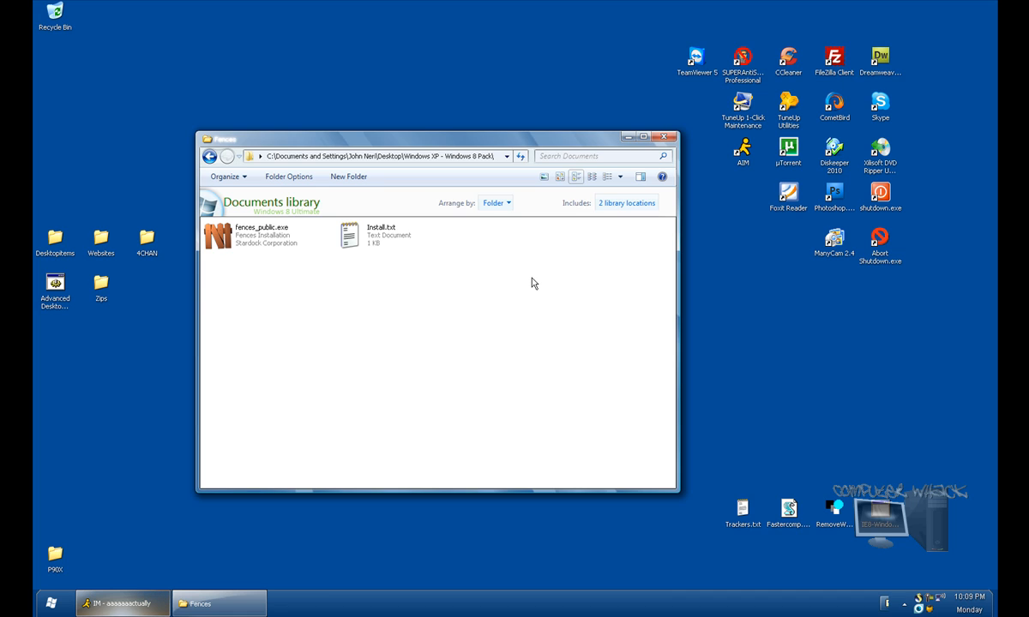
Launch fences_public.exe from the pack's Fences folder
{"action": "left_click", "coordinate": [261, 237]}
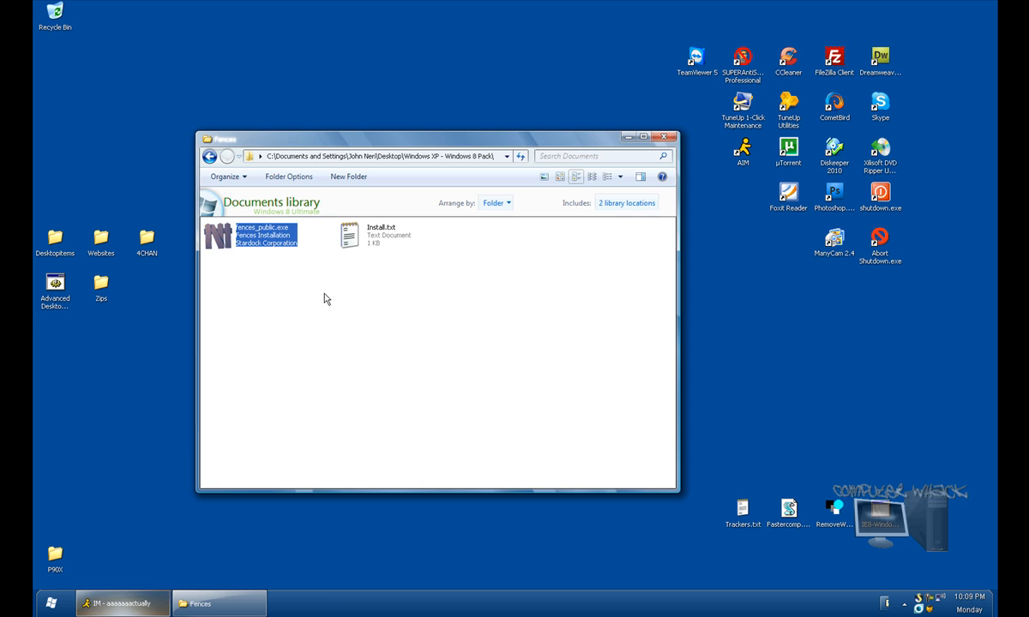
{"action": "double_click", "coordinate": [261, 234]}
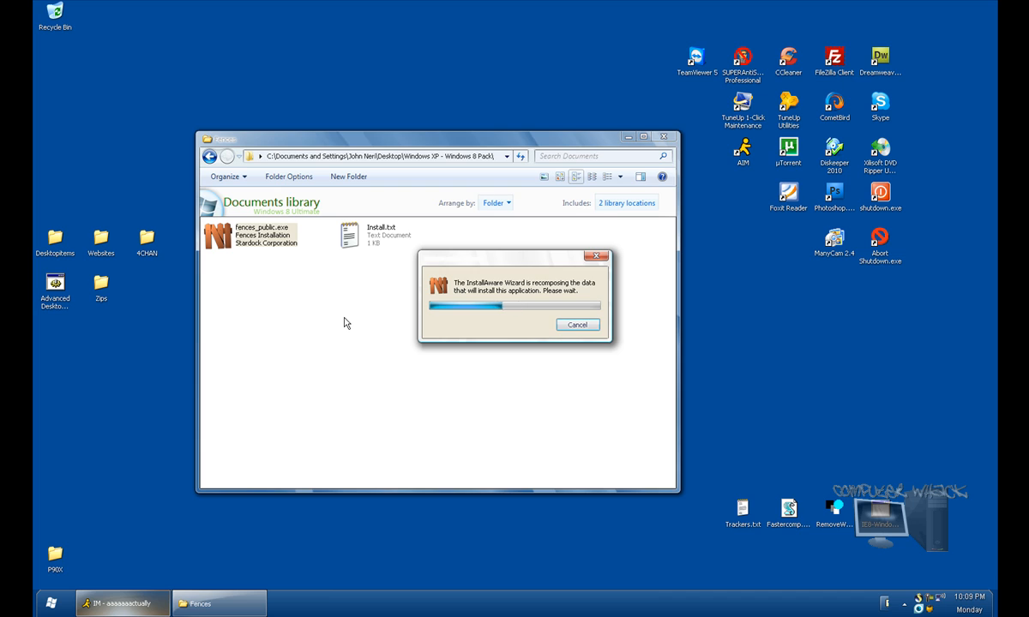
{"action": "left_click", "coordinate": [576, 324]}
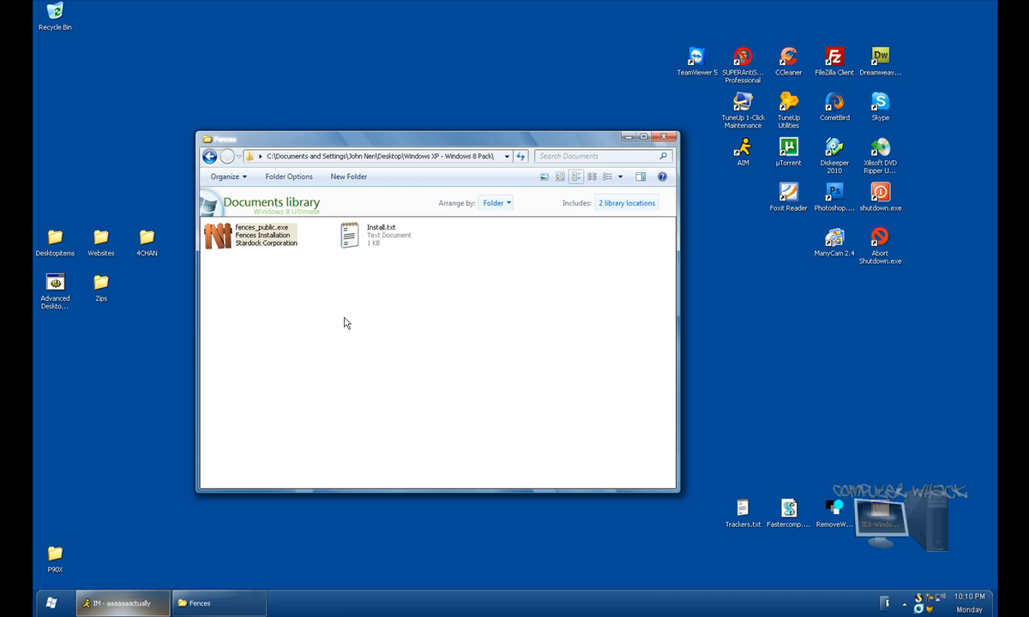
Run the Fences setup wizard through licence, info and default folders, acknowledge the reboot notice and finish
{"action": "double_click", "coordinate": [257, 235]}
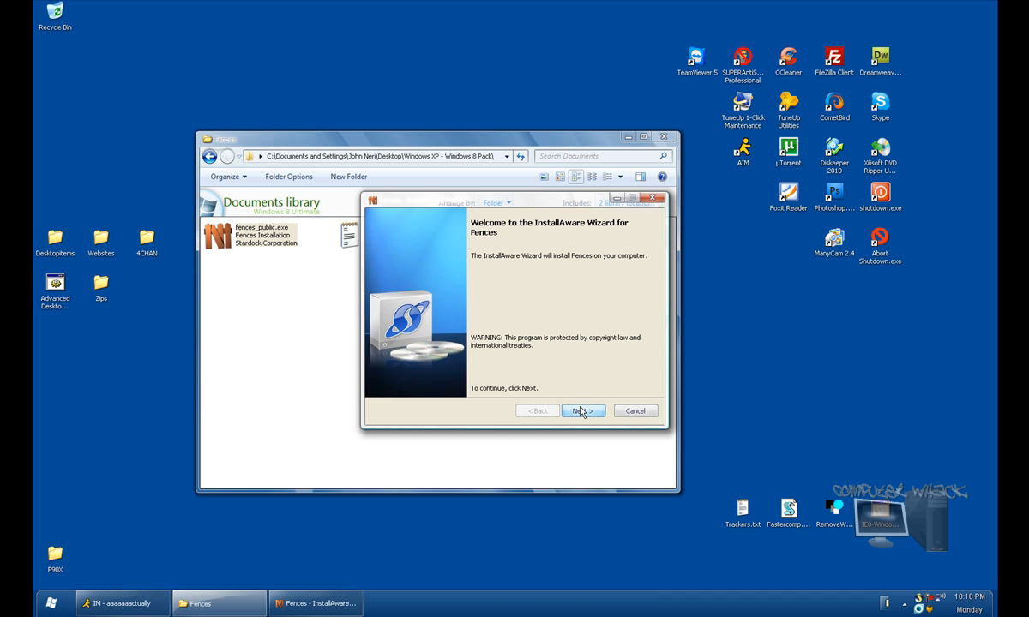
{"action": "left_click", "coordinate": [583, 412]}
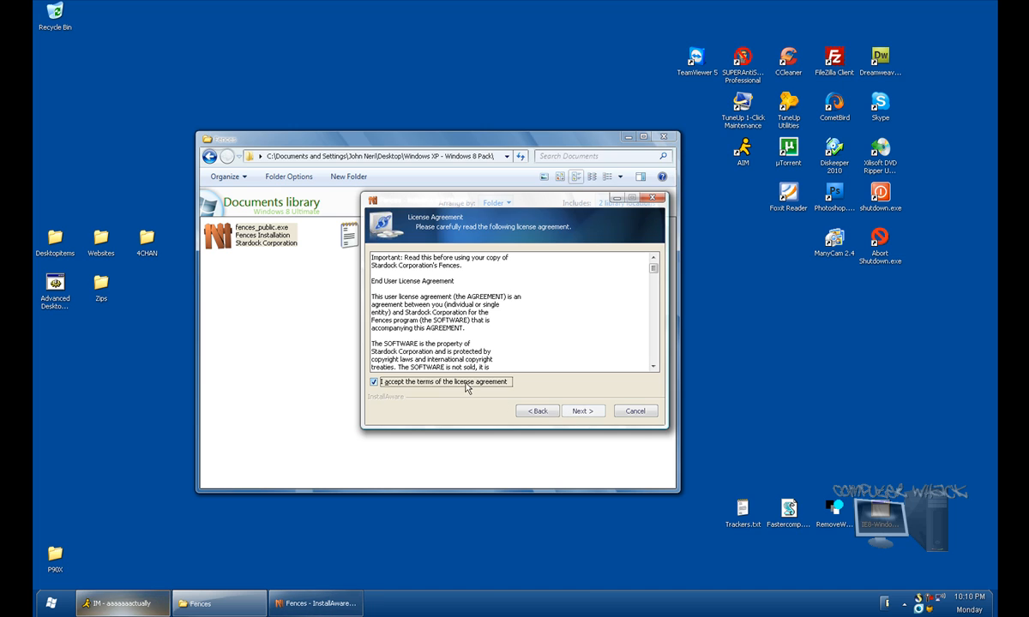
{"action": "left_click", "coordinate": [583, 412]}
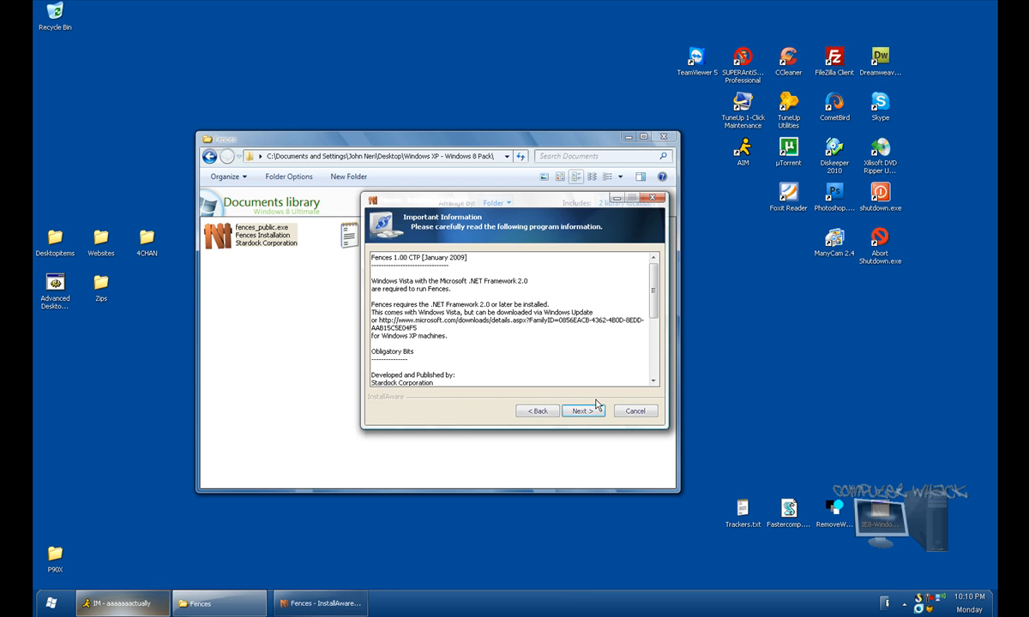
{"action": "left_click", "coordinate": [584, 412]}
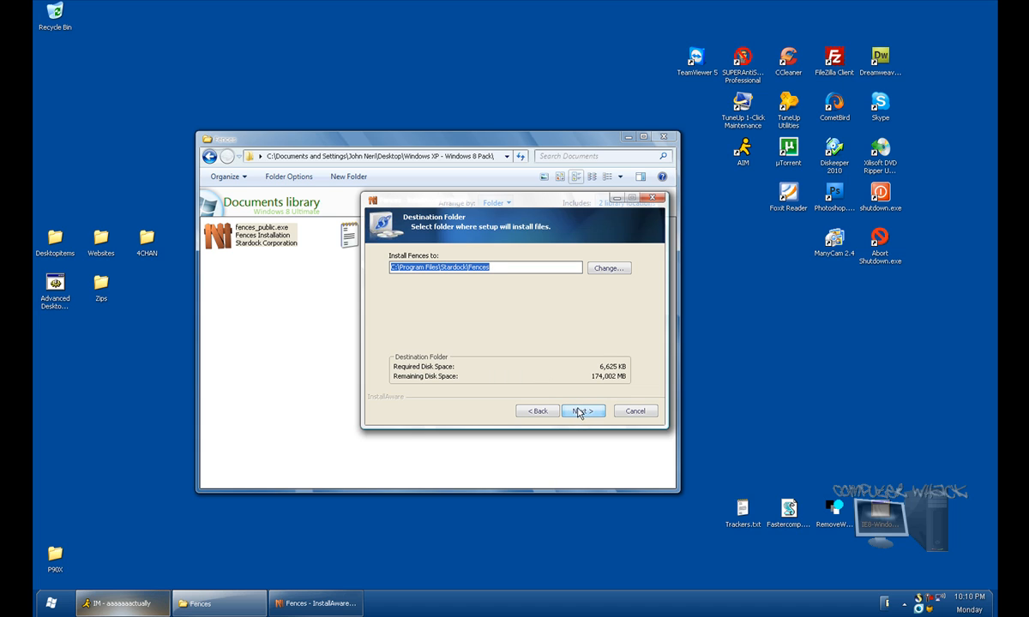
{"action": "left_click", "coordinate": [583, 411]}
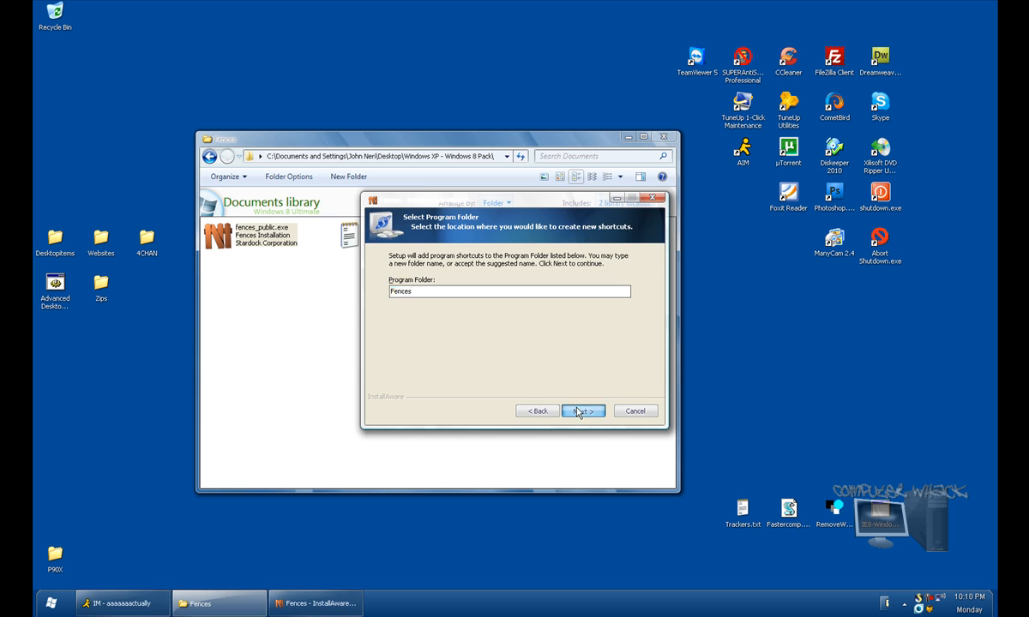
{"action": "left_click", "coordinate": [583, 411]}
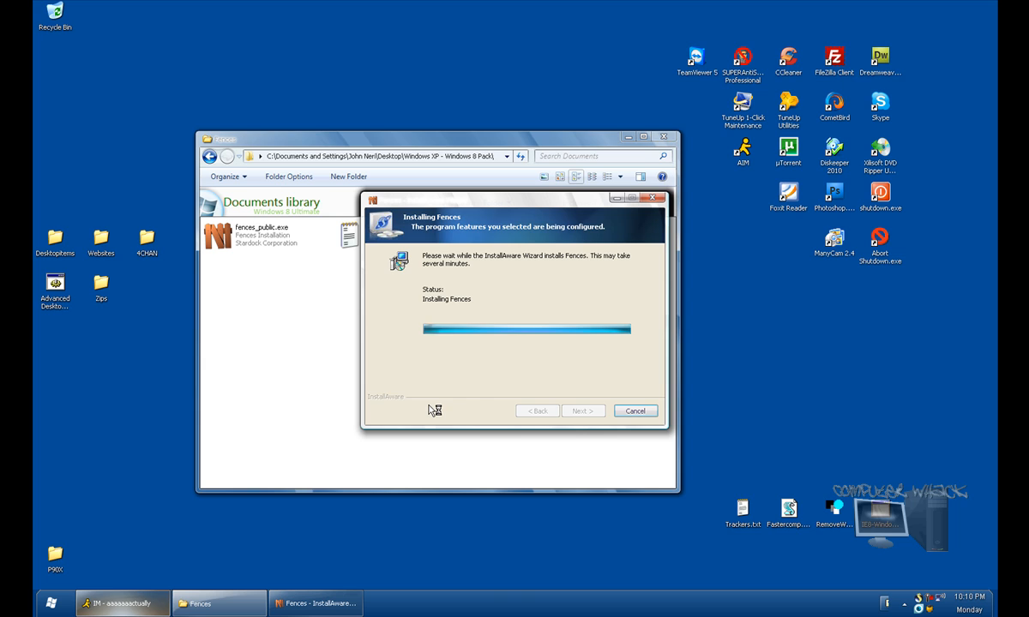
{"action": "mouse_move", "coordinate": [648, 323]}
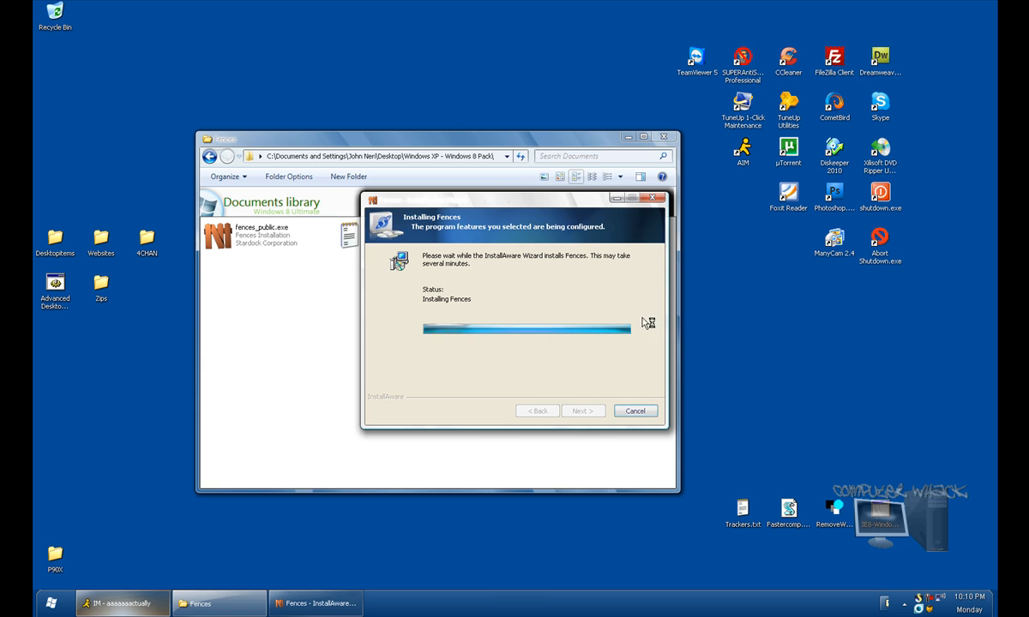
{"action": "mouse_move", "coordinate": [487, 443]}
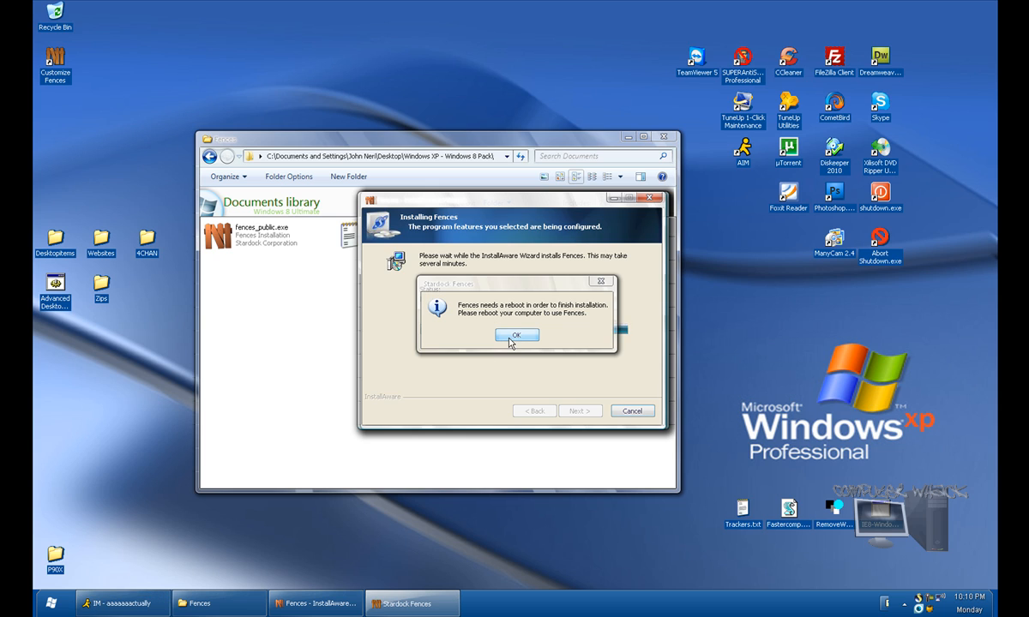
{"action": "left_click", "coordinate": [516, 334]}
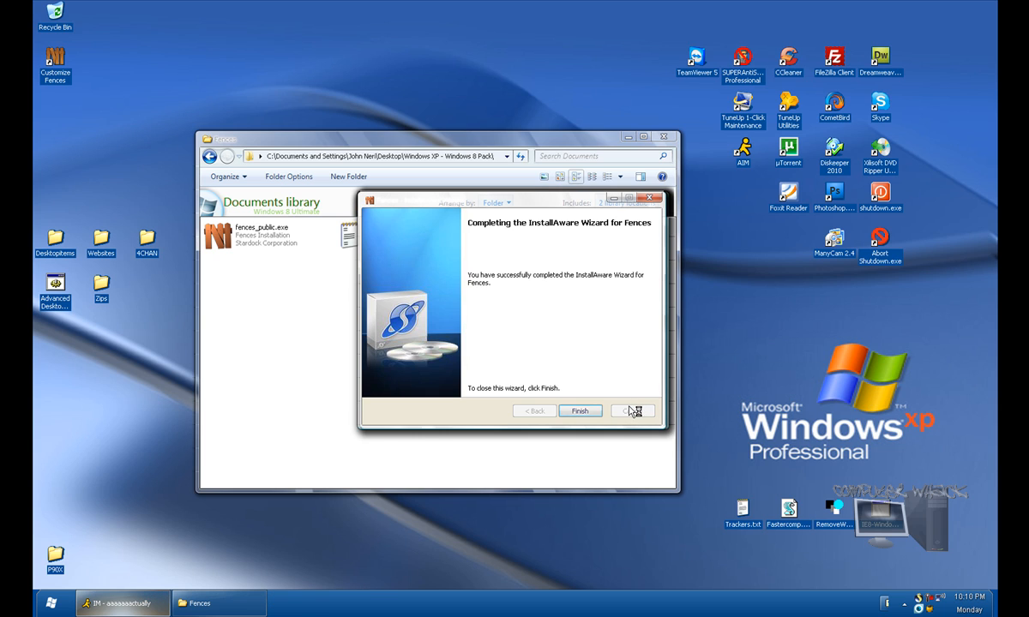
{"action": "left_click", "coordinate": [580, 412]}
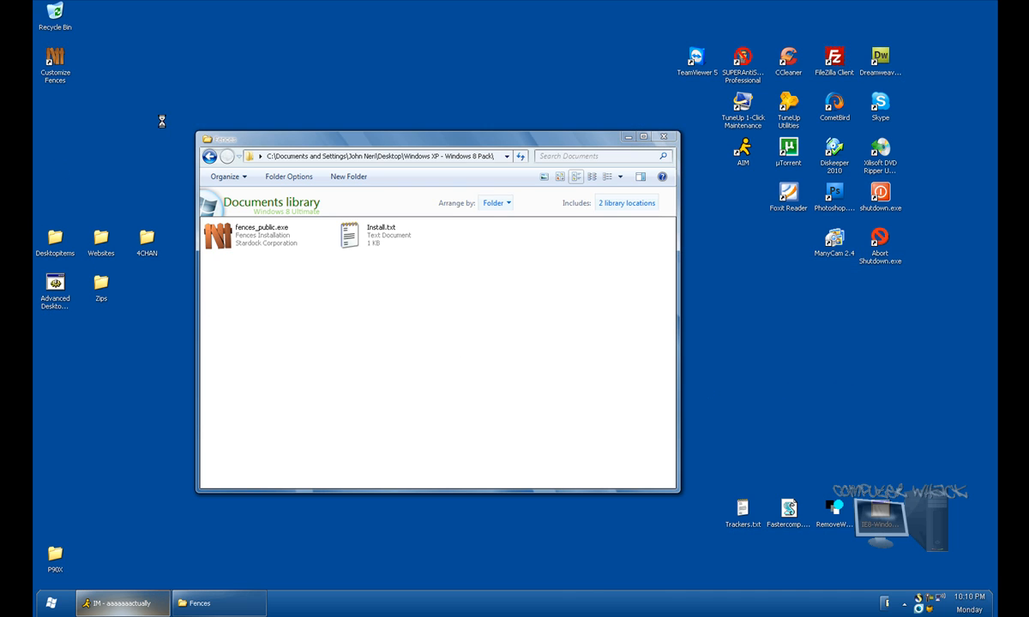
{"action": "mouse_move", "coordinate": [553, 72]}
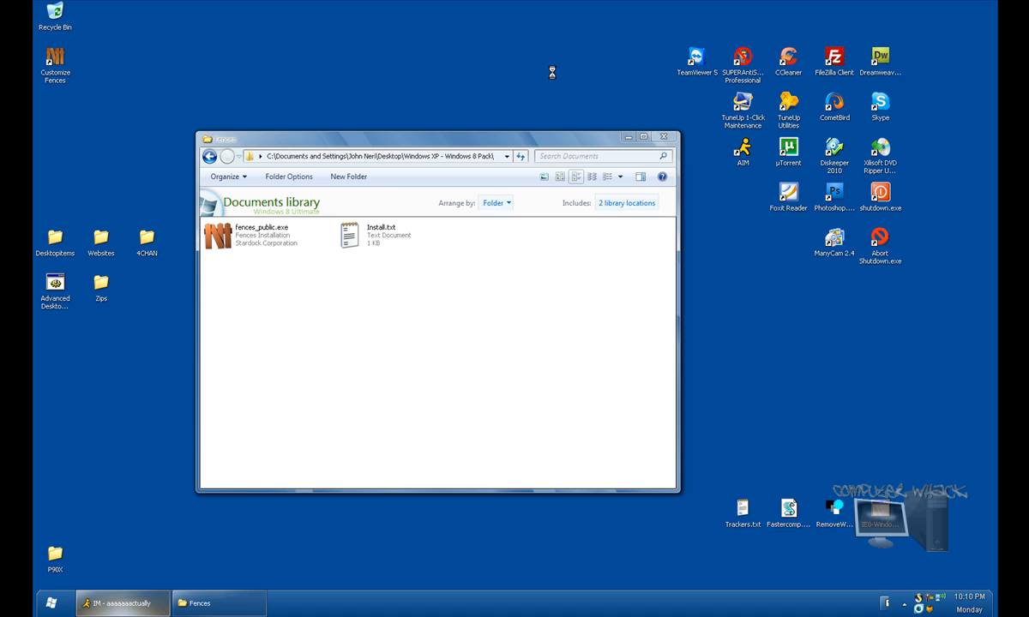
{"action": "mouse_move", "coordinate": [583, 55]}
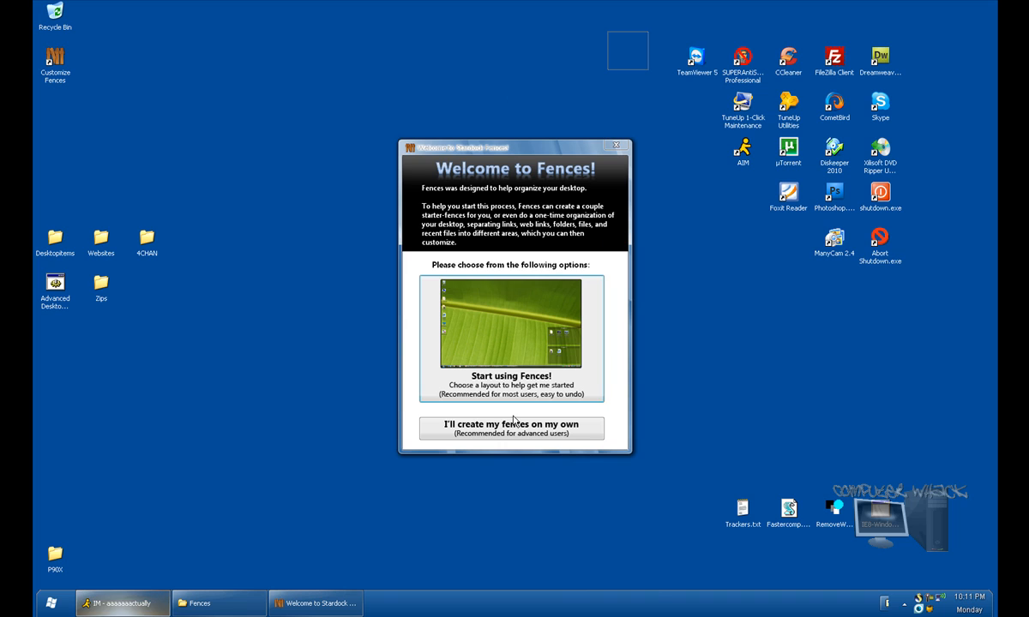
{"action": "mouse_move", "coordinate": [454, 470]}
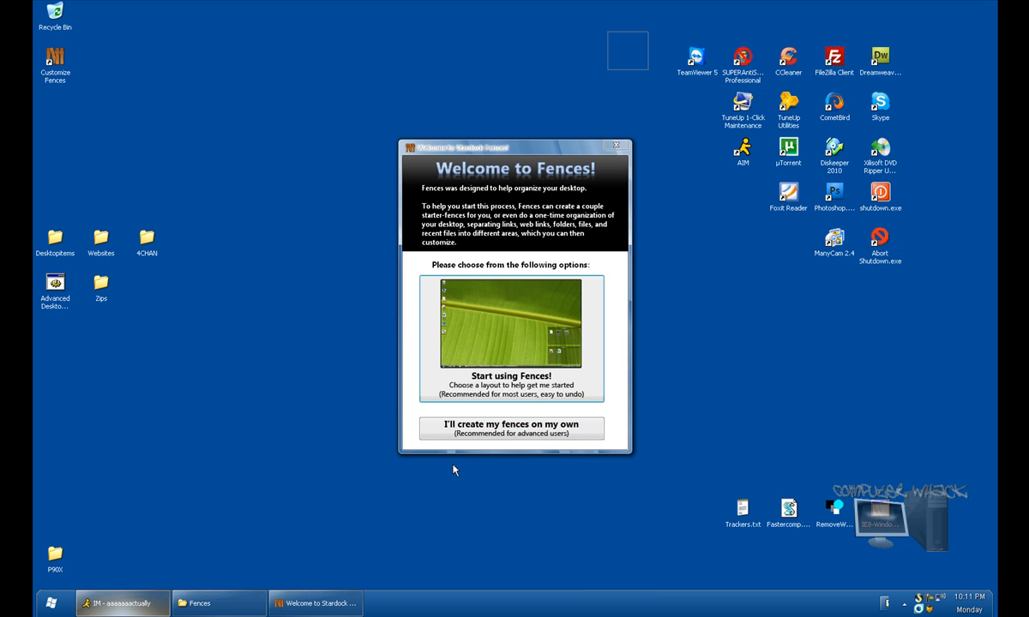
Choose "I'll create my fences on my own" in the Welcome to Fences dialog
{"action": "left_click", "coordinate": [617, 146]}
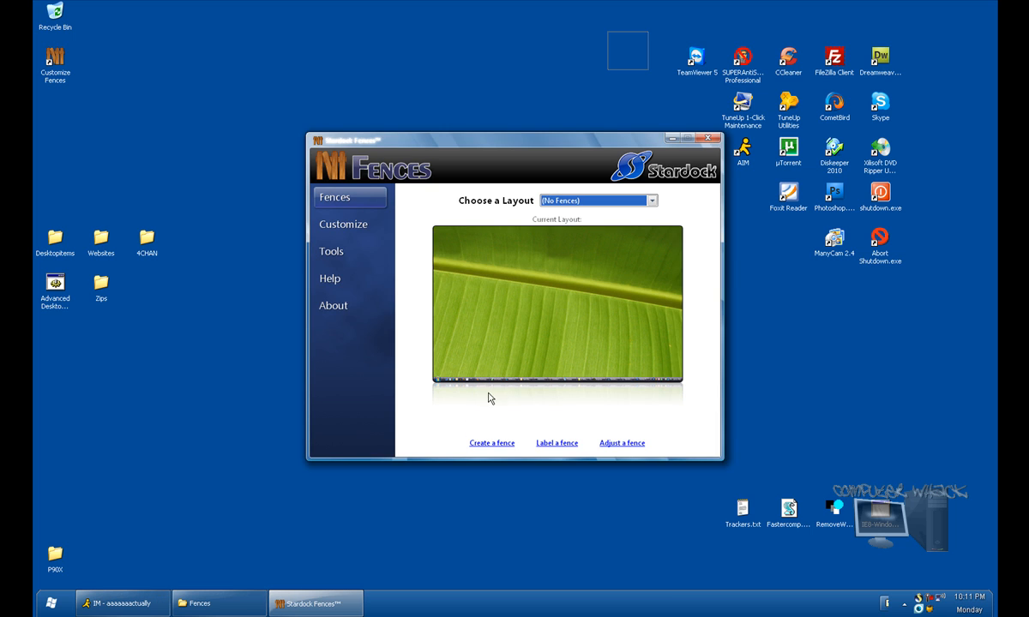
{"action": "mouse_move", "coordinate": [470, 201]}
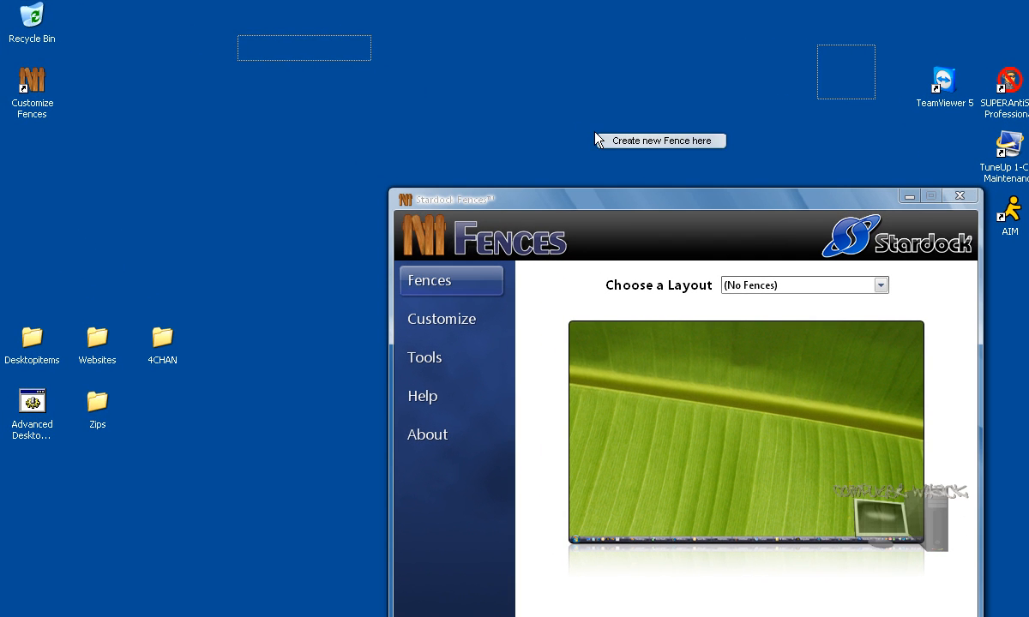
Create a new fence in the drawn desktop area and name it Programs
{"action": "left_click", "coordinate": [658, 140]}
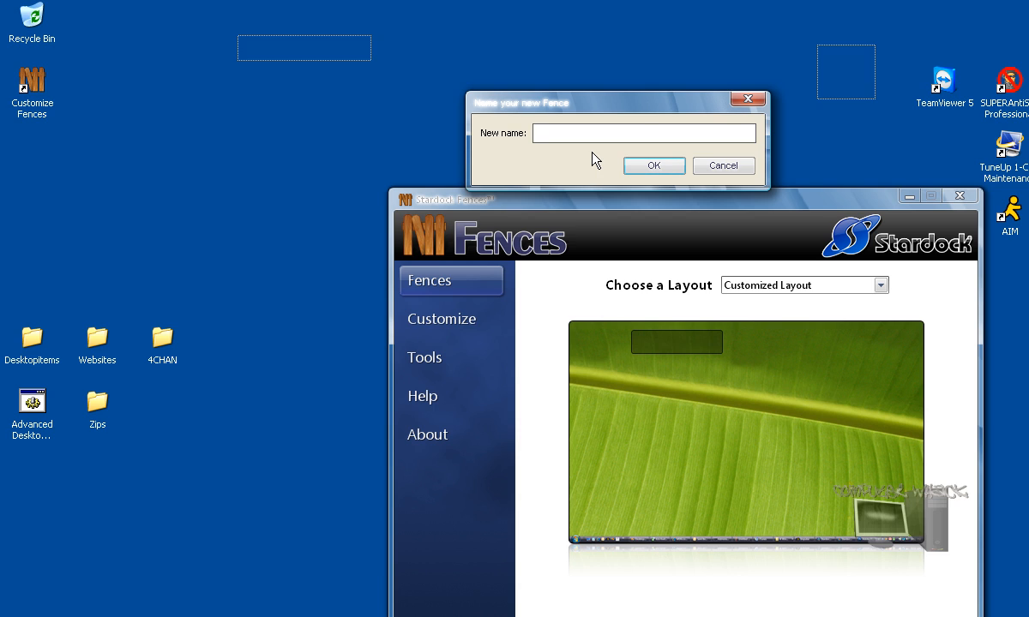
{"action": "type", "text": "Progr"}
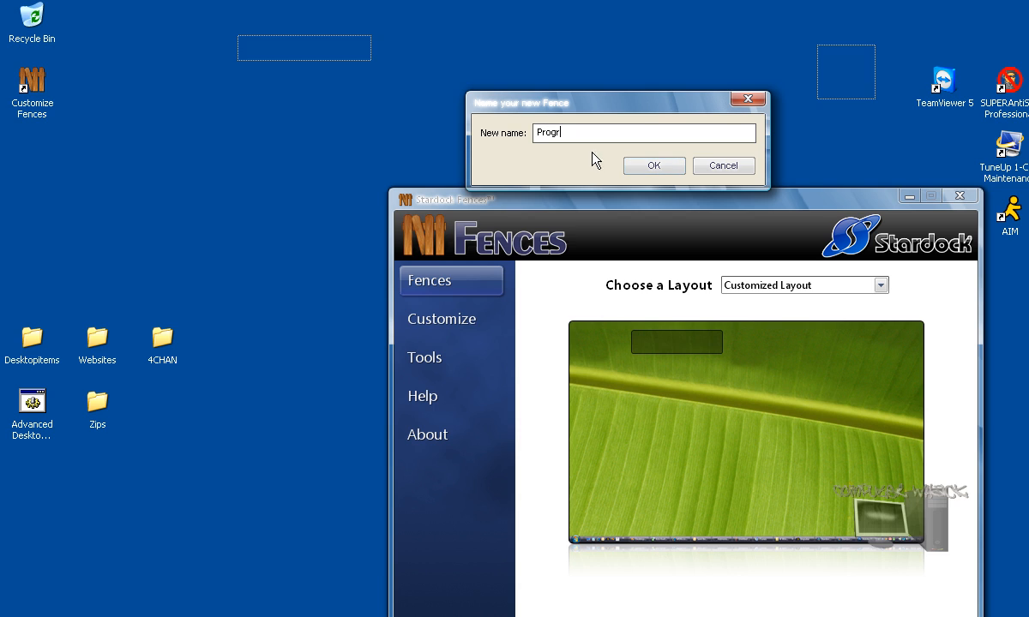
{"action": "type", "text": "ams"}
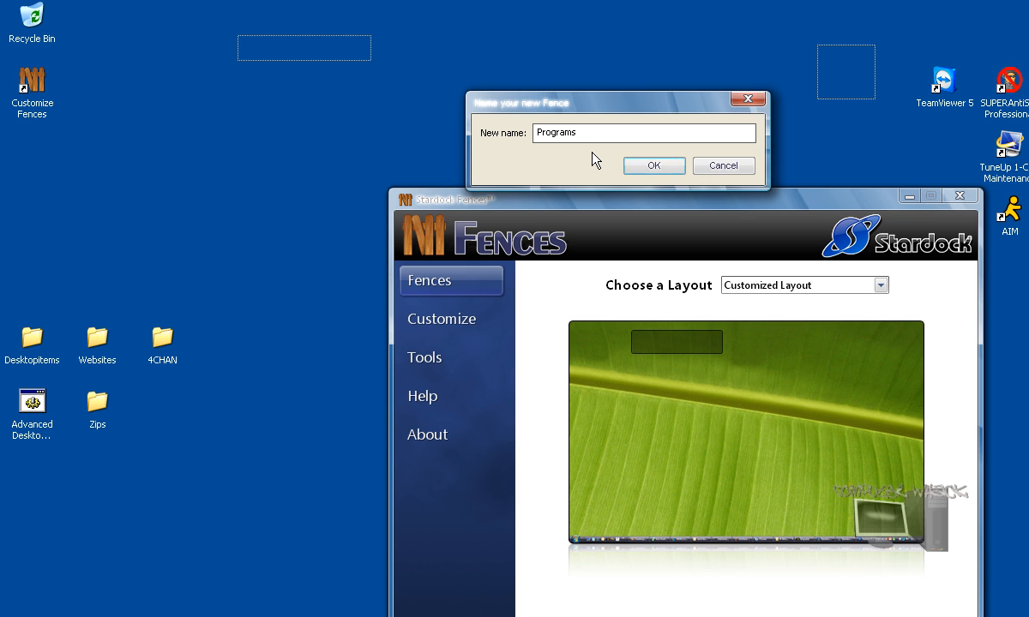
{"action": "left_click", "coordinate": [653, 165]}
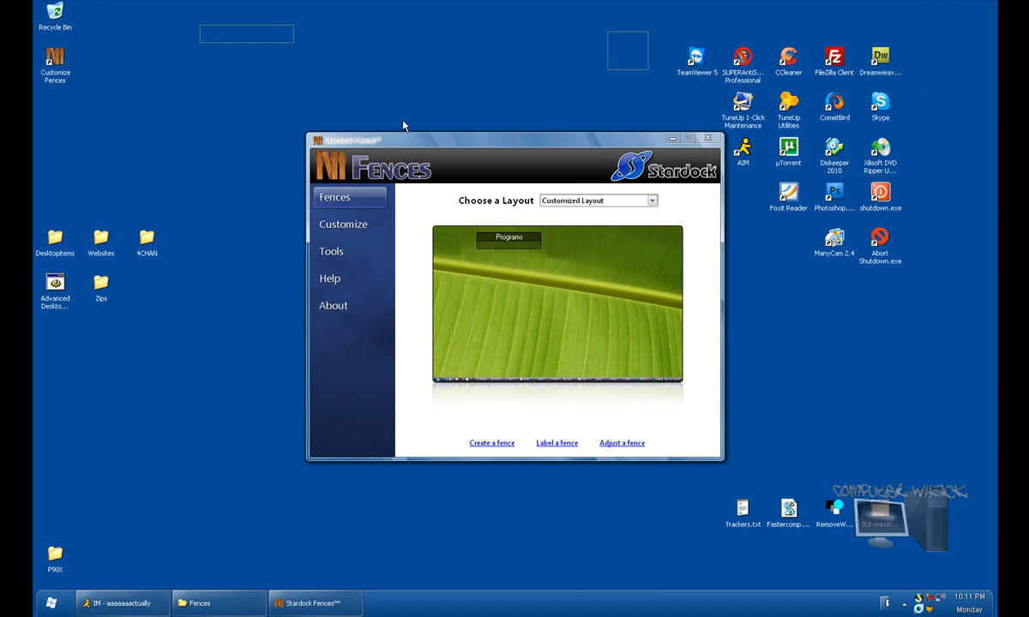
Start a new fence area on the desktop and move the Fences settings window aside
{"action": "right_click", "coordinate": [403, 123]}
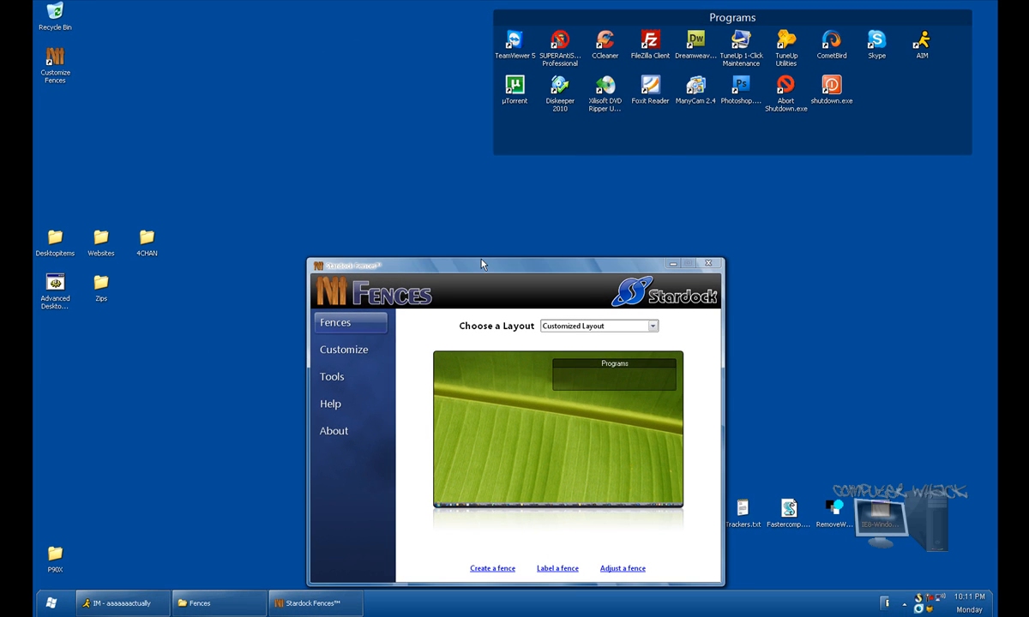
{"action": "left_click_drag", "start_coordinate": [484, 264], "coordinate": [491, 179]}
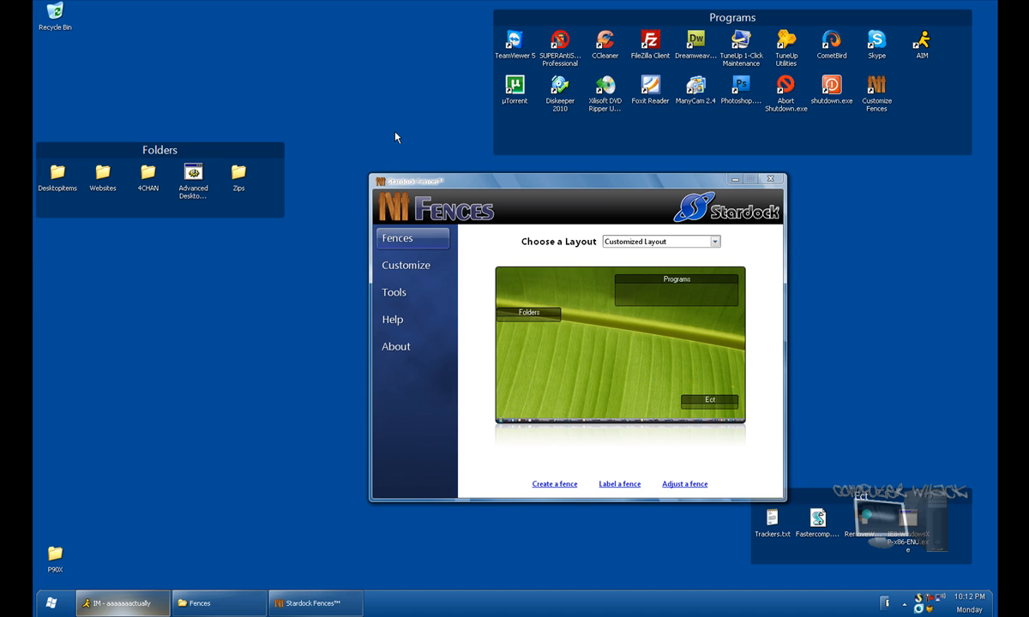
{"action": "mouse_move", "coordinate": [412, 264]}
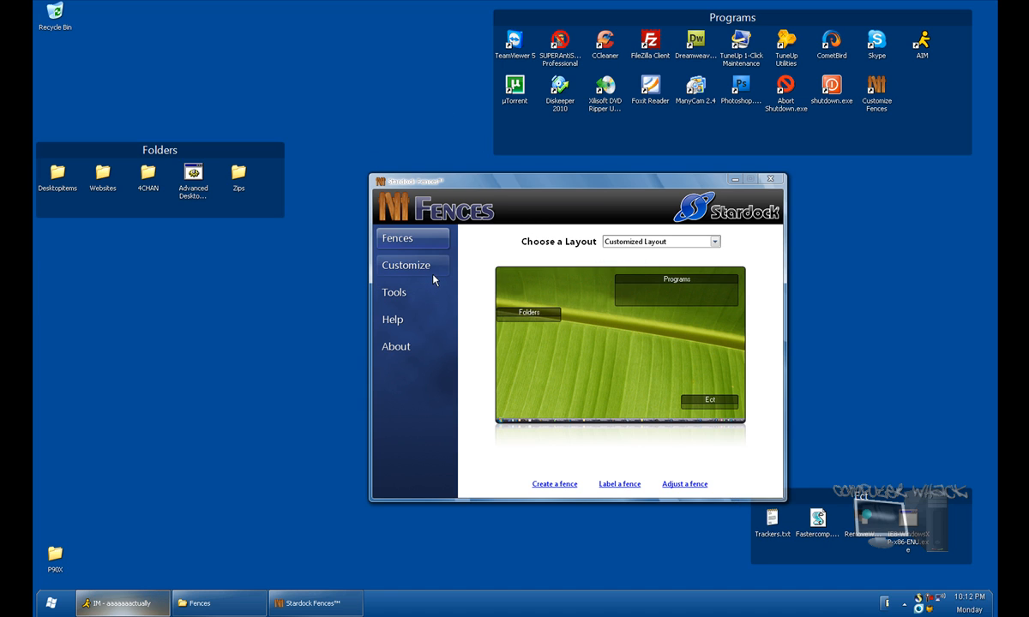
In Customize, shift the fence background hue toward red and brighten it, leaving fence outlines off
{"action": "left_click", "coordinate": [412, 264]}
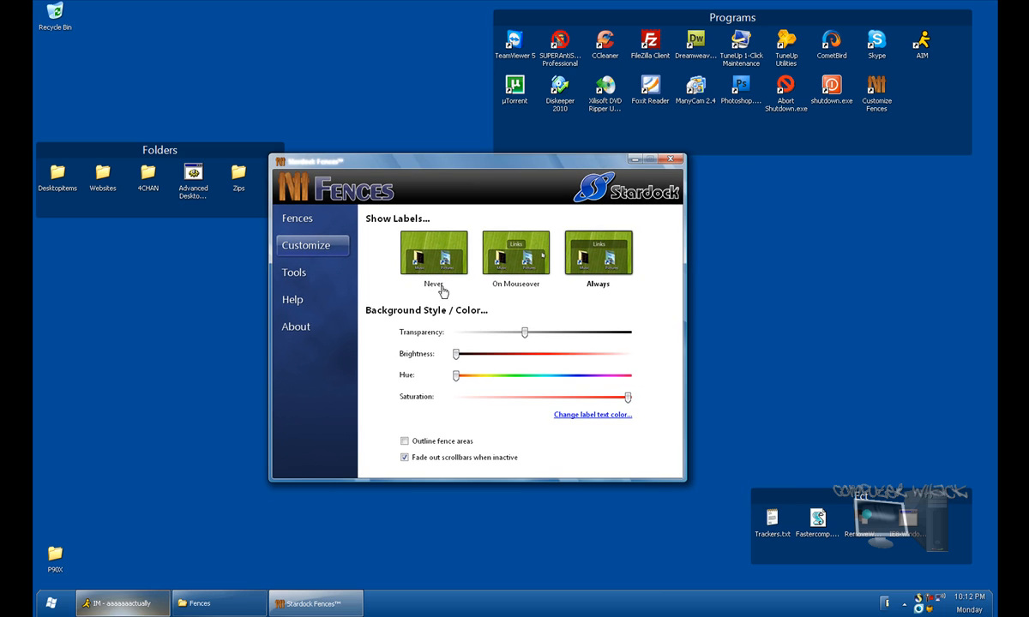
{"action": "mouse_move", "coordinate": [483, 353]}
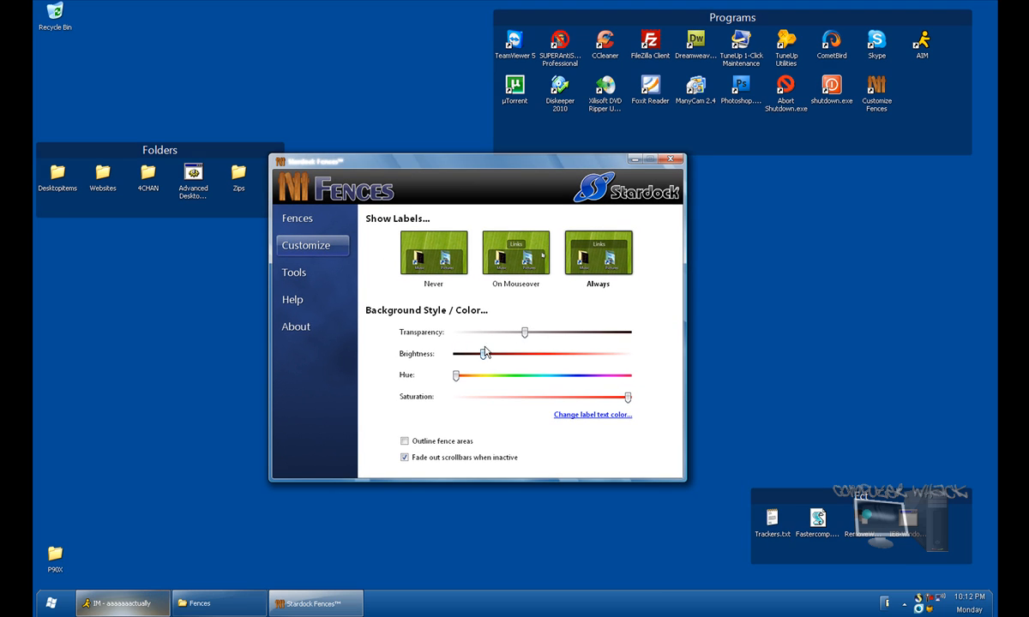
{"action": "left_click_drag", "start_coordinate": [483, 354], "coordinate": [501, 353]}
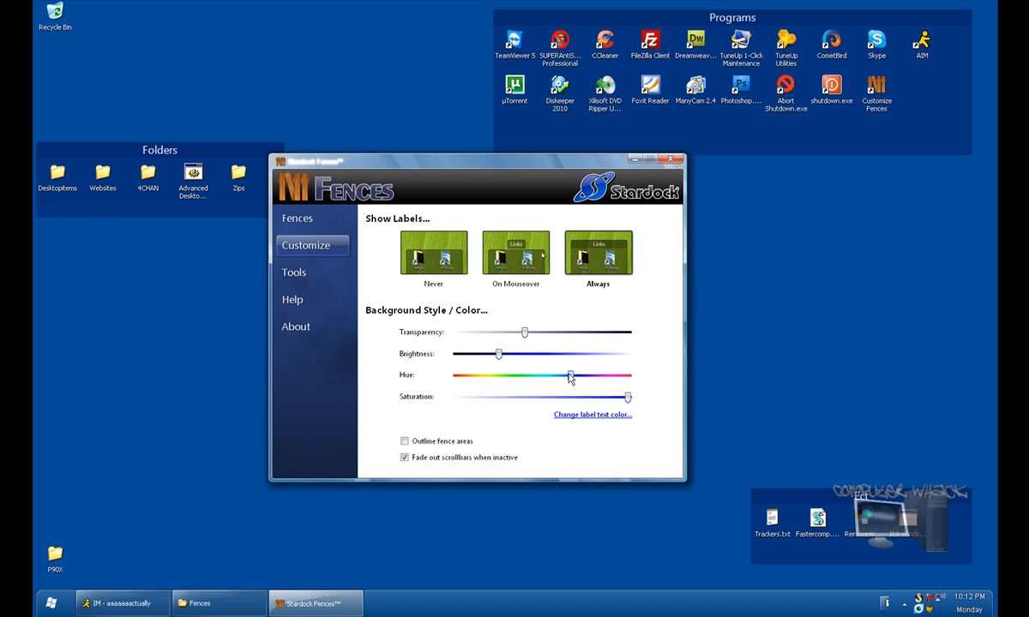
{"action": "left_click_drag", "start_coordinate": [569, 376], "coordinate": [593, 375]}
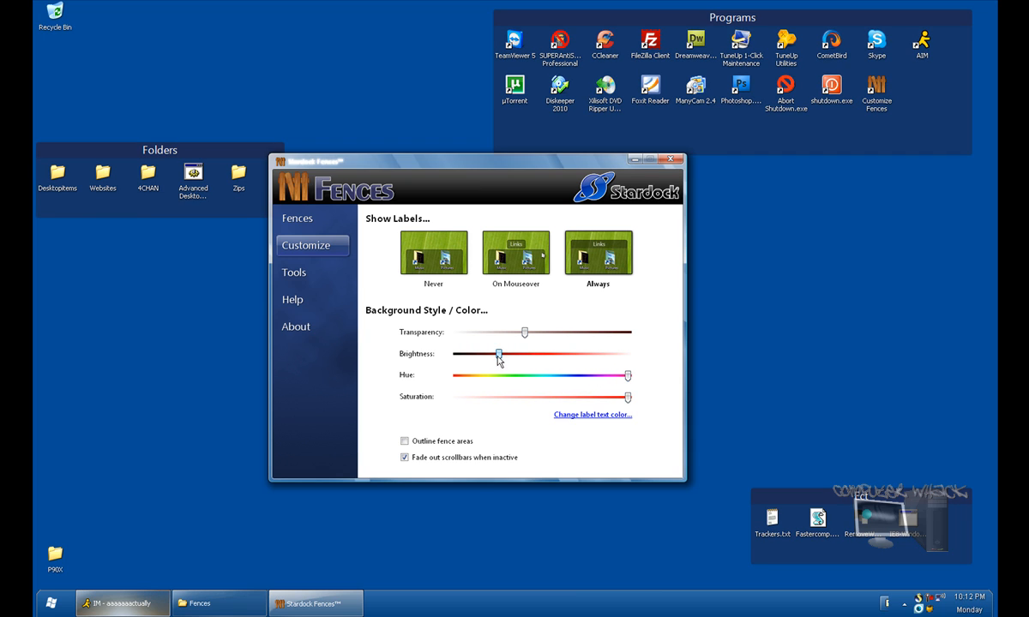
{"action": "left_click_drag", "start_coordinate": [500, 353], "coordinate": [556, 353]}
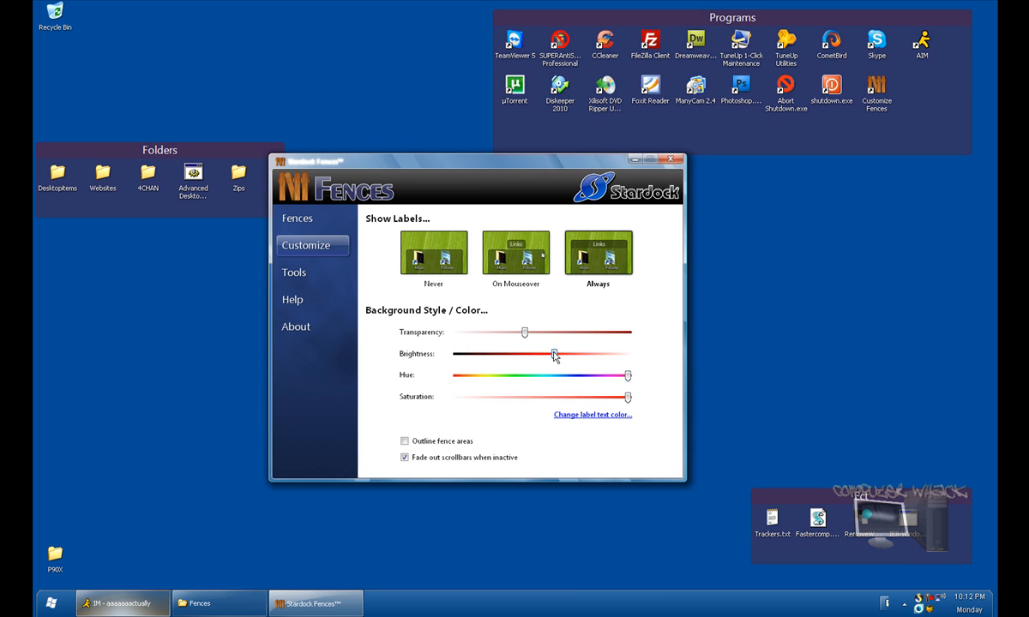
{"action": "left_click", "coordinate": [405, 441]}
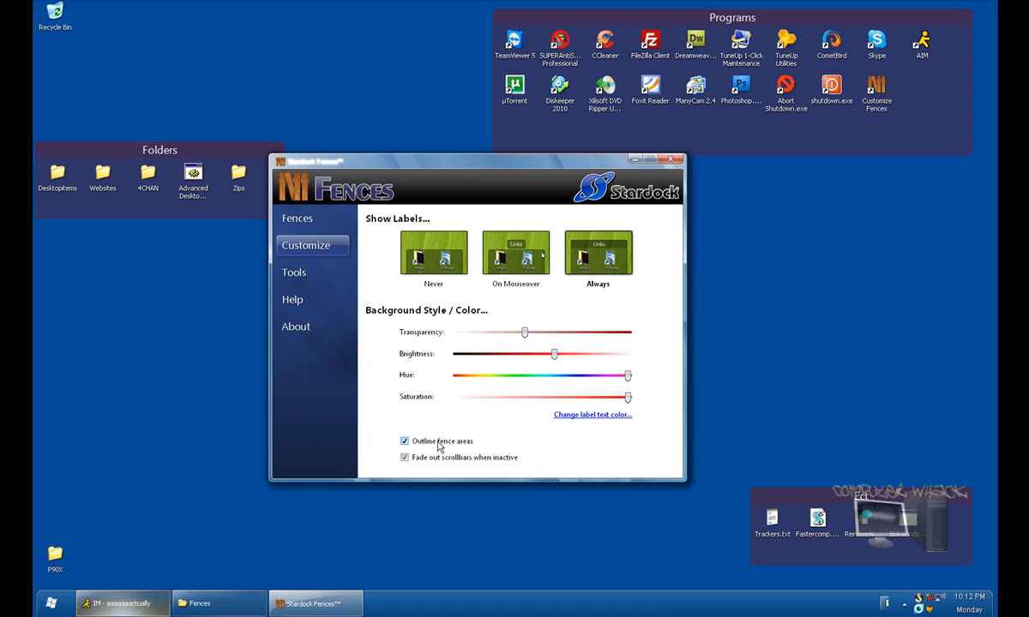
{"action": "left_click", "coordinate": [405, 441]}
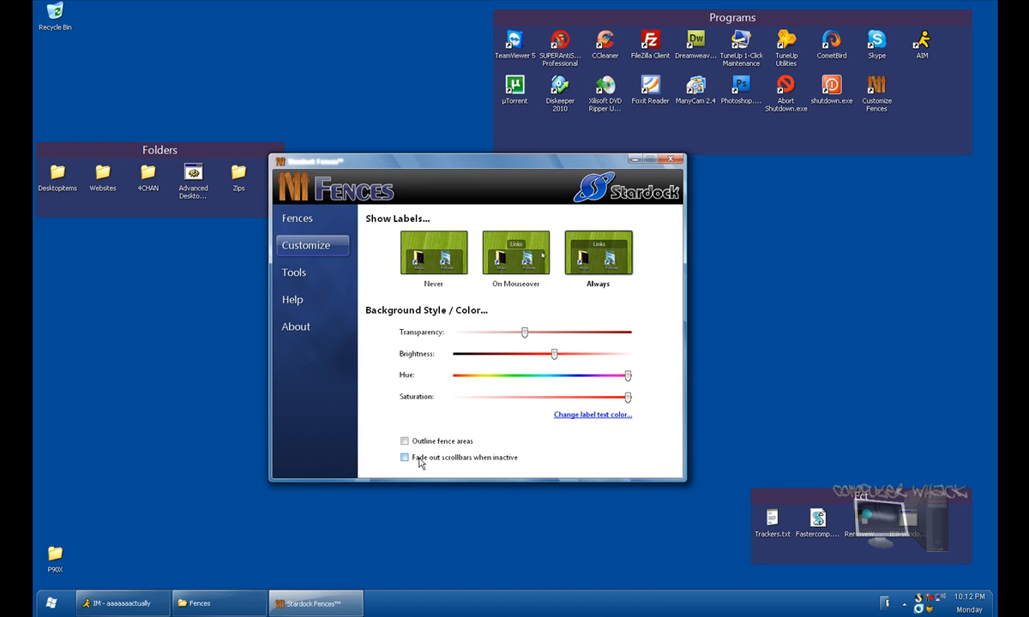
{"action": "left_click", "coordinate": [294, 272]}
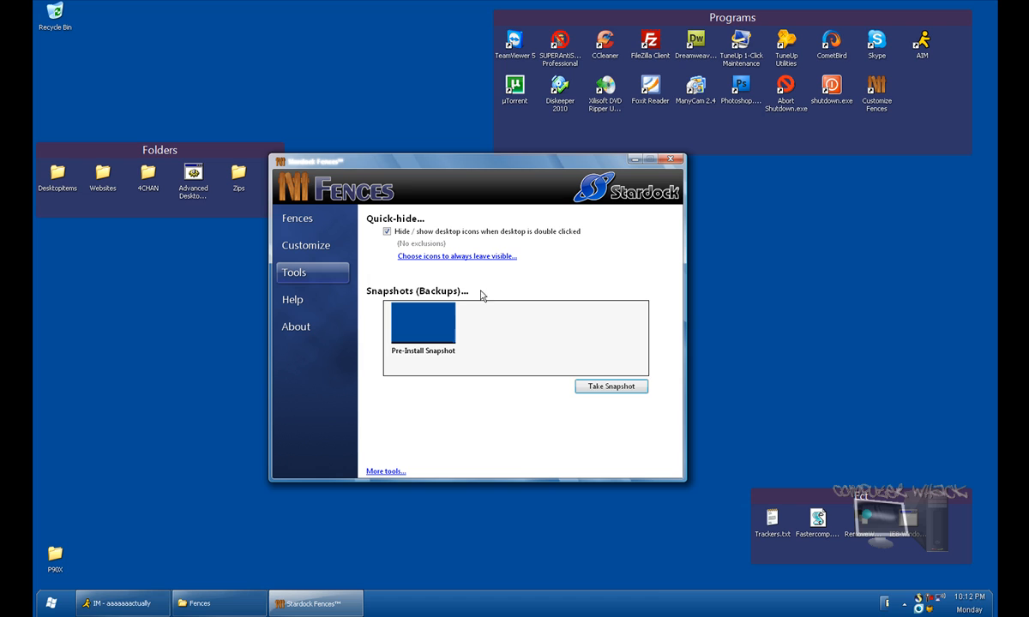
Take a snapshot of the desktop layout with the default snapshot name
{"action": "left_click", "coordinate": [610, 386]}
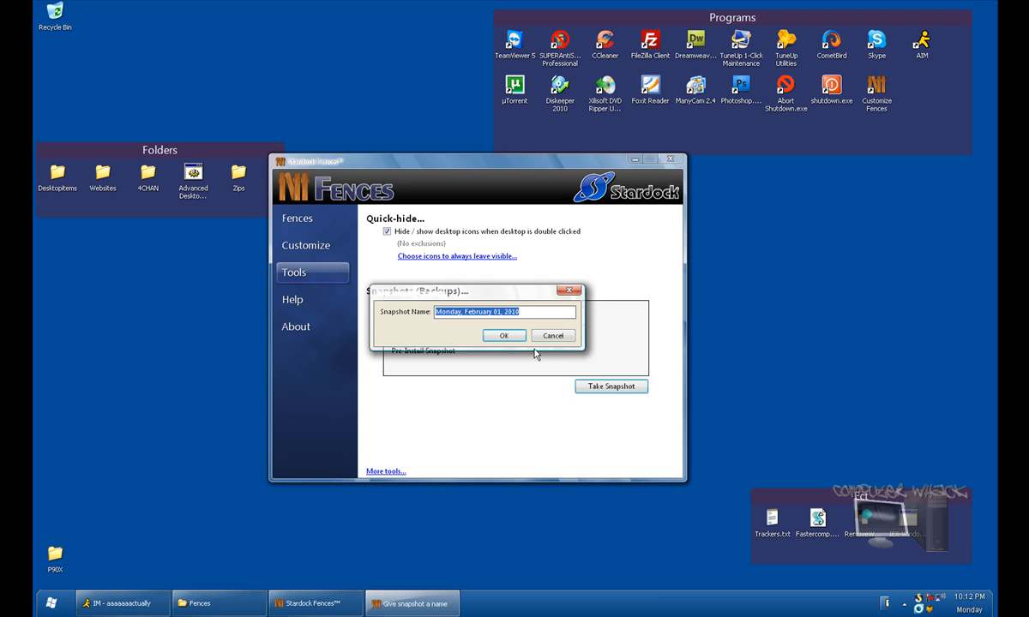
{"action": "left_click", "coordinate": [505, 335]}
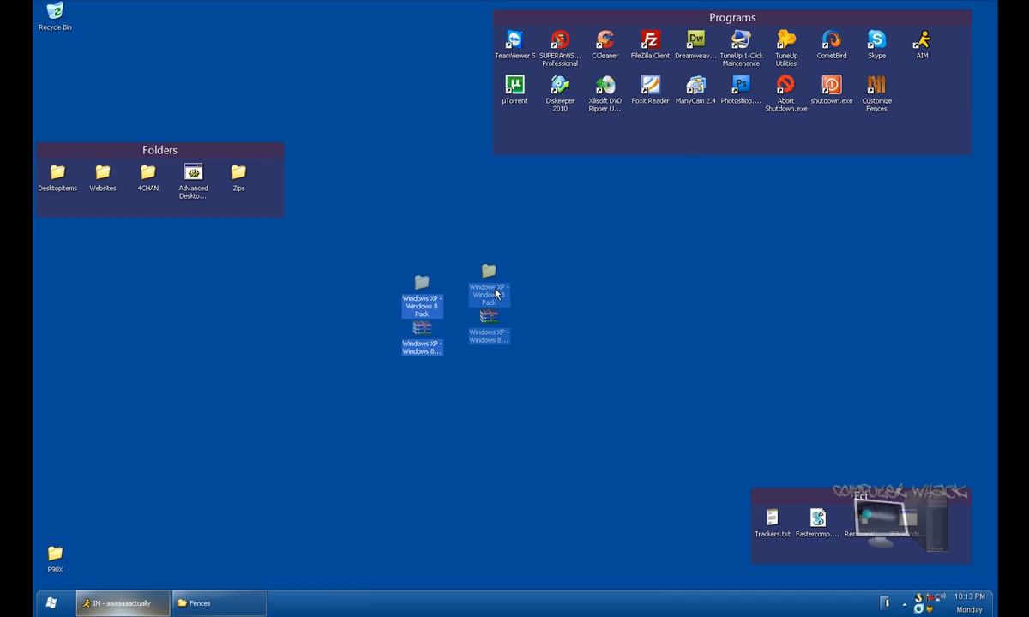
From the Windows 8 pack folder on the desktop, go into the ViGlance Application folder
{"action": "double_click", "coordinate": [488, 274]}
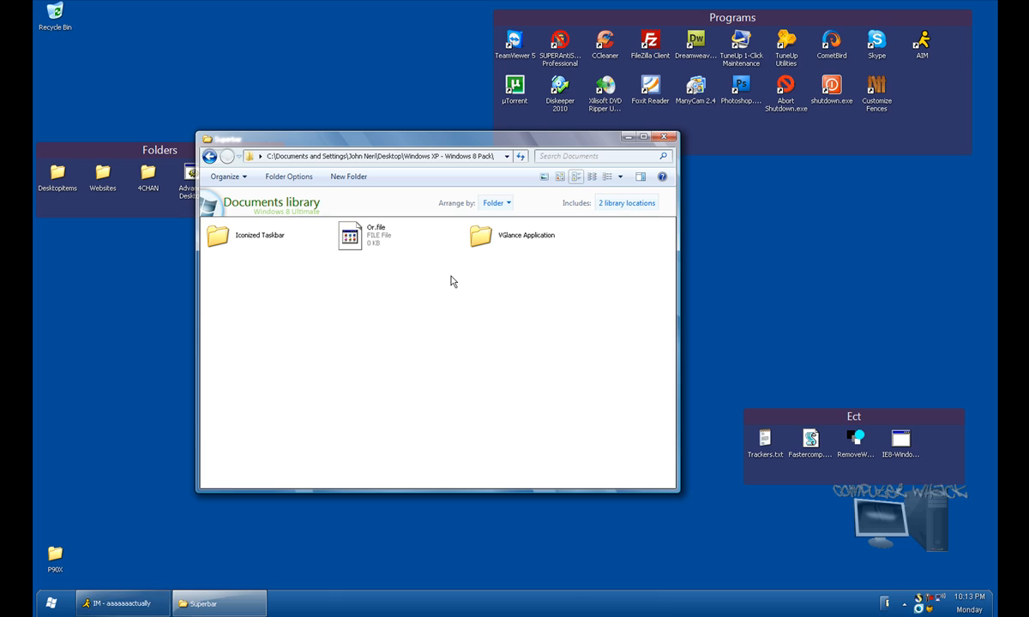
{"action": "left_click", "coordinate": [480, 235]}
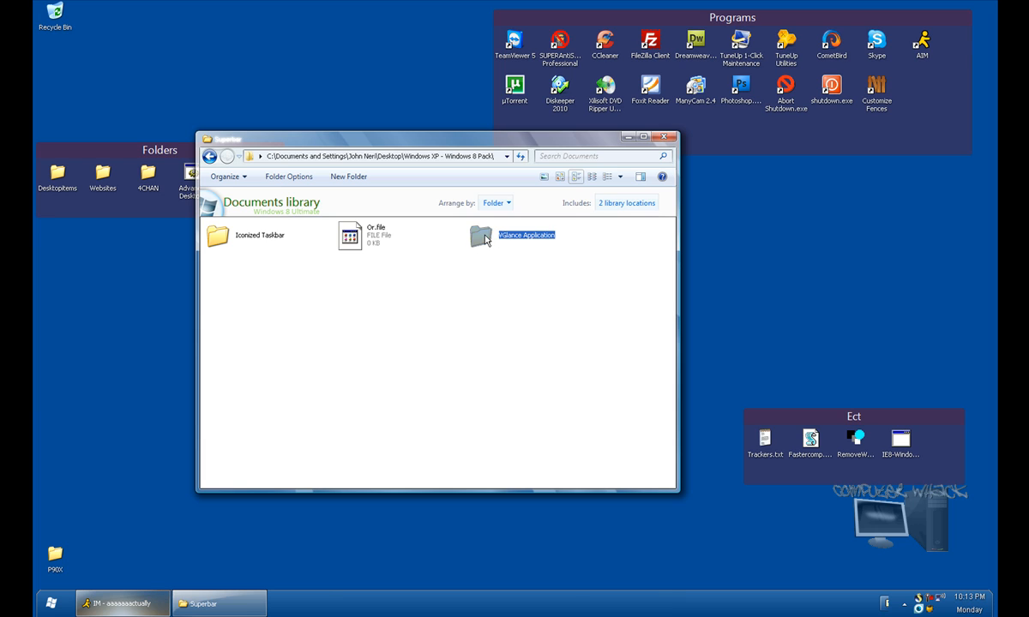
{"action": "double_click", "coordinate": [482, 235]}
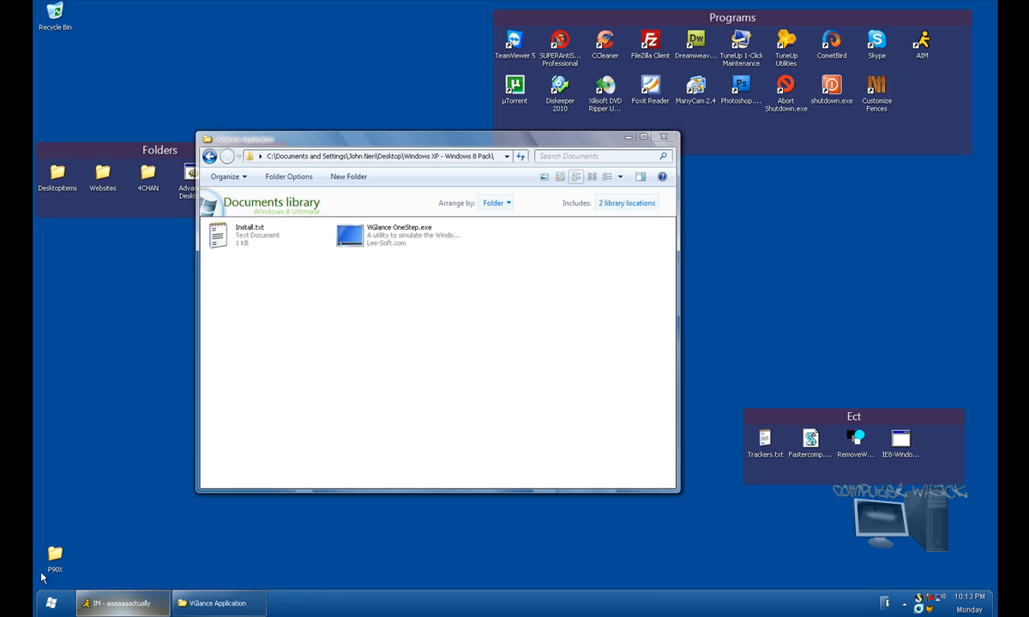
{"action": "mouse_move", "coordinate": [403, 573]}
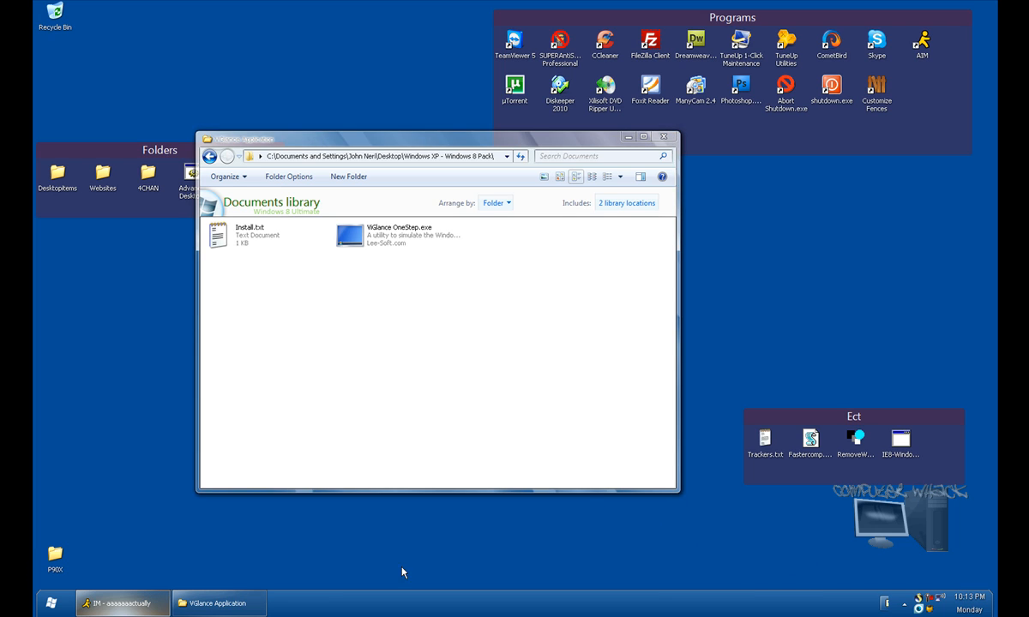
{"action": "mouse_move", "coordinate": [117, 604]}
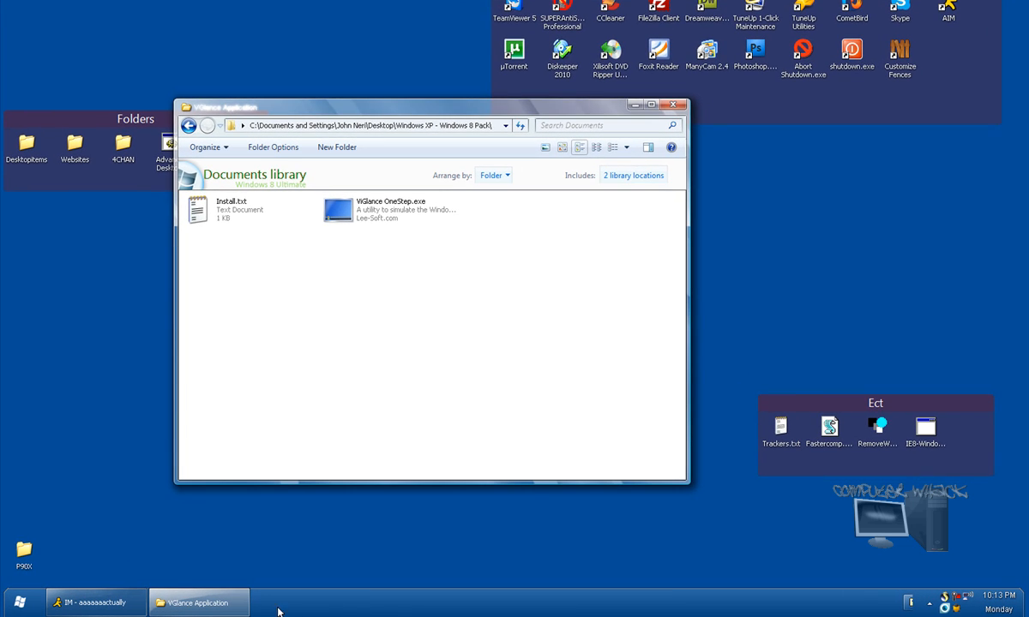
{"action": "mouse_move", "coordinate": [657, 530]}
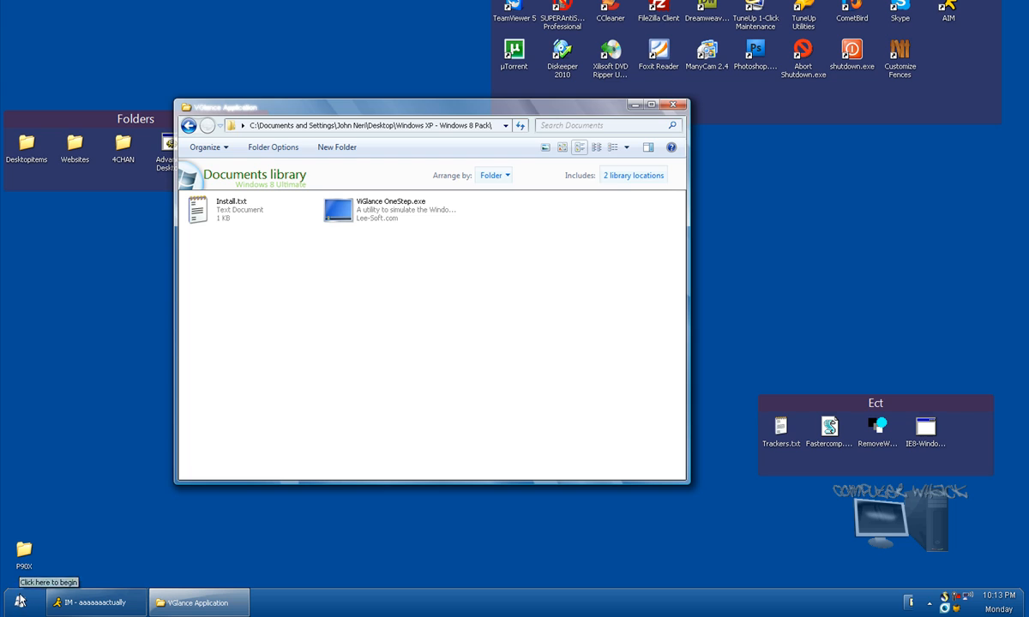
{"action": "mouse_move", "coordinate": [203, 507]}
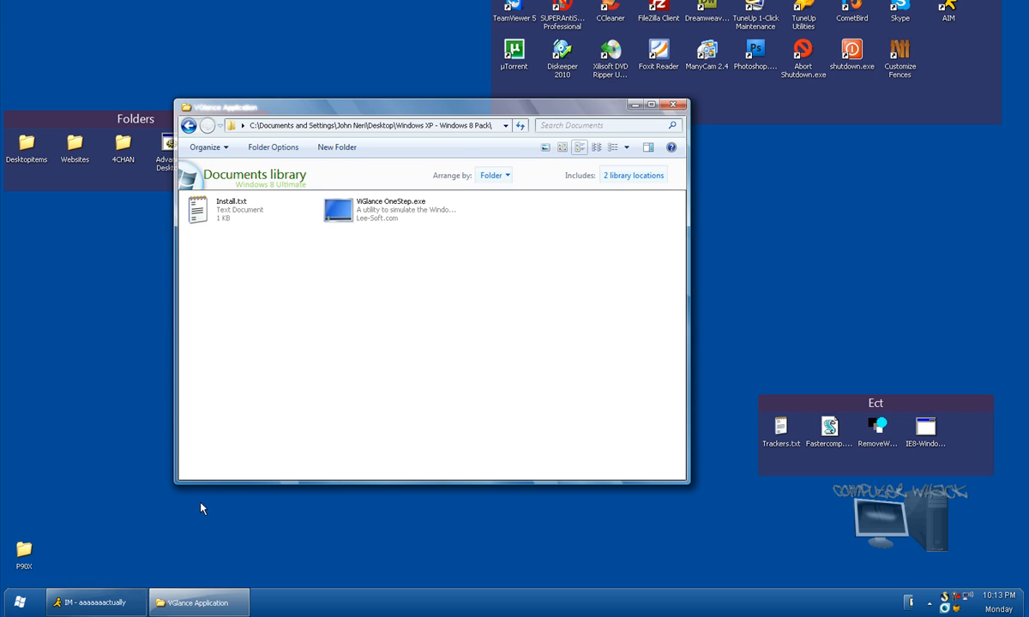
{"action": "mouse_move", "coordinate": [205, 306]}
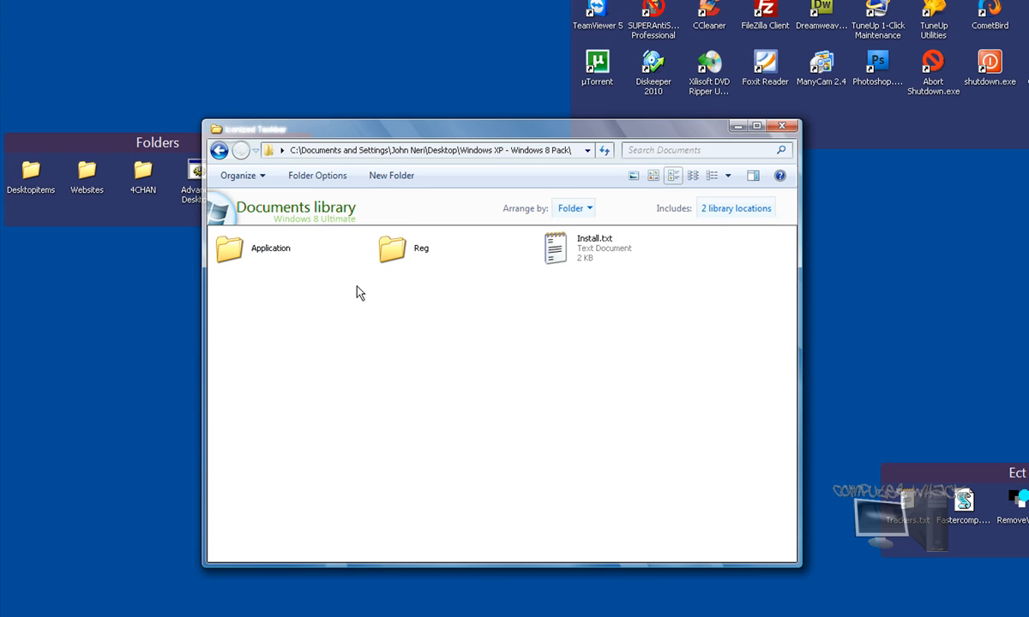
{"action": "mouse_move", "coordinate": [352, 260]}
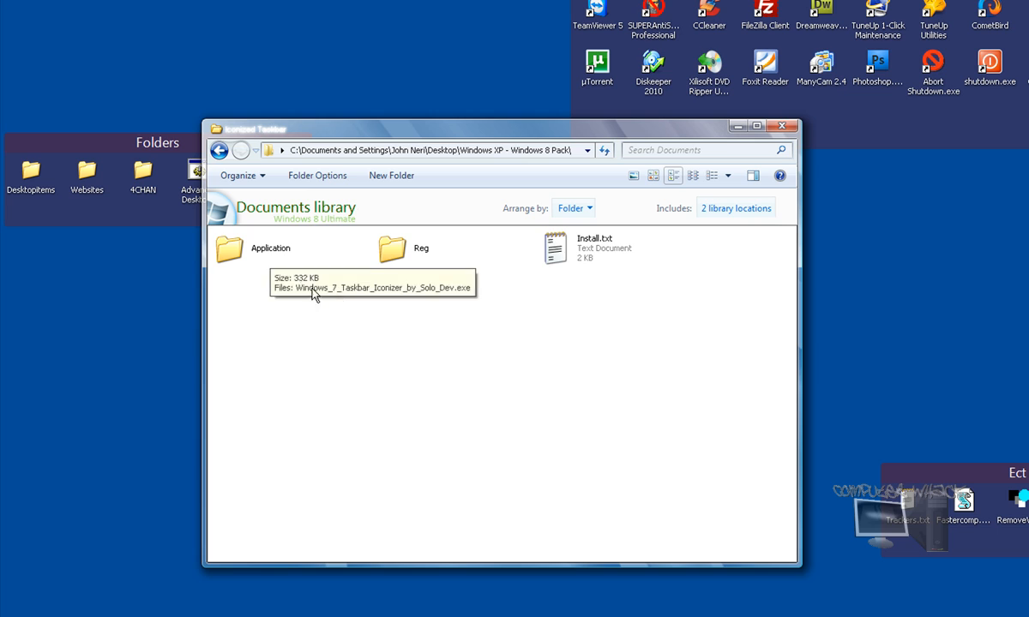
Run Windows_7_Taskbar_Iconizer from Application, apply the Windows 7 Type Iconified style, and return to Superbar
{"action": "left_click", "coordinate": [271, 247]}
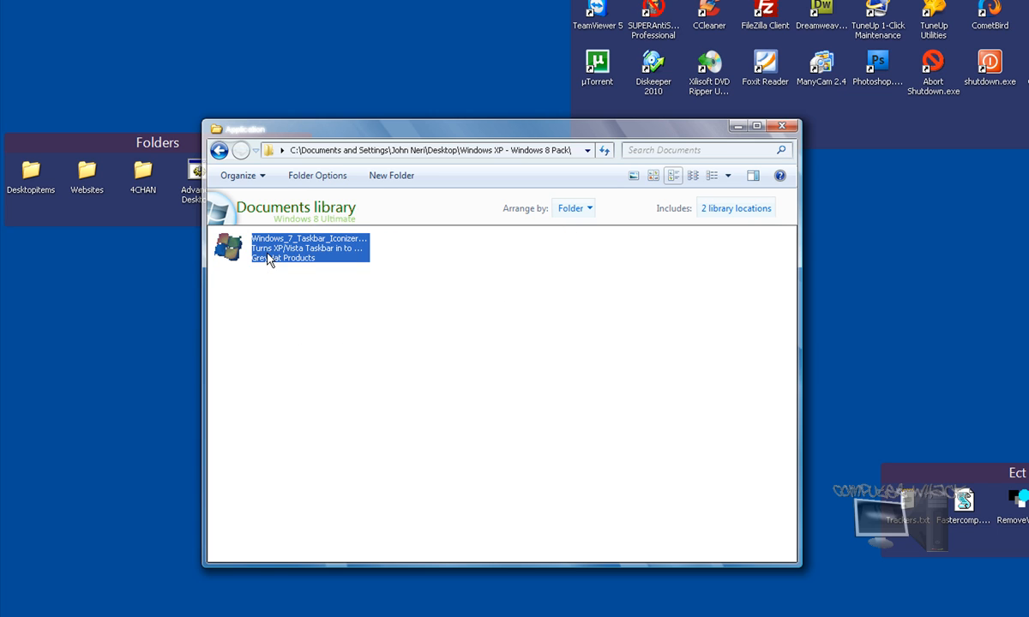
{"action": "double_click", "coordinate": [309, 247]}
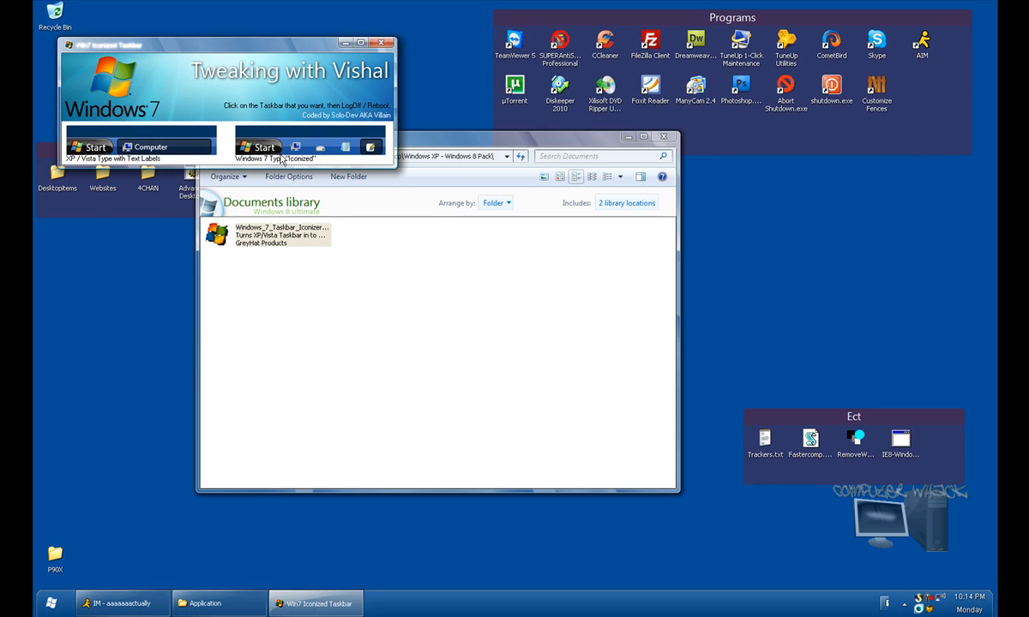
{"action": "left_click", "coordinate": [295, 147]}
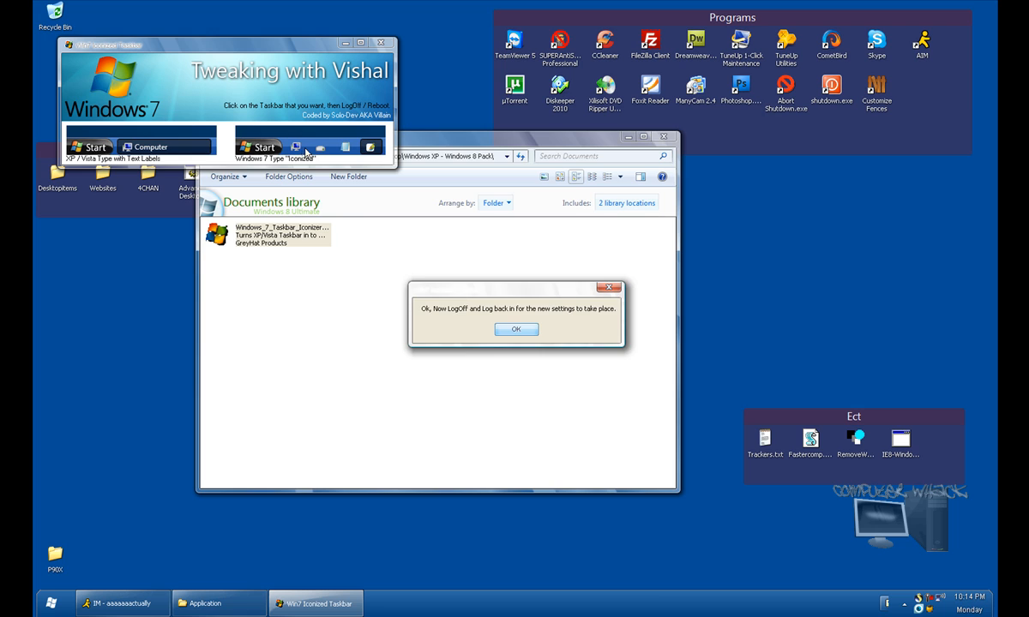
{"action": "left_click", "coordinate": [515, 329]}
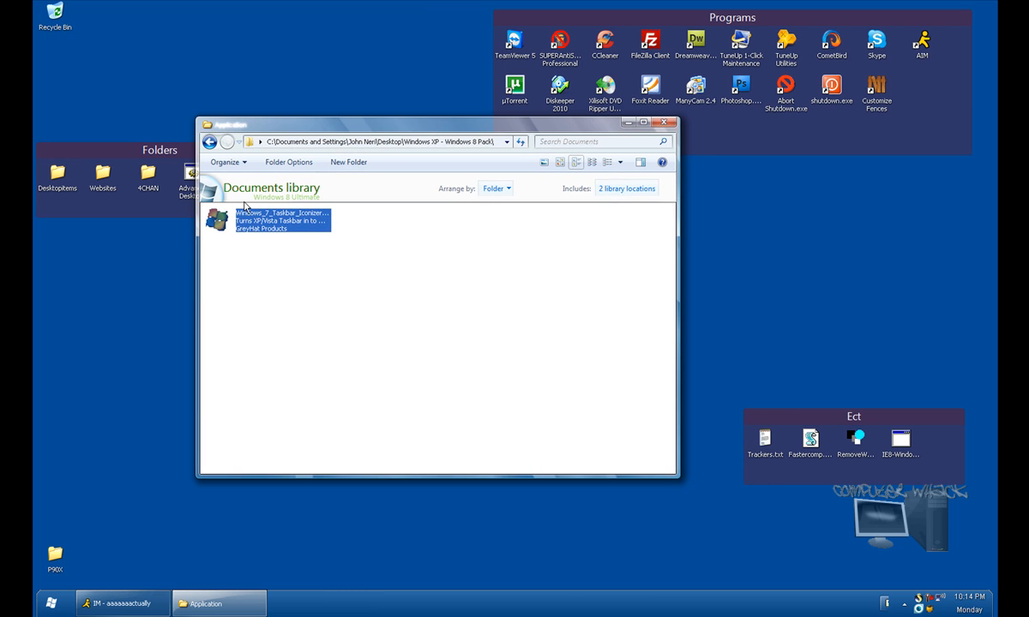
{"action": "left_click", "coordinate": [209, 141]}
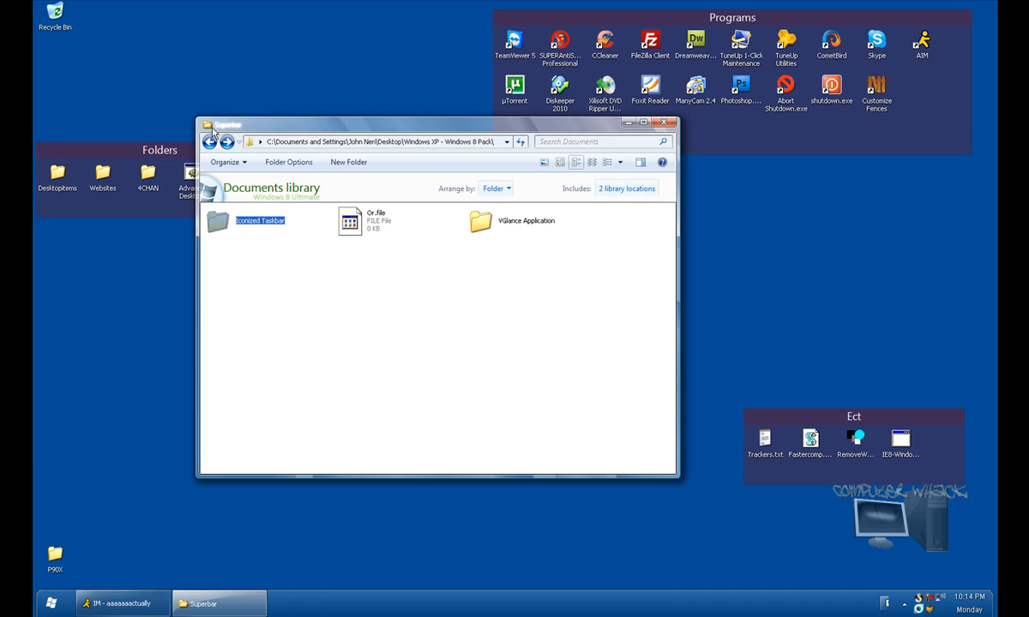
{"action": "mouse_move", "coordinate": [267, 237]}
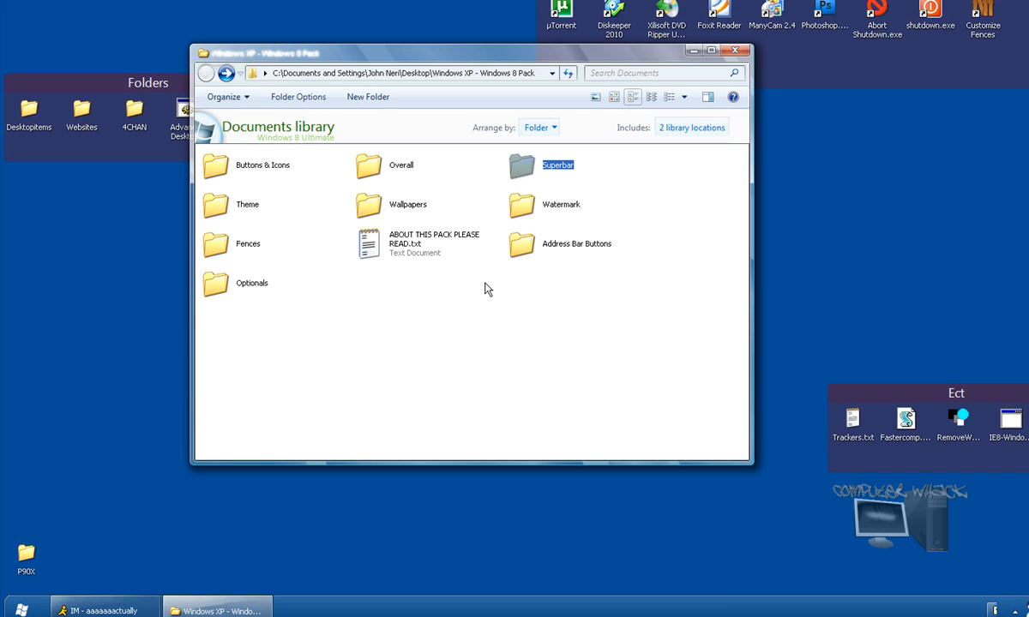
{"action": "mouse_move", "coordinate": [285, 175]}
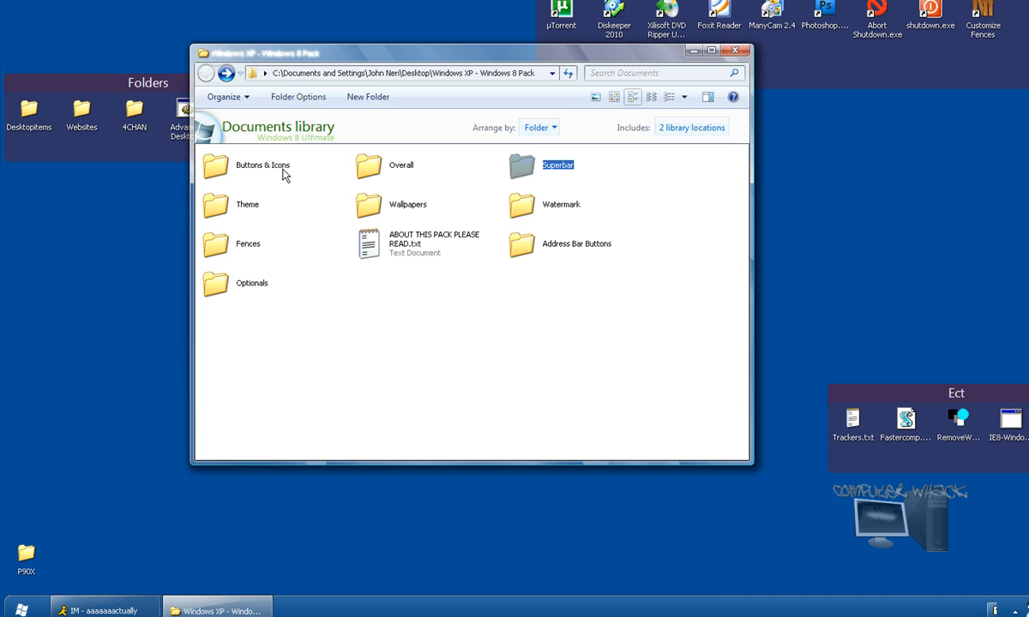
Launch Aero Ultimate Icon Pack.itx from the Buttons & Icons folder to bring up its install prompt
{"action": "double_click", "coordinate": [263, 165]}
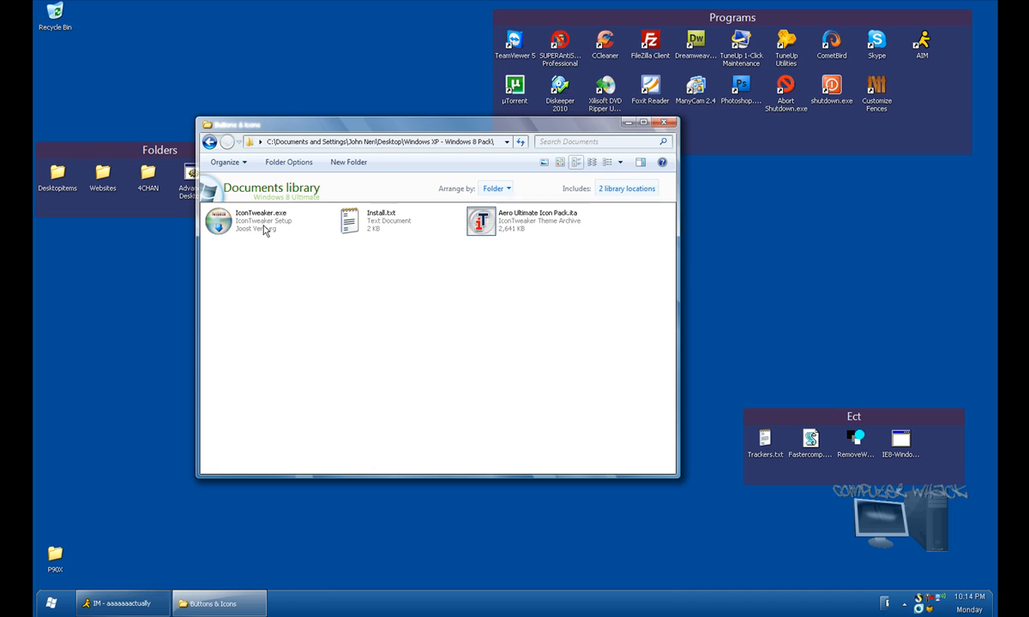
{"action": "mouse_move", "coordinate": [287, 263]}
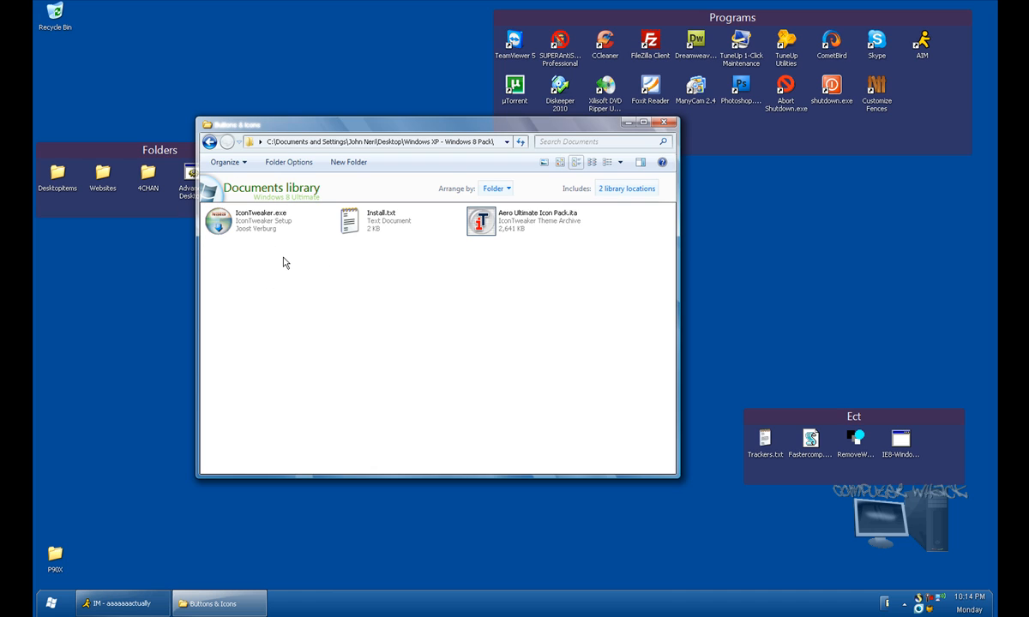
{"action": "mouse_move", "coordinate": [326, 281]}
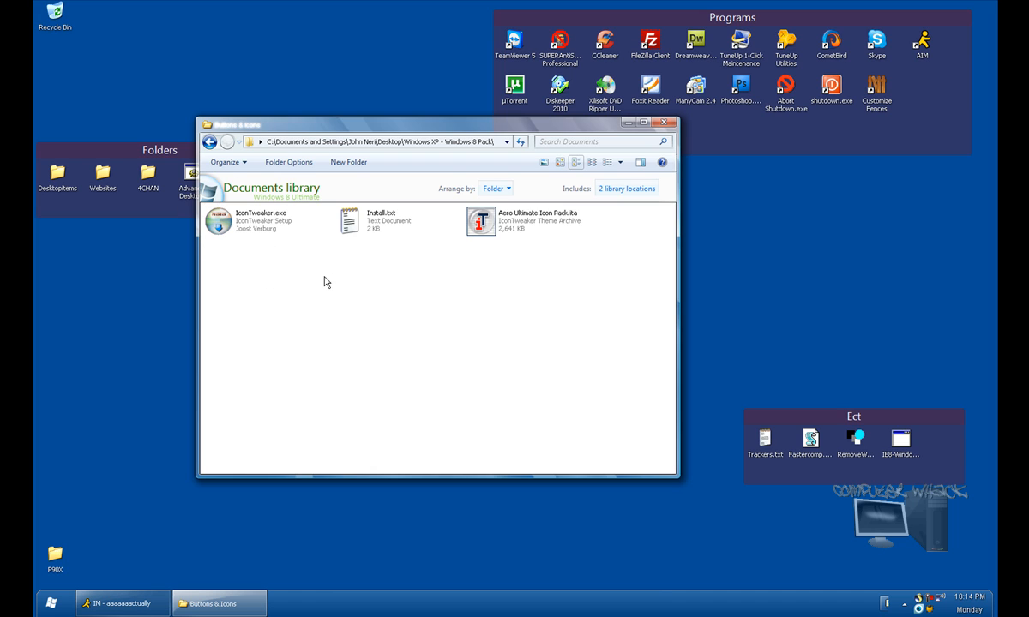
{"action": "mouse_move", "coordinate": [530, 222]}
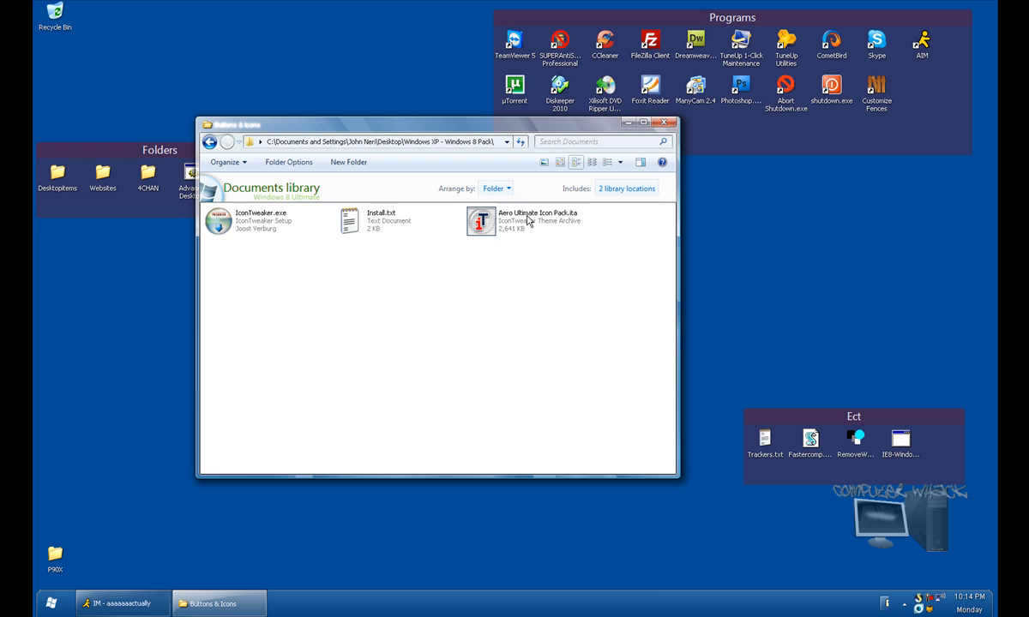
{"action": "mouse_move", "coordinate": [528, 219]}
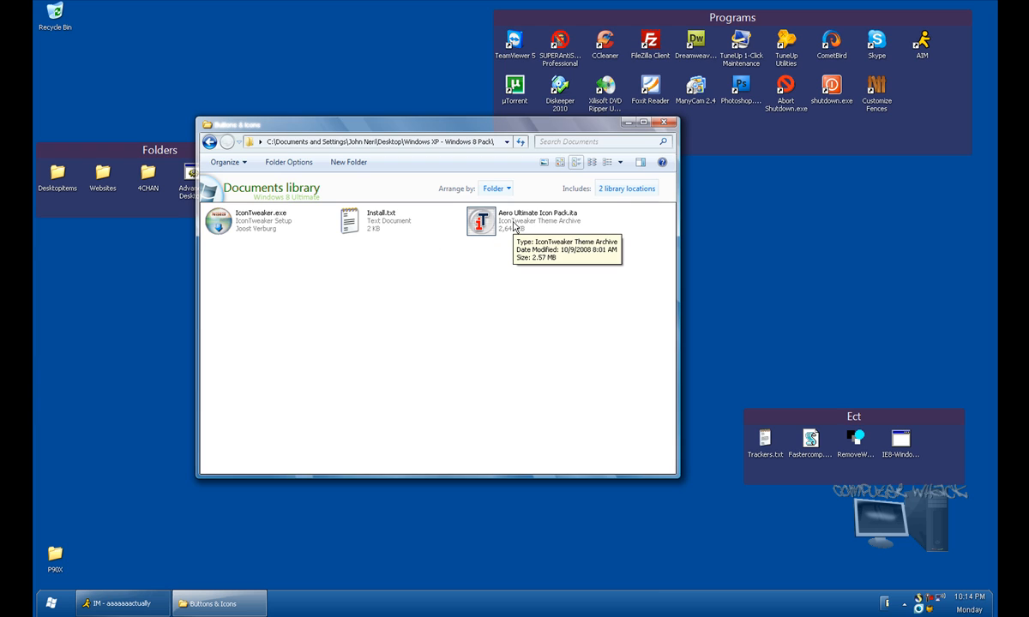
{"action": "left_click", "coordinate": [525, 220]}
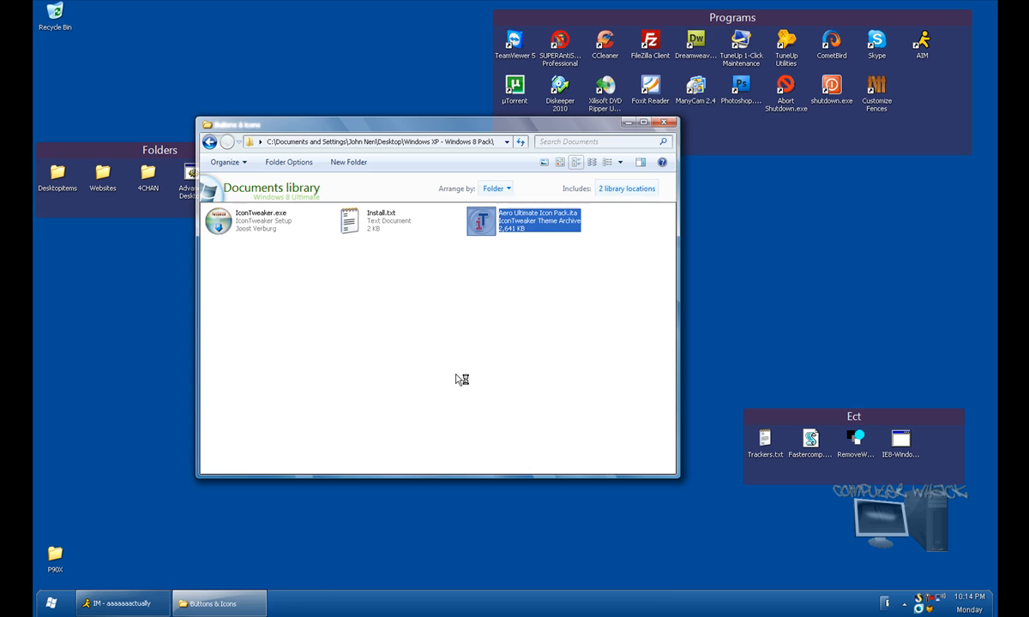
{"action": "double_click", "coordinate": [525, 220]}
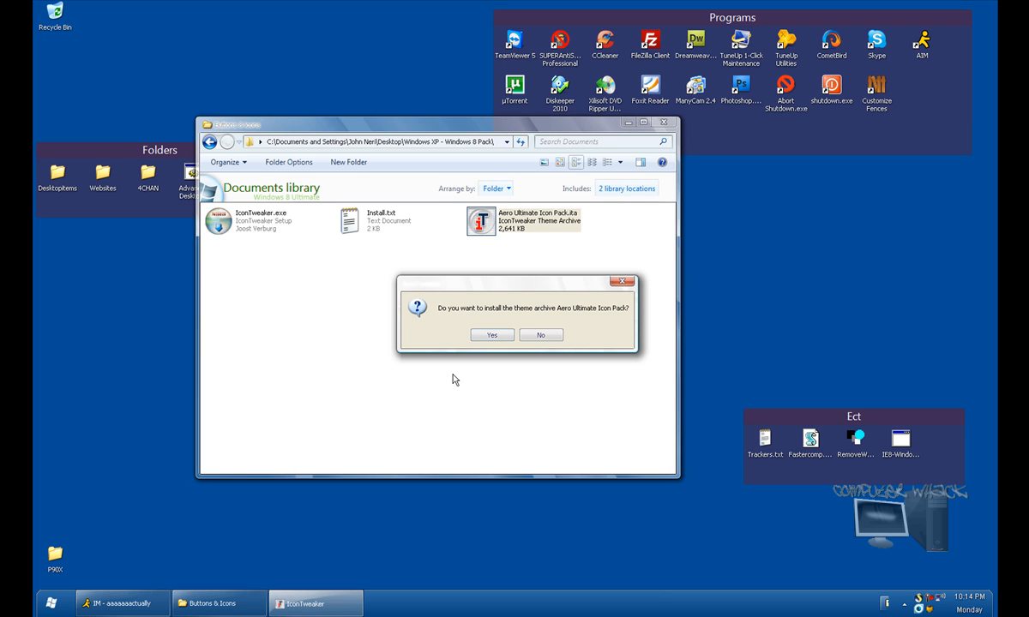
Confirm installing the archive and load Aero Ultimate Icon Pack as the active icon theme
{"action": "left_click", "coordinate": [541, 334]}
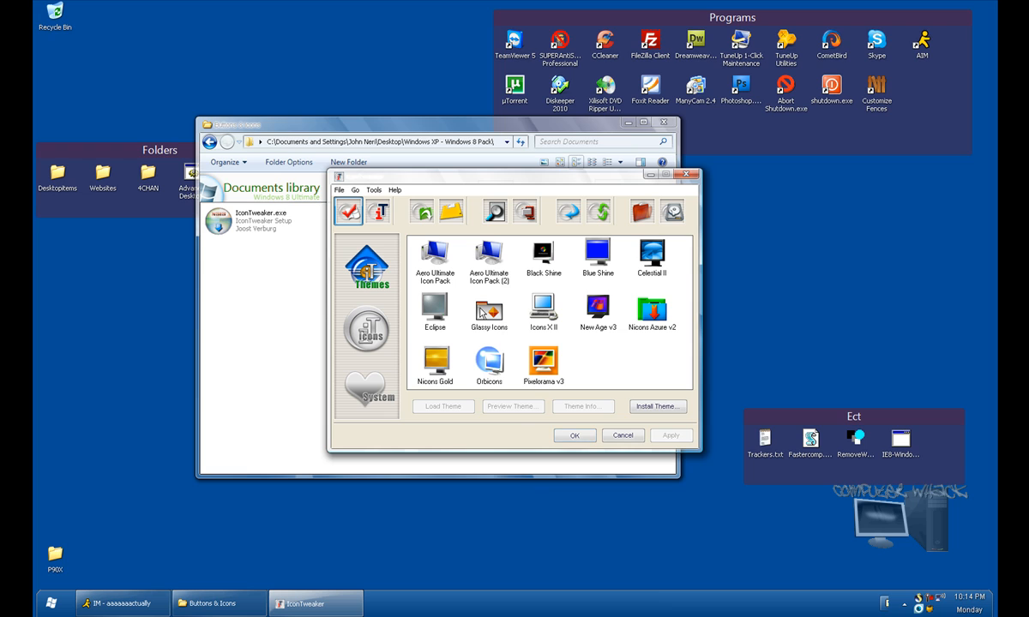
{"action": "left_click", "coordinate": [436, 257]}
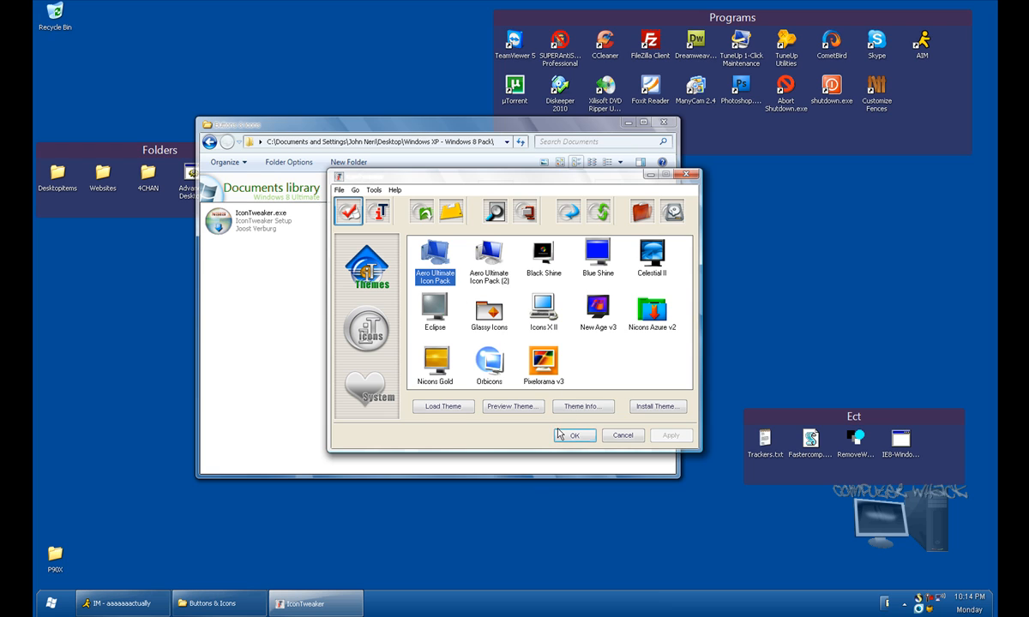
{"action": "left_click", "coordinate": [367, 330]}
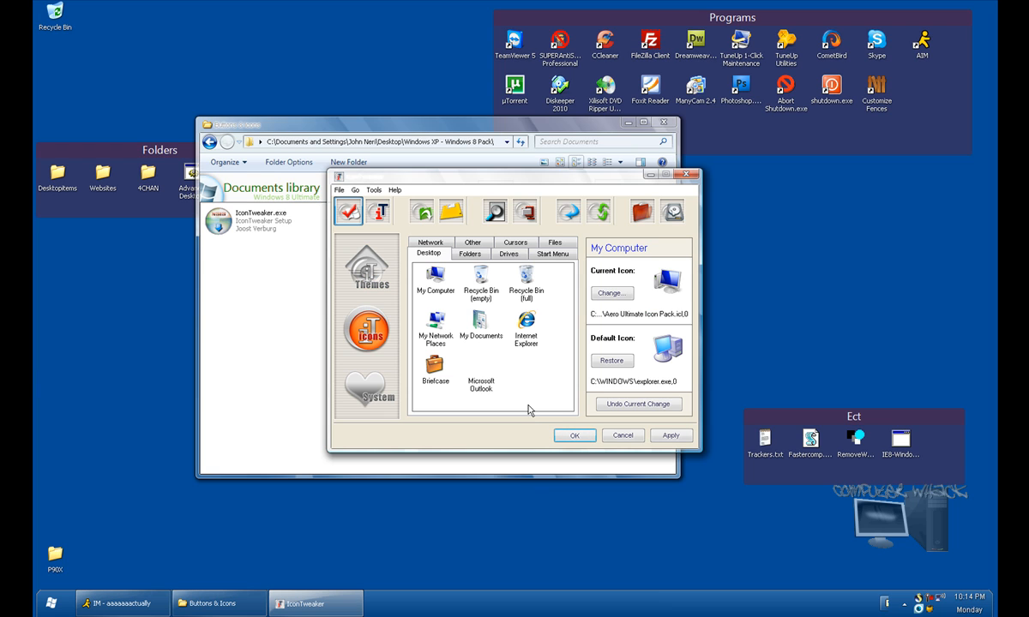